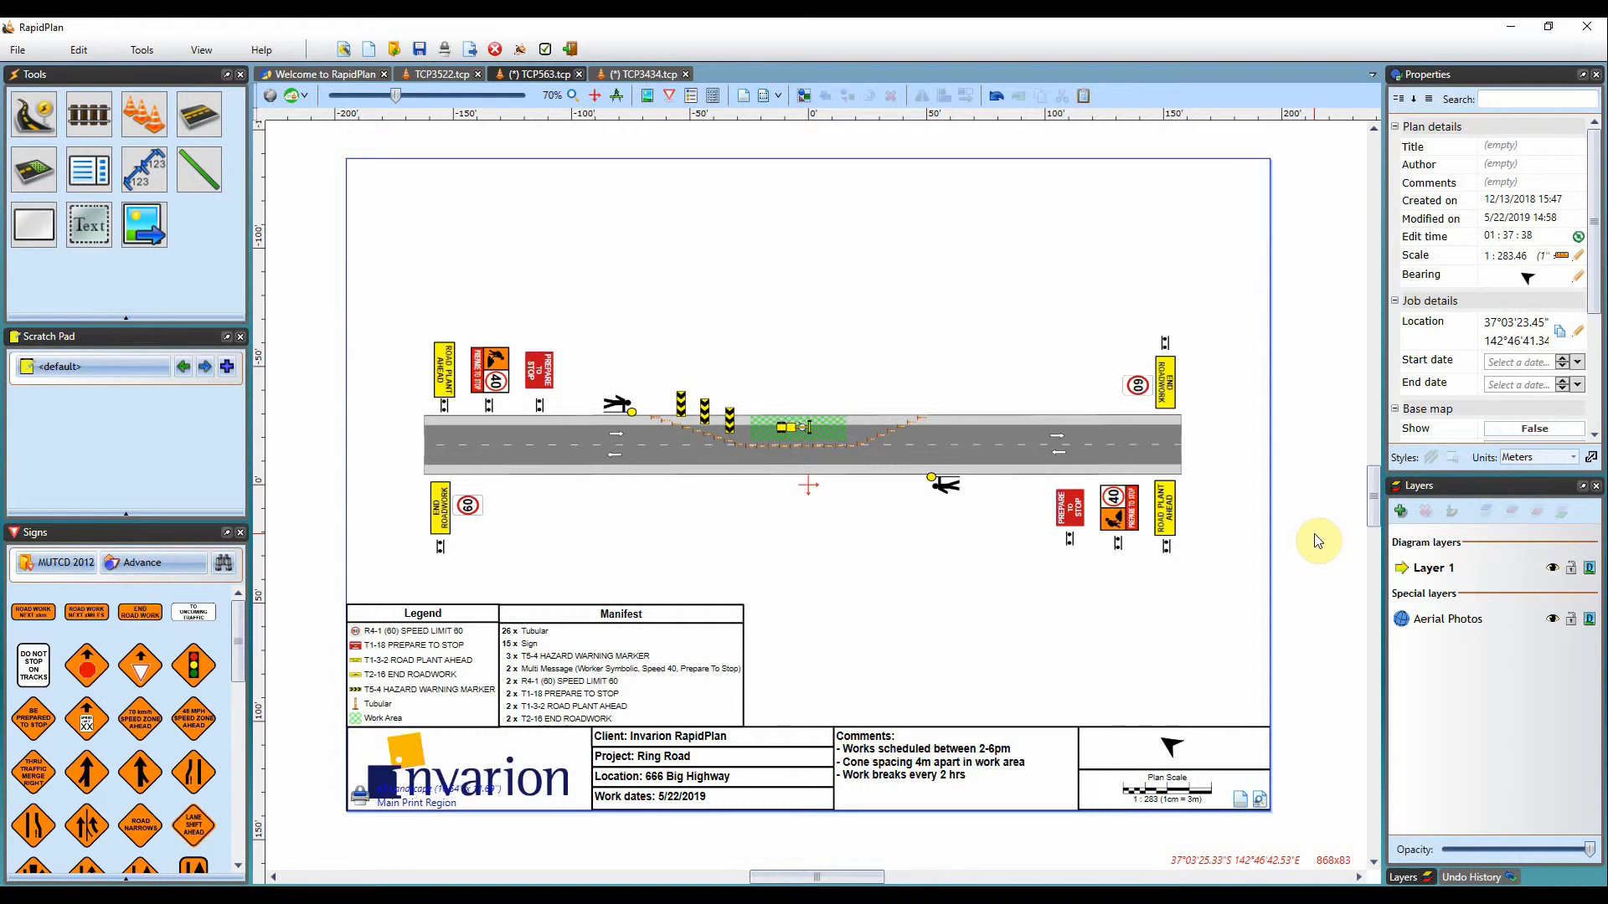
pyautogui.moveTo(951, 716)
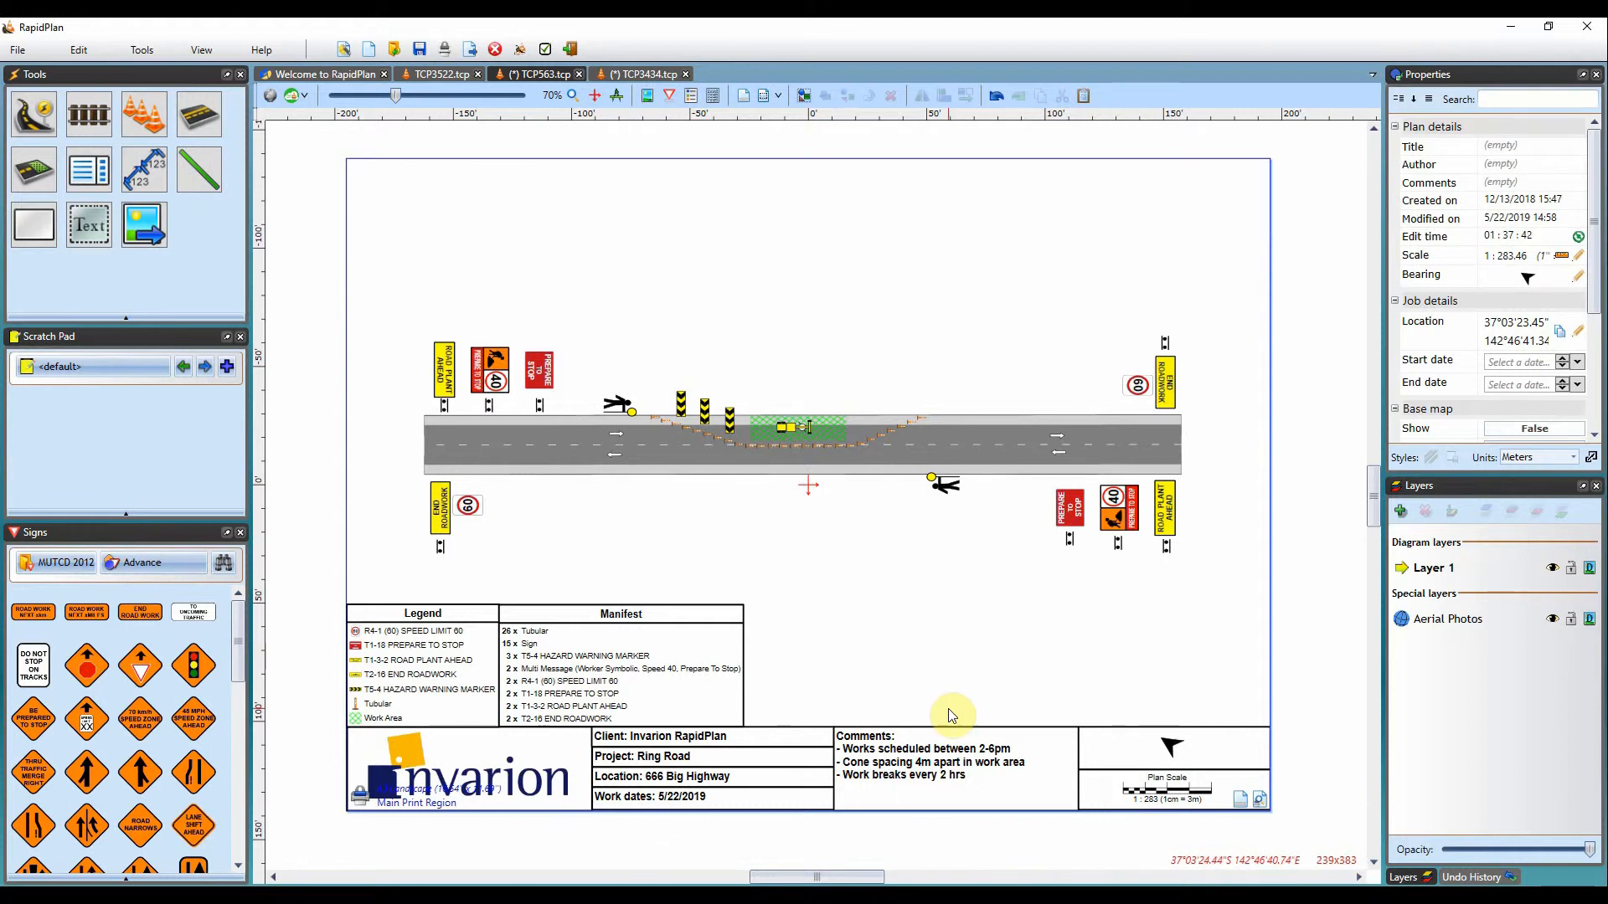
pyautogui.moveTo(817, 235)
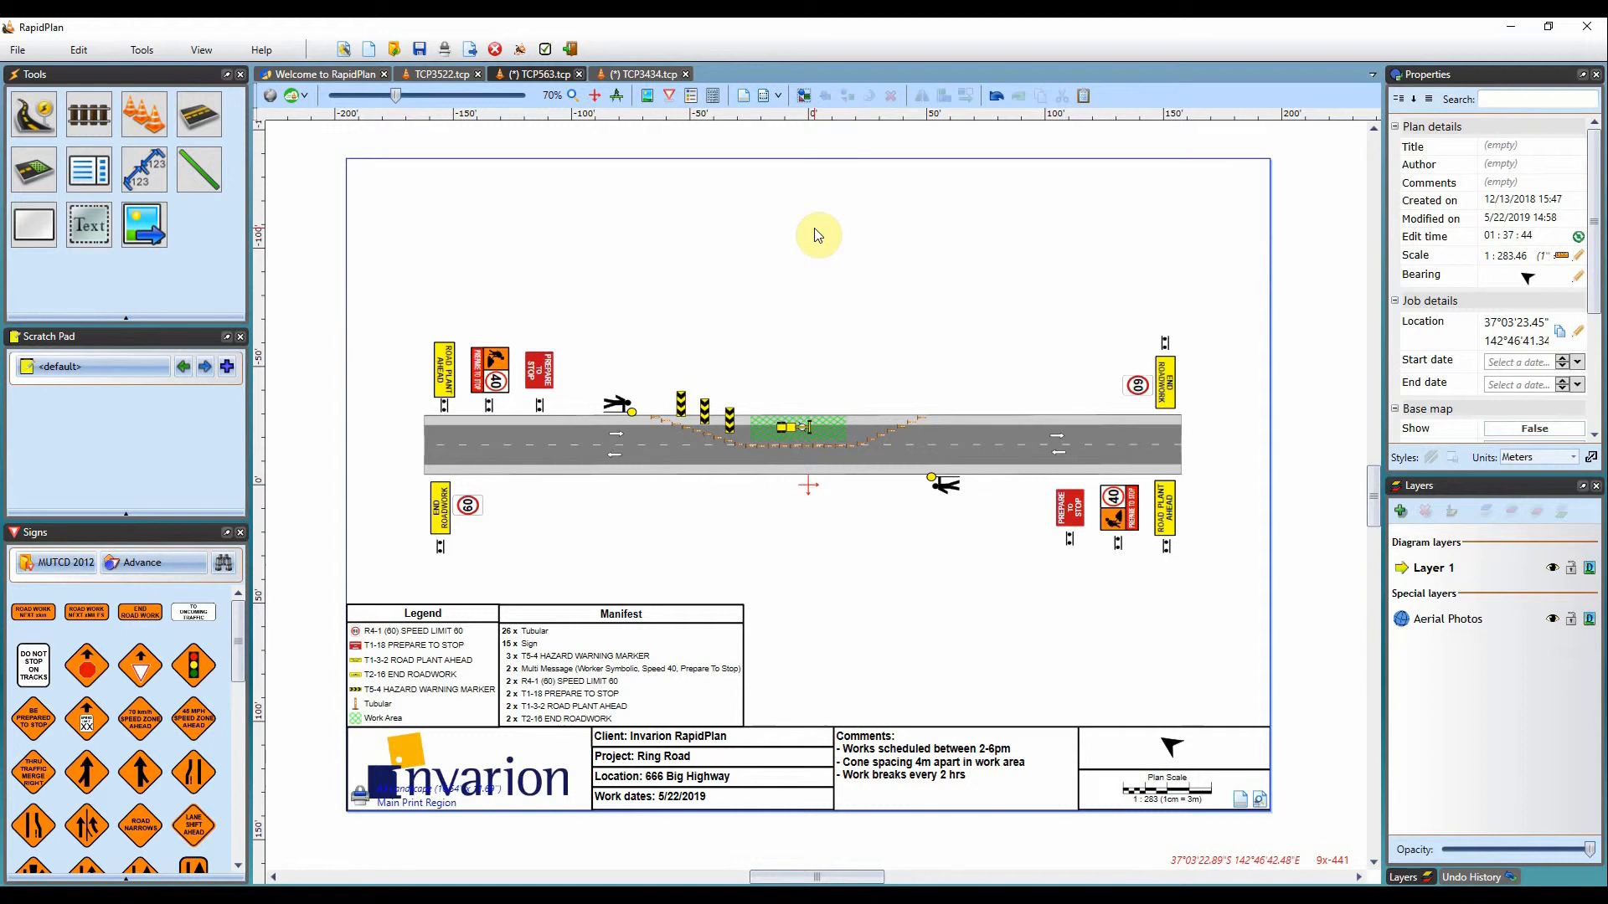
pyautogui.moveTo(210, 241)
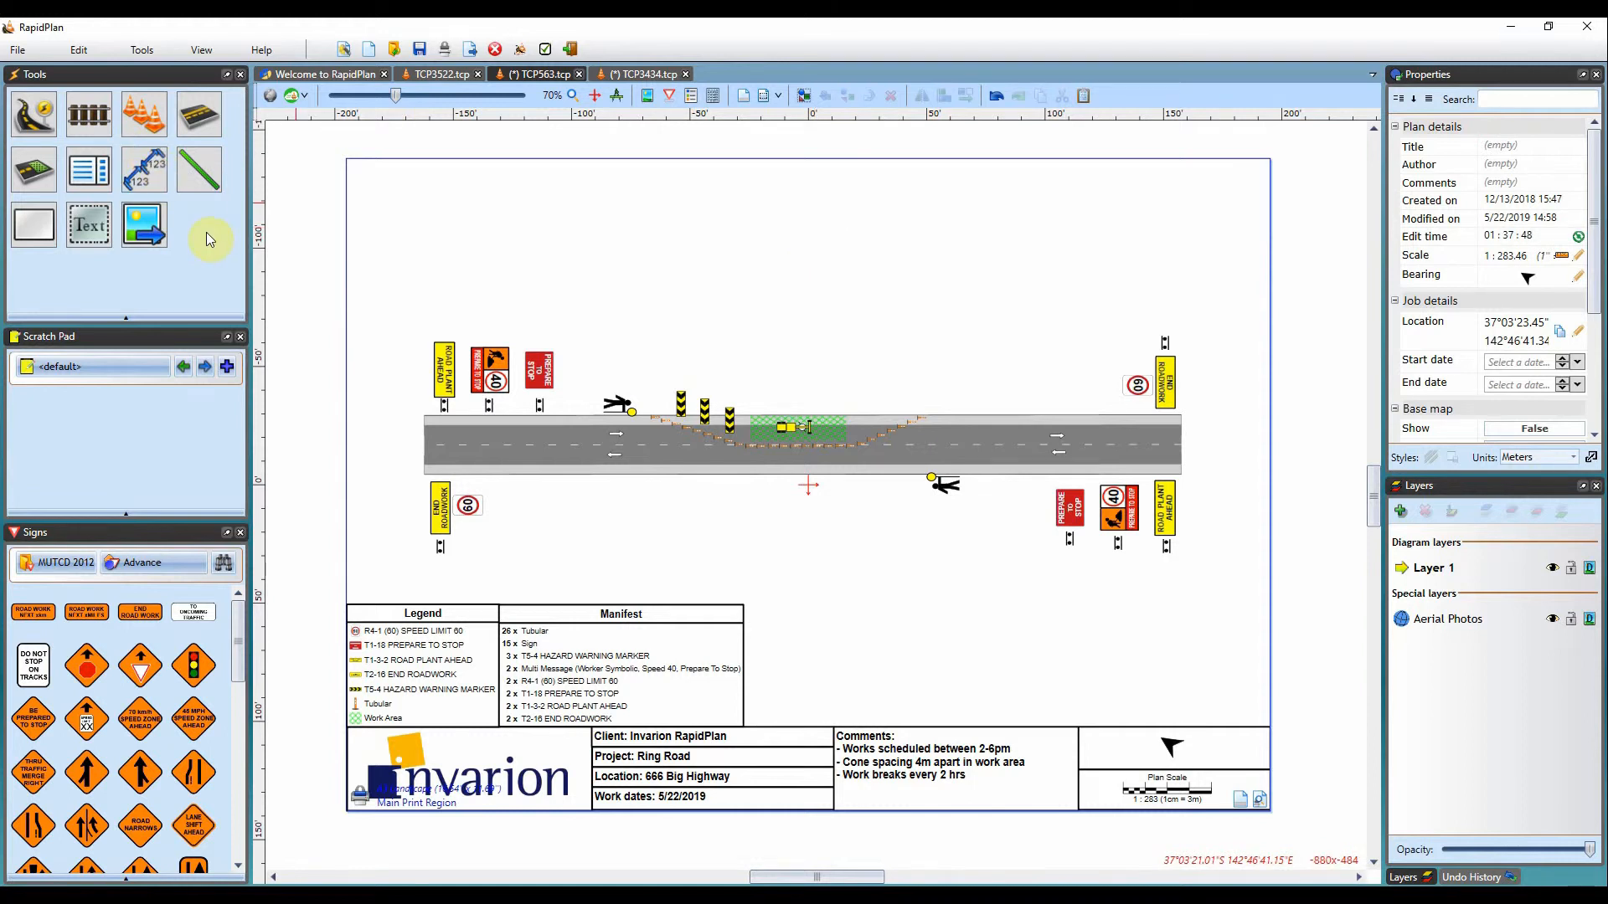
# Start printing the active plan from the File menu, then cancel without sending anything
pyautogui.click(17, 48)
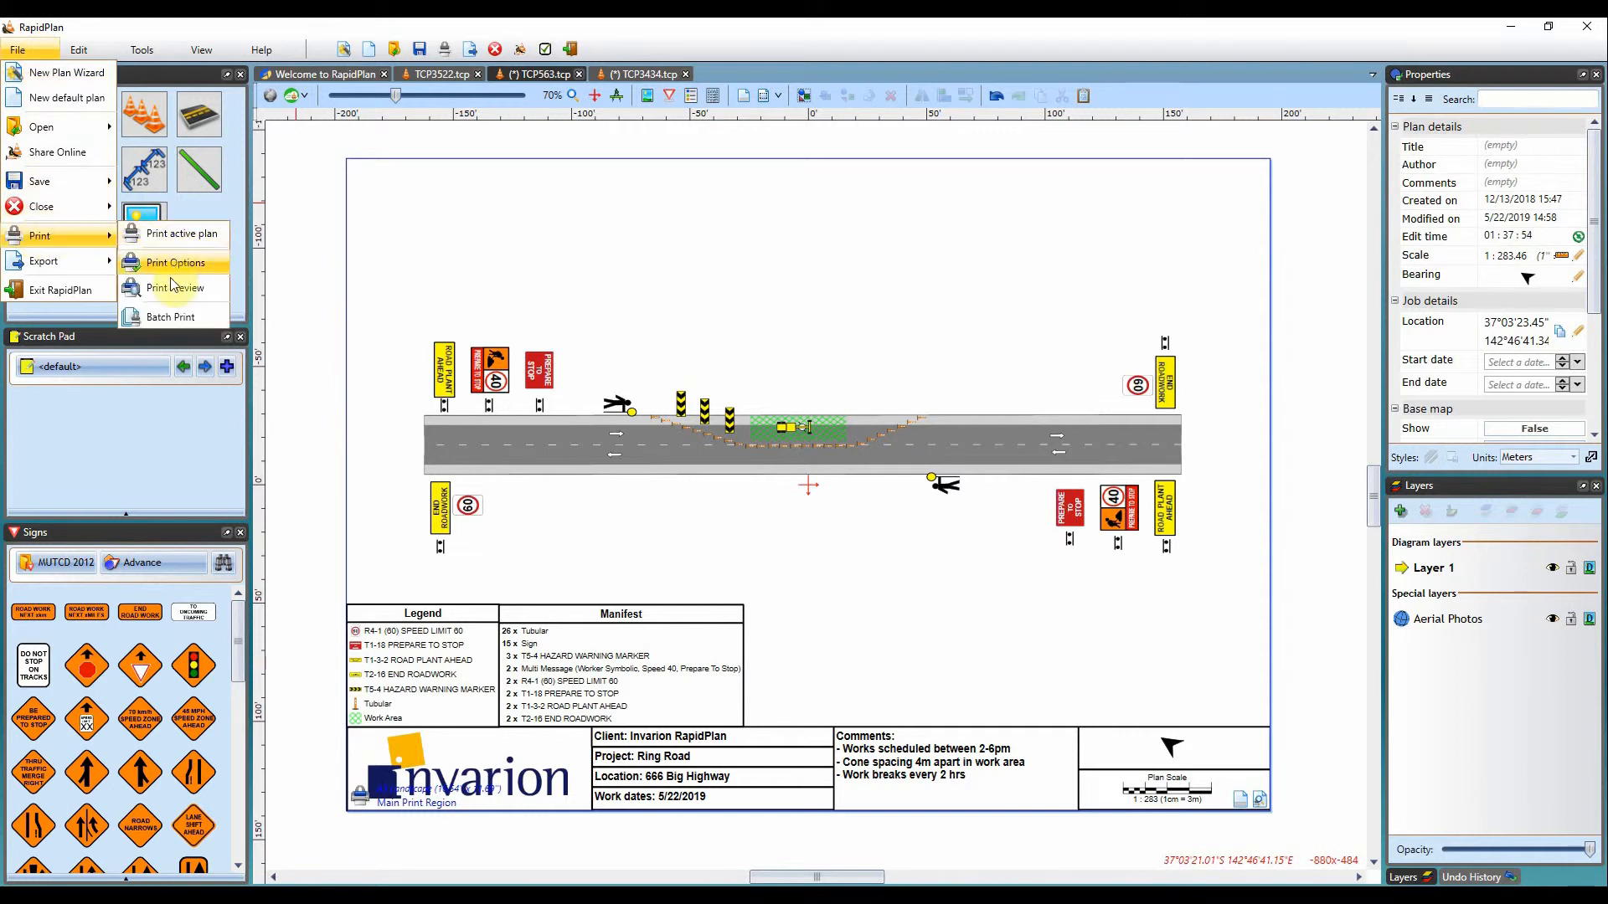
pyautogui.moveTo(183, 233)
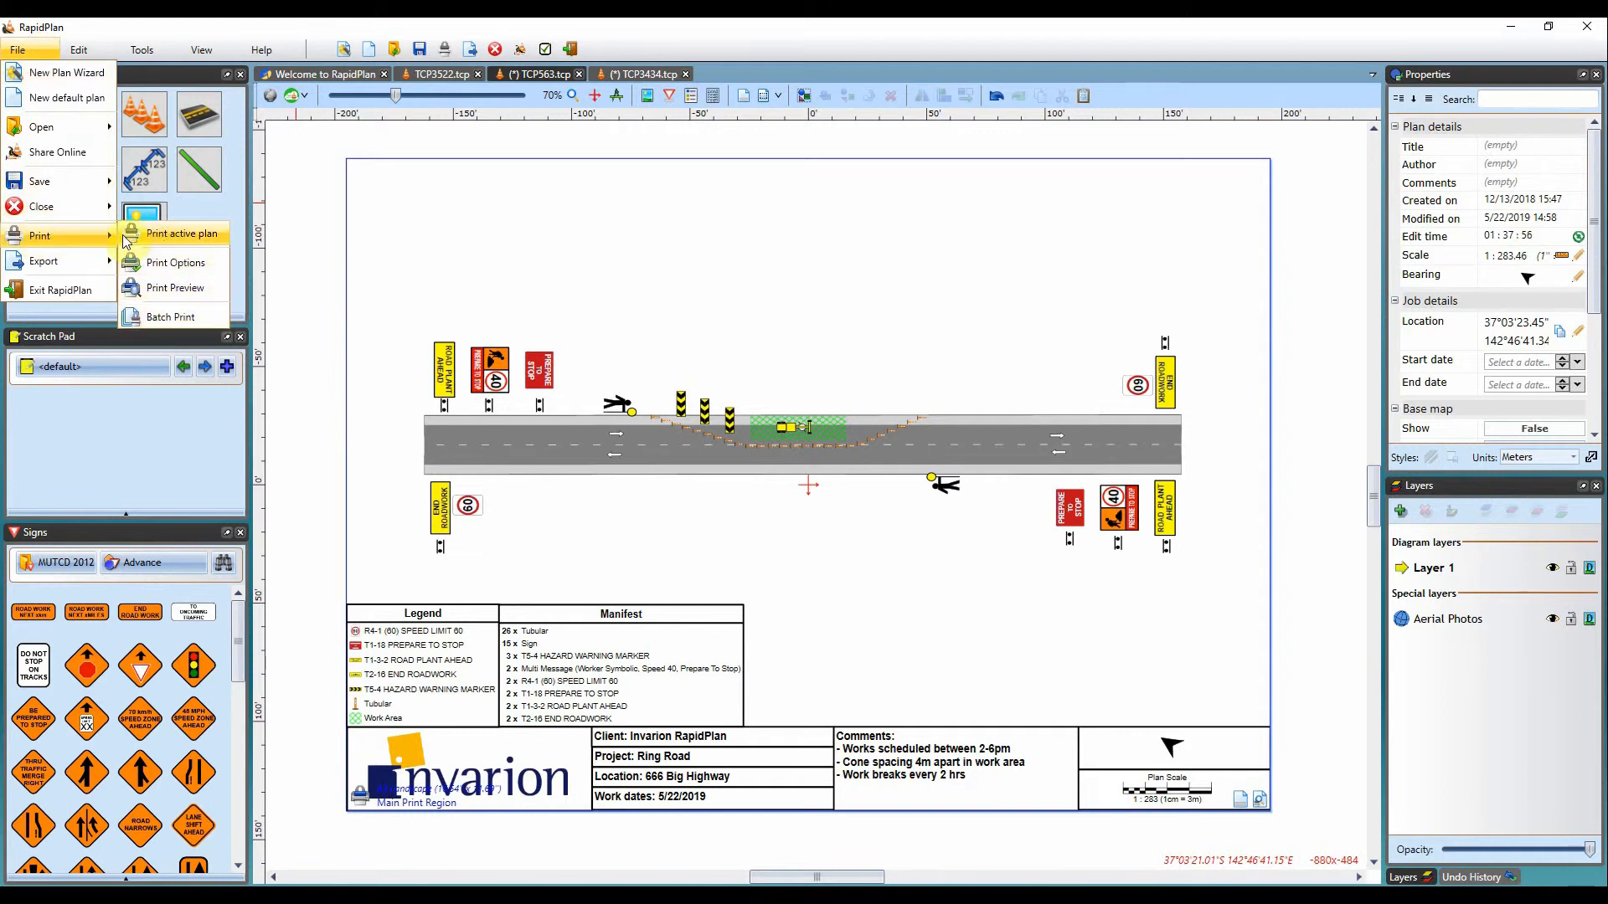
pyautogui.click(181, 233)
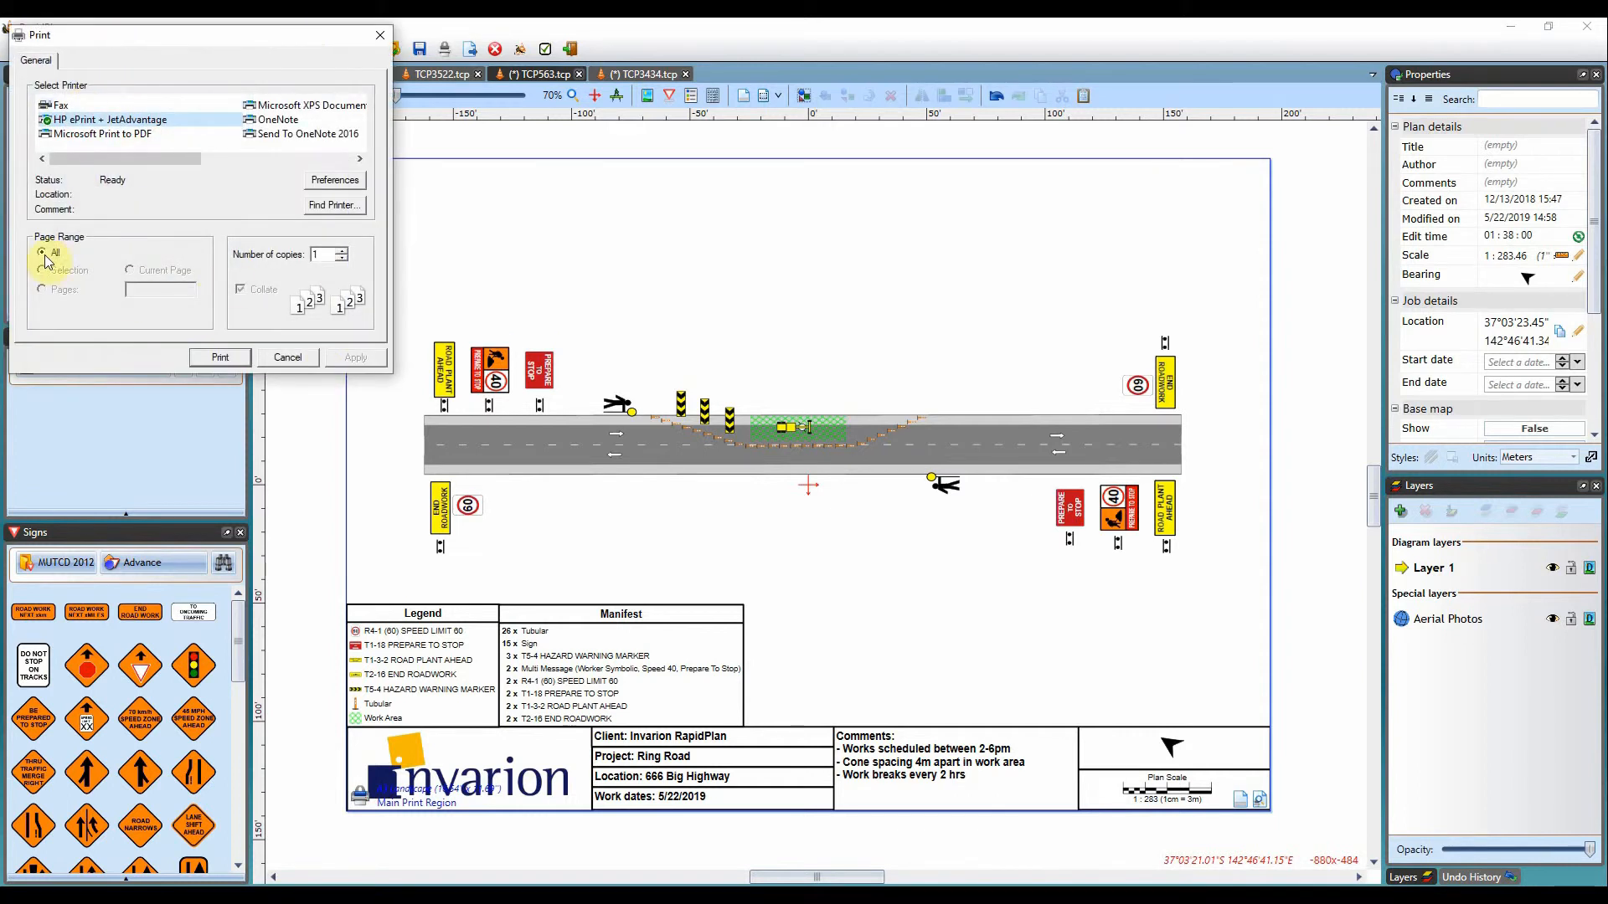
pyautogui.click(288, 356)
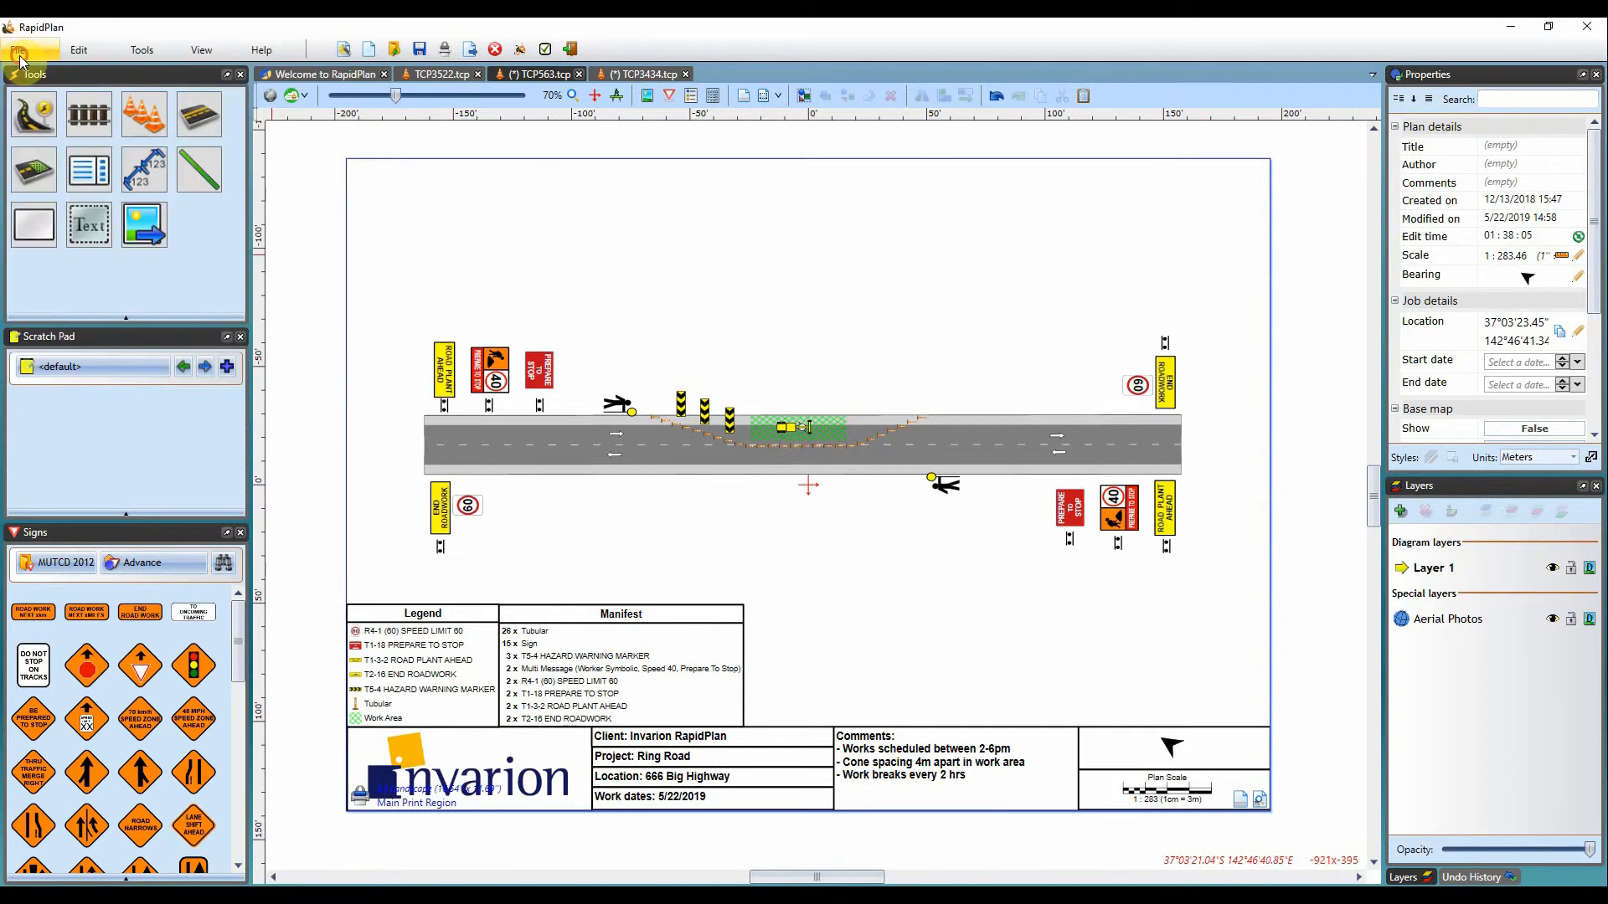
# Bring up Print Options for all diagrams, previewing the Ring Road plan on a letter page
pyautogui.click(18, 47)
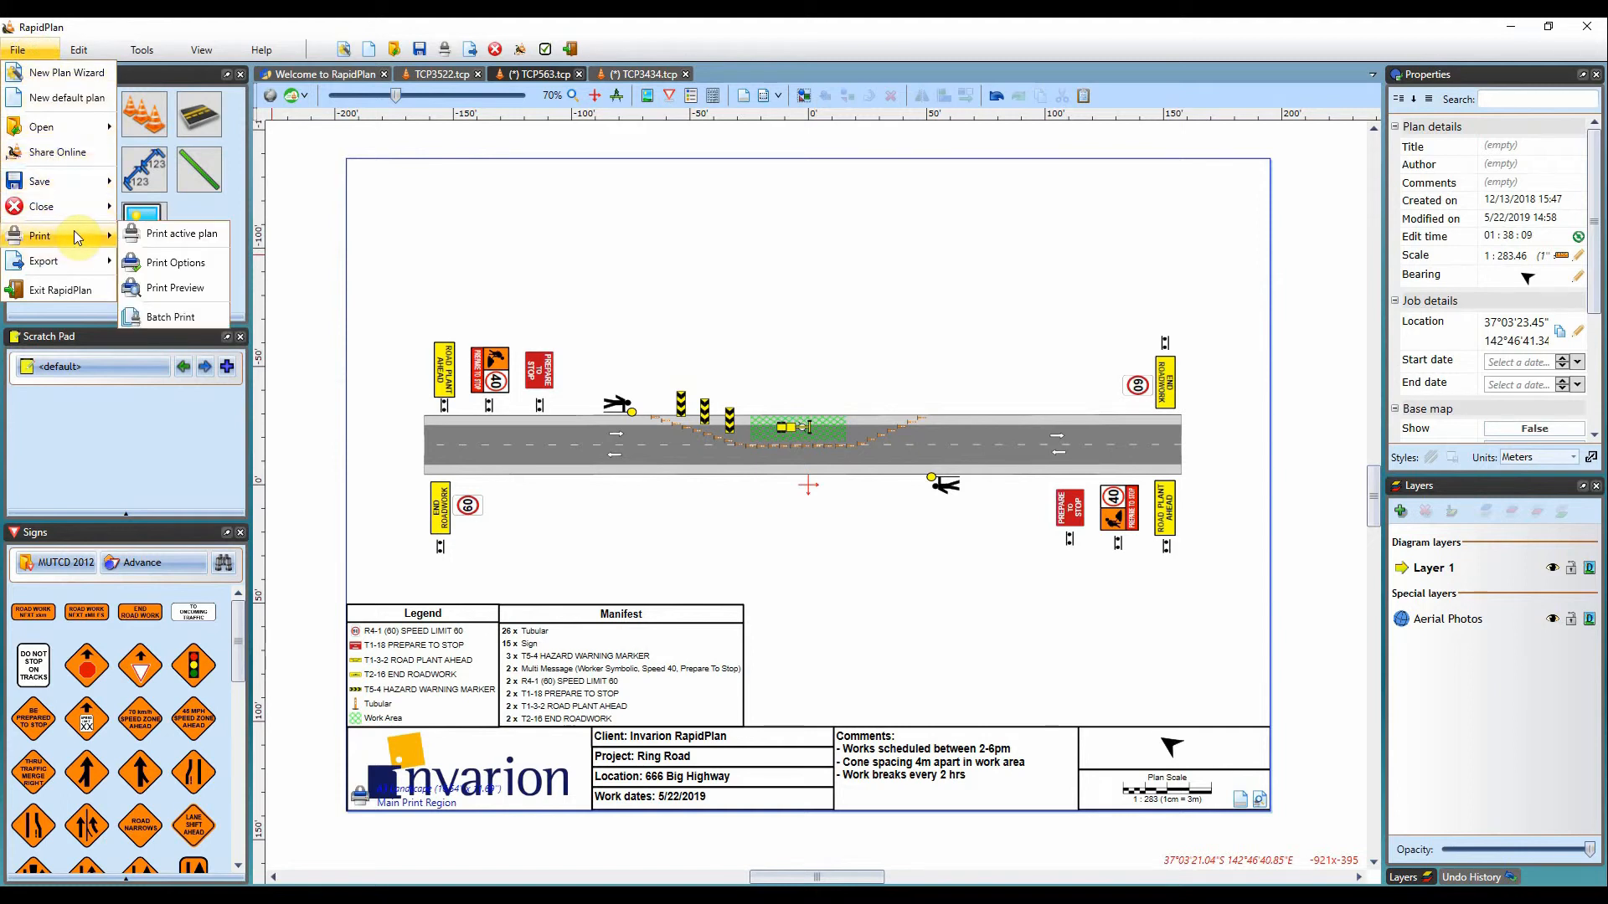
pyautogui.moveTo(181, 261)
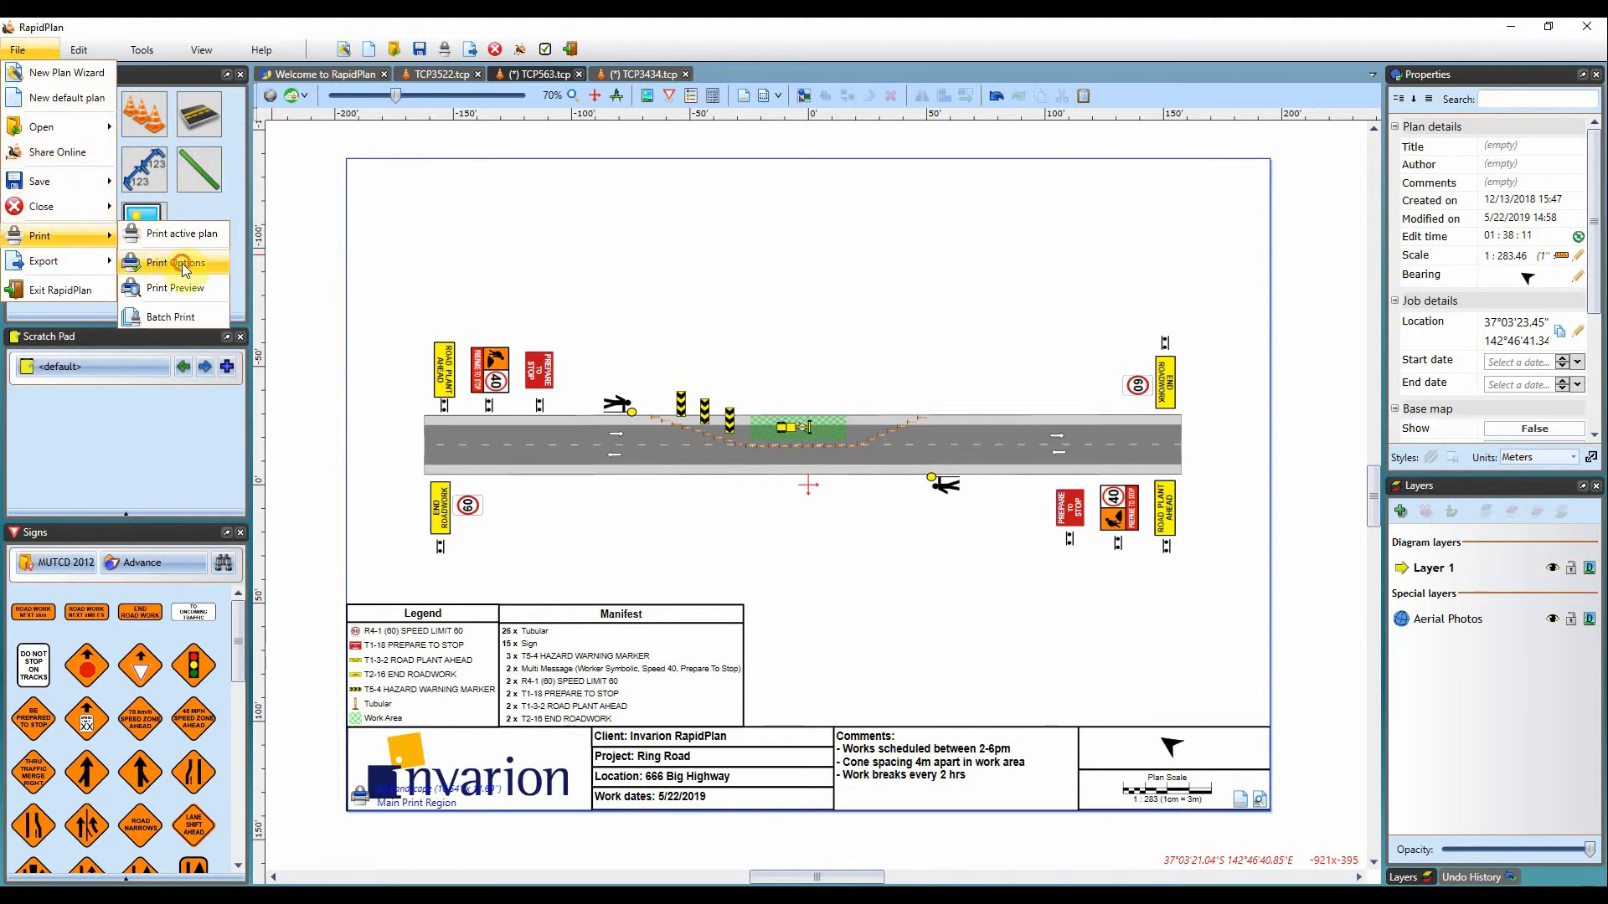
pyautogui.click(176, 263)
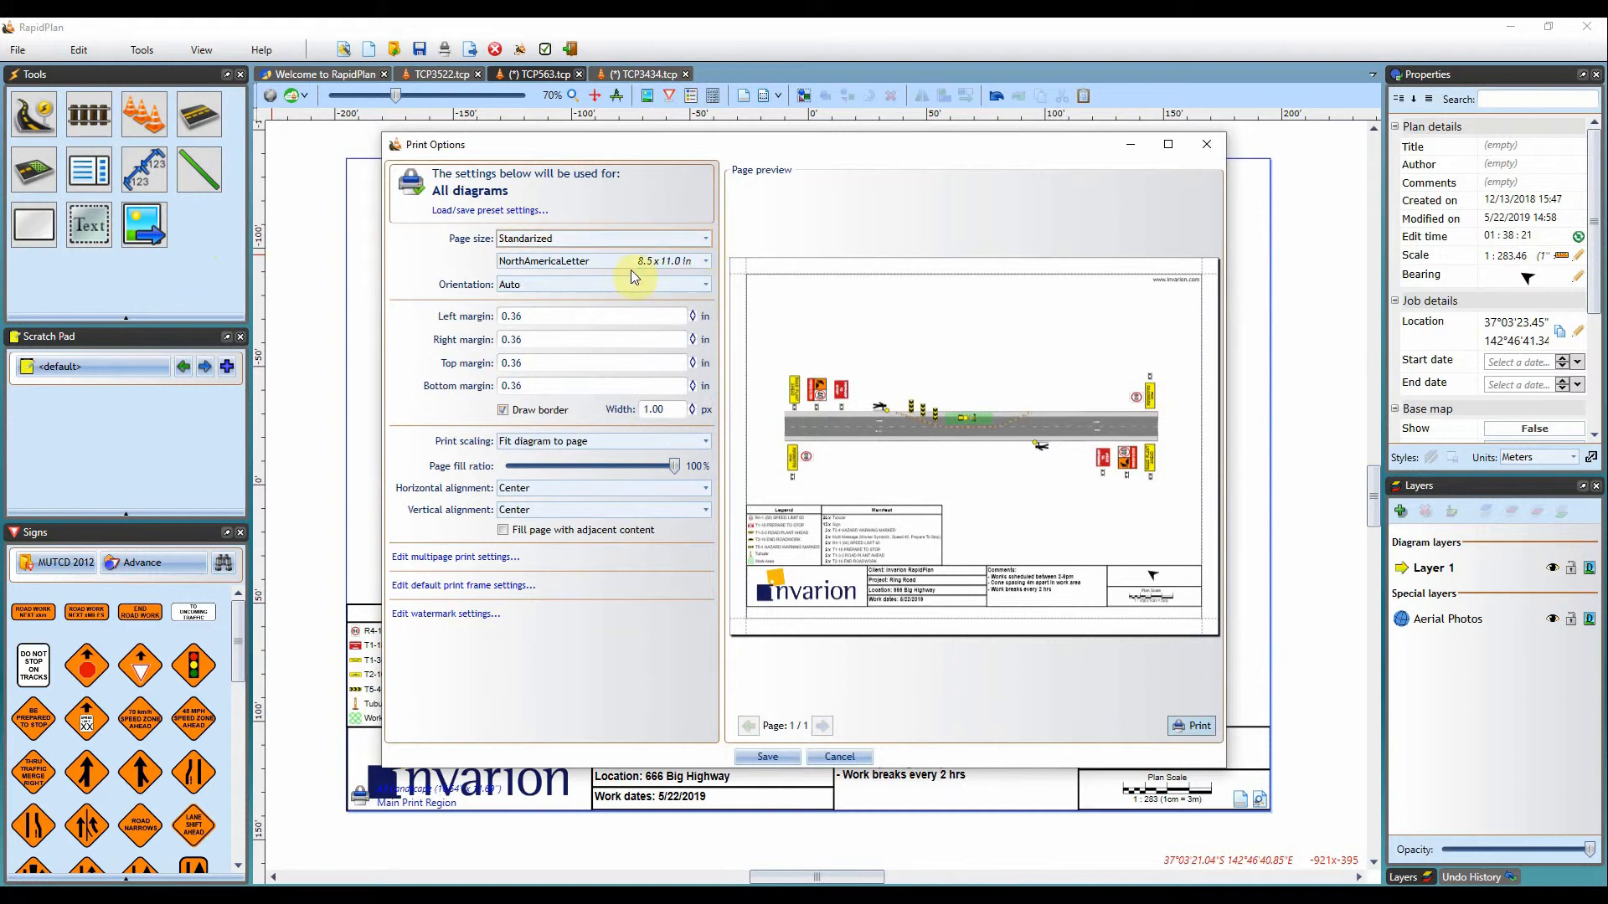
# Choose NorthAmericaLetter 8.5 × 11 in as the paper size from the page size list
pyautogui.click(704, 259)
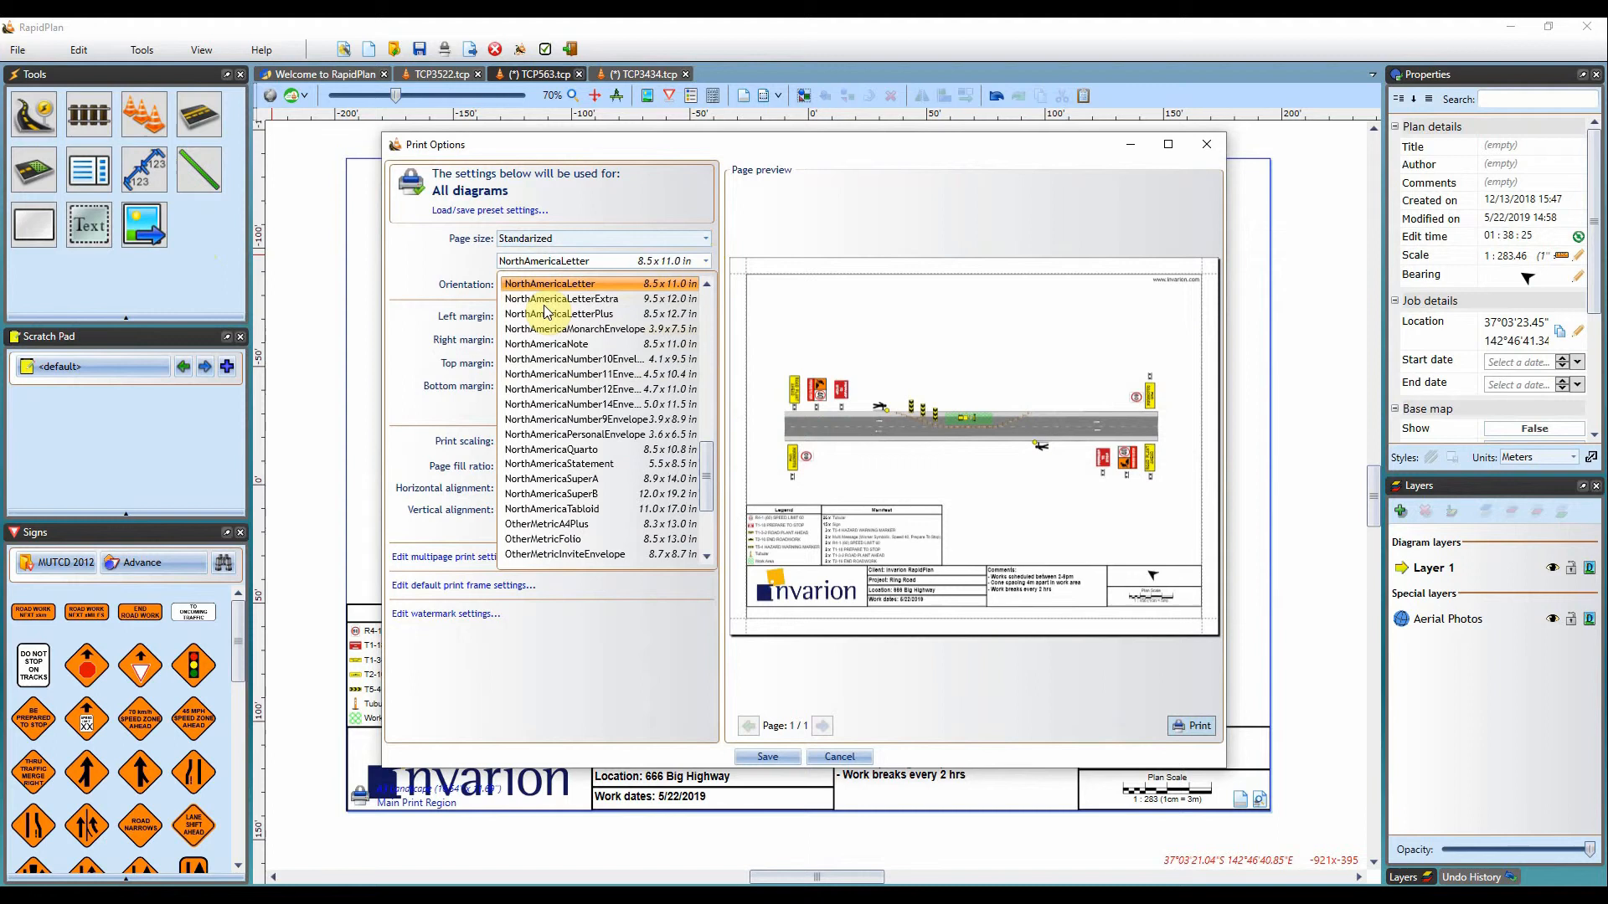
pyautogui.click(550, 283)
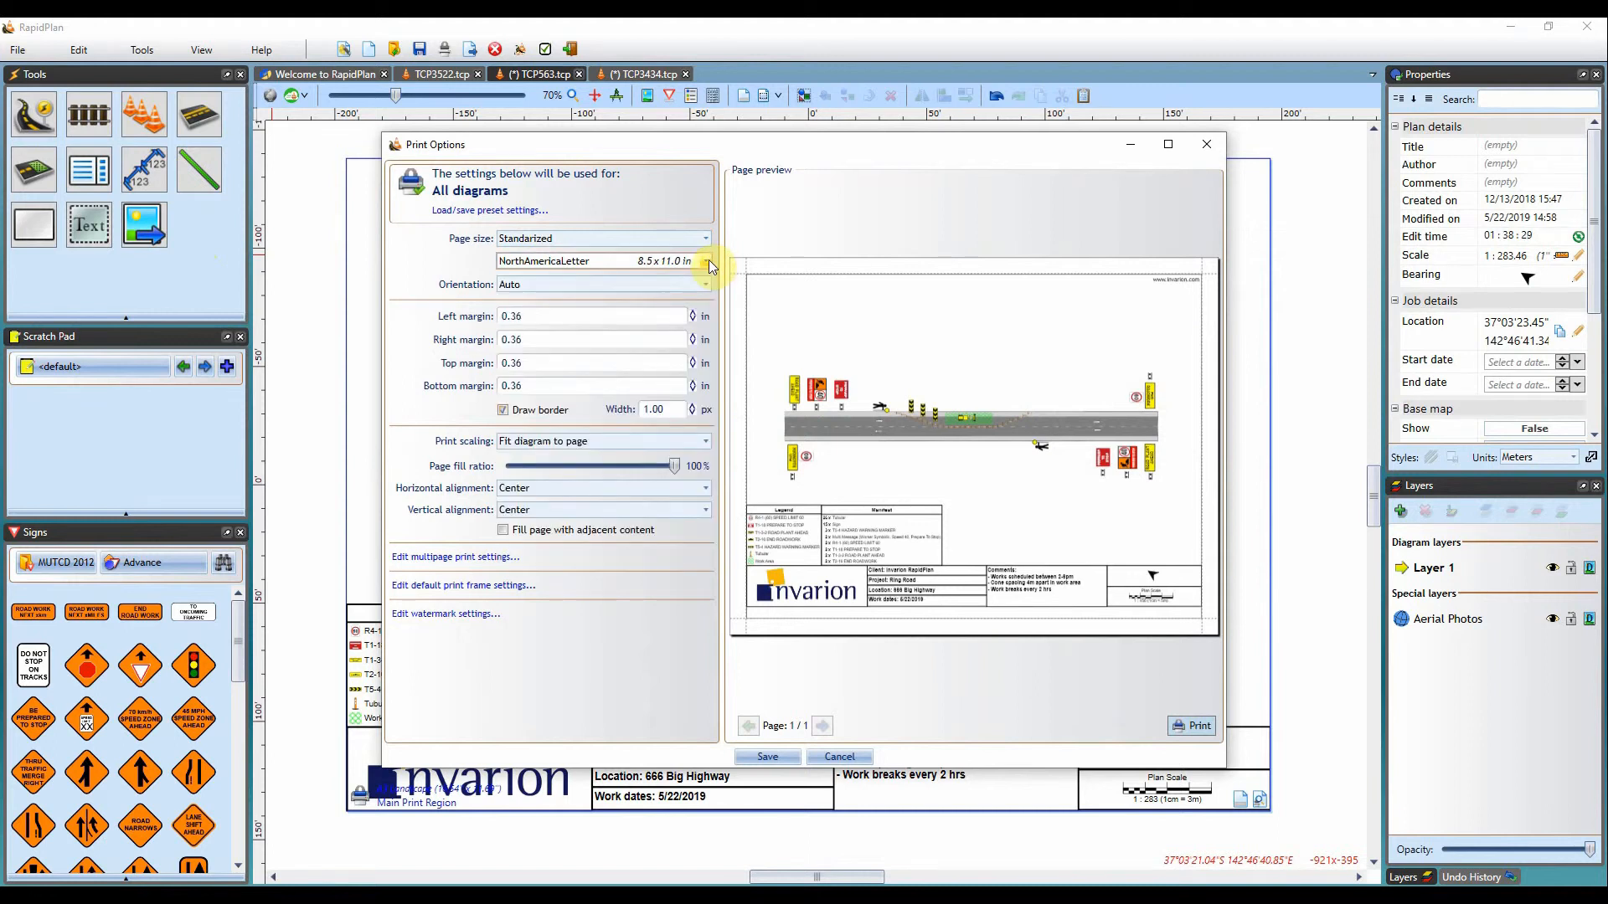
pyautogui.click(591, 315)
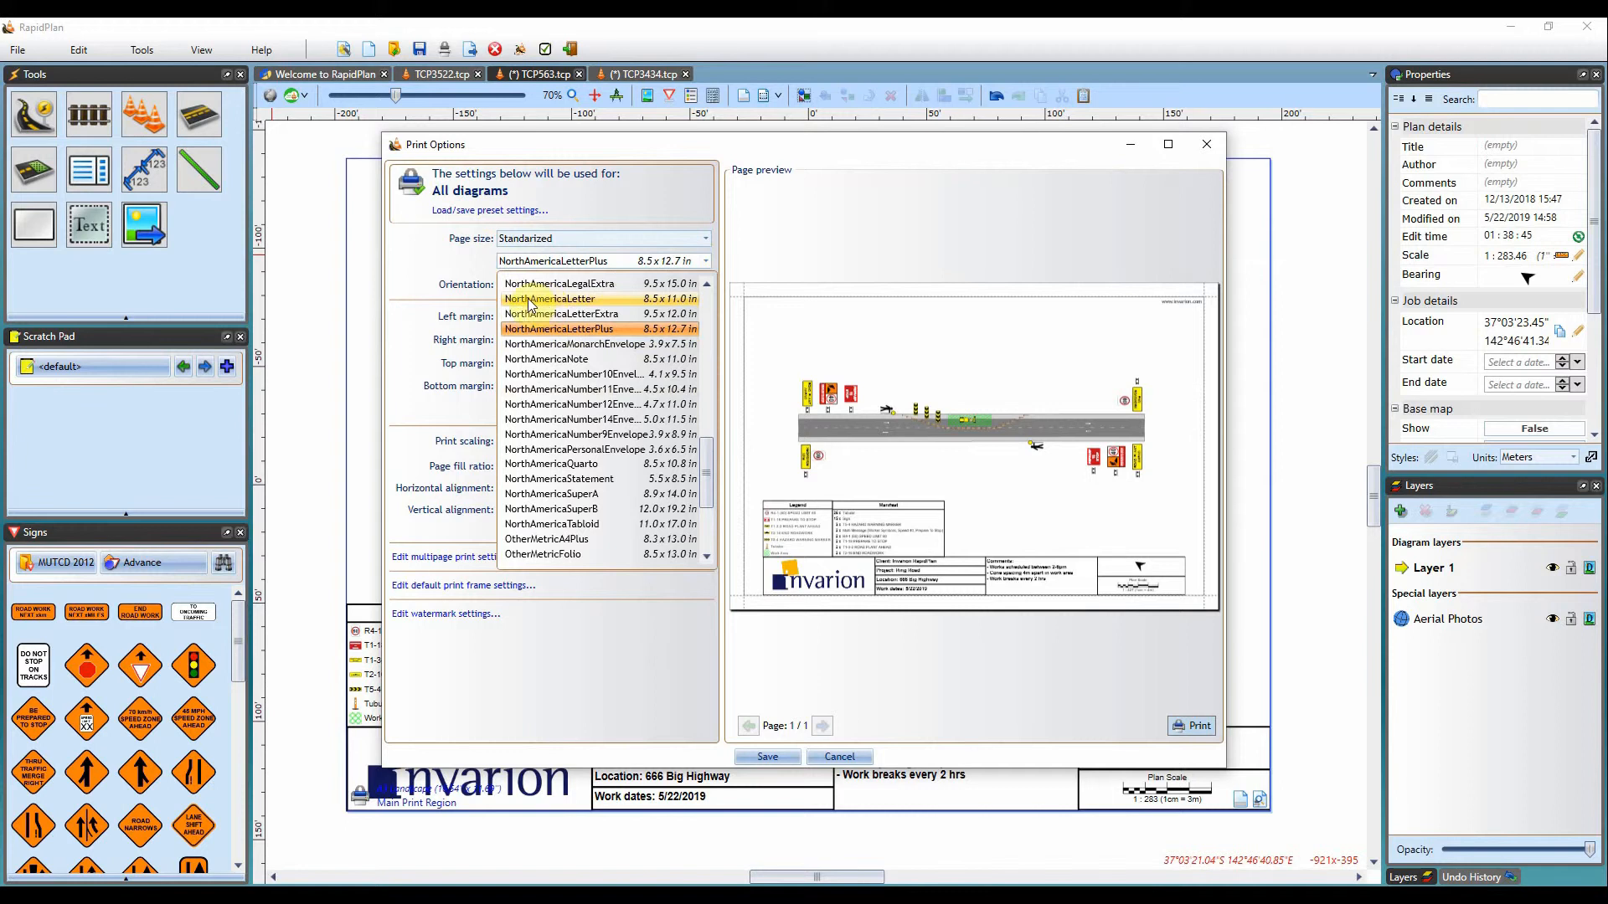
pyautogui.moveTo(606, 299)
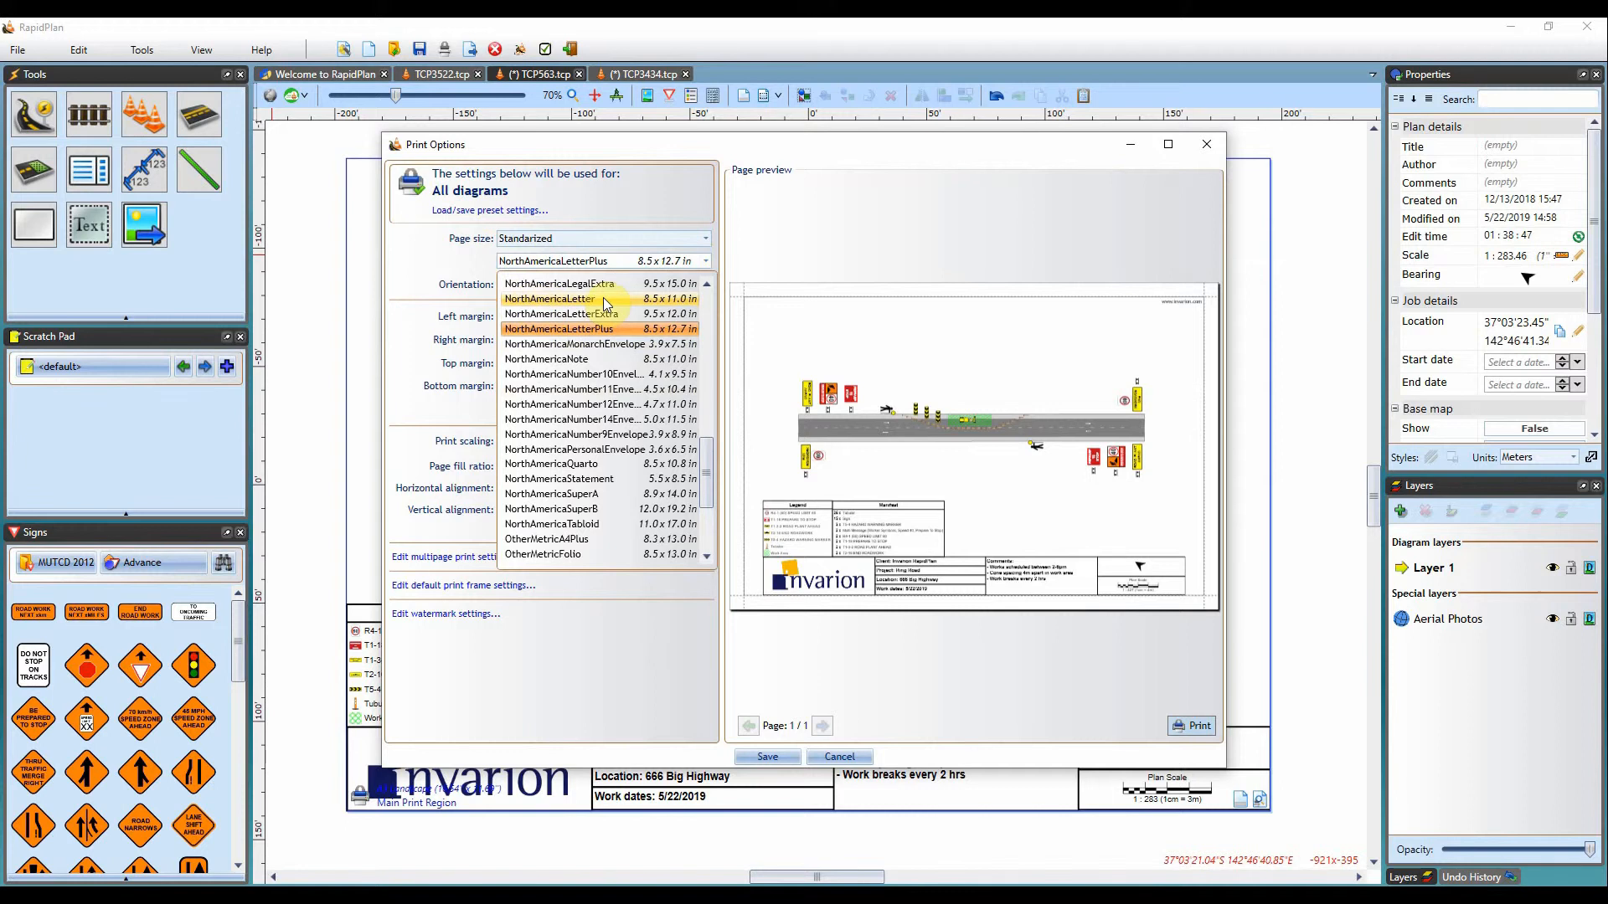
pyautogui.click(549, 298)
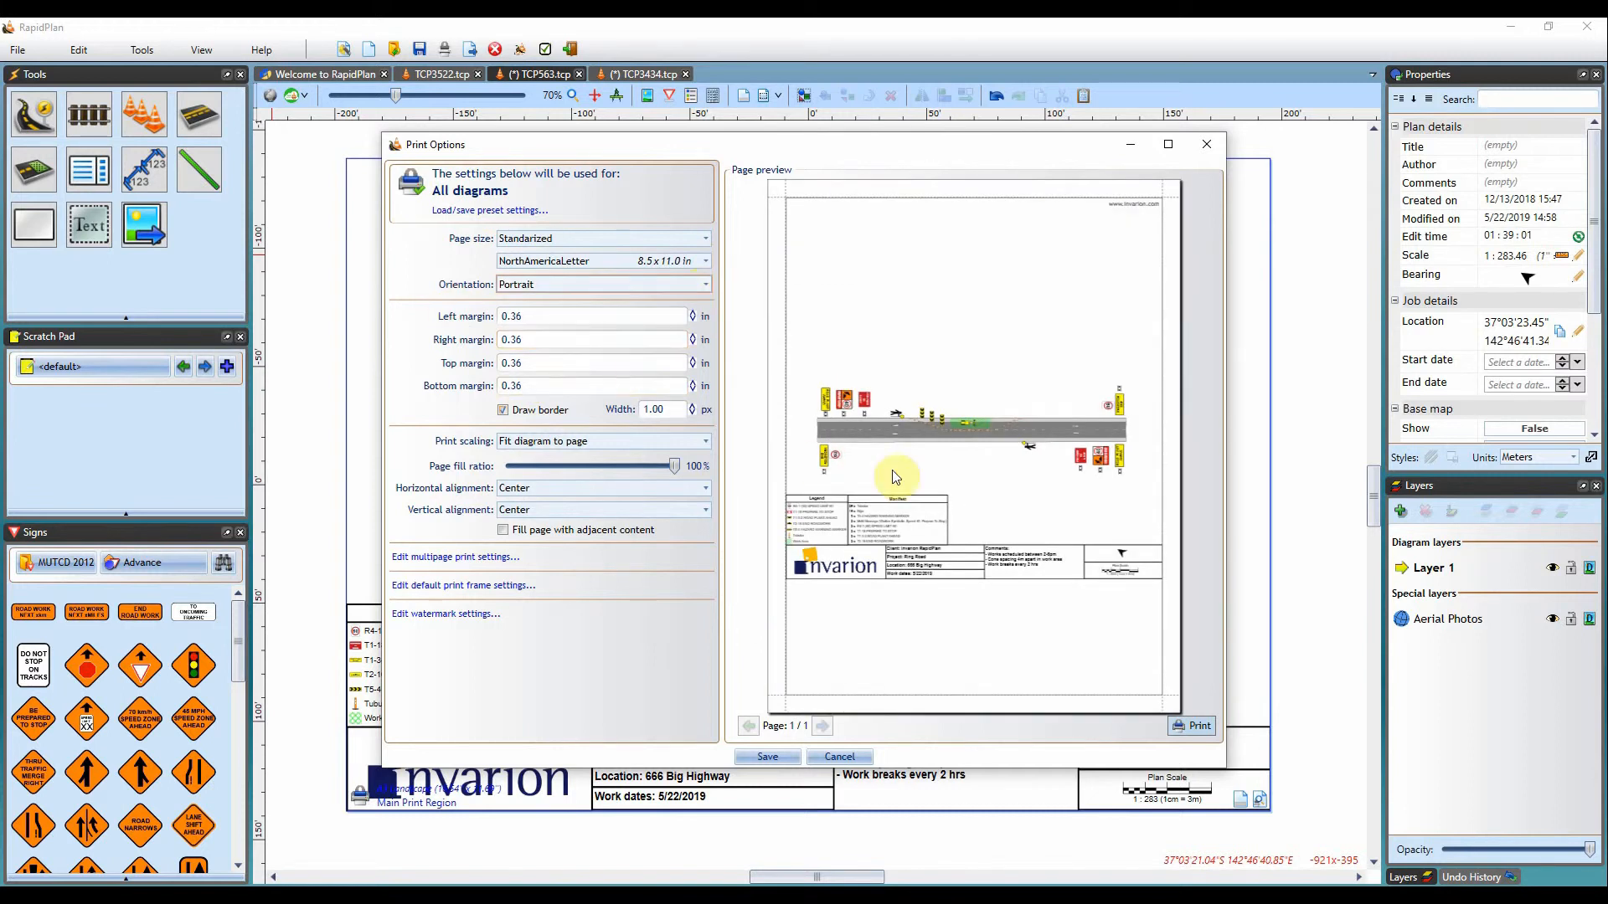
pyautogui.moveTo(1172, 652)
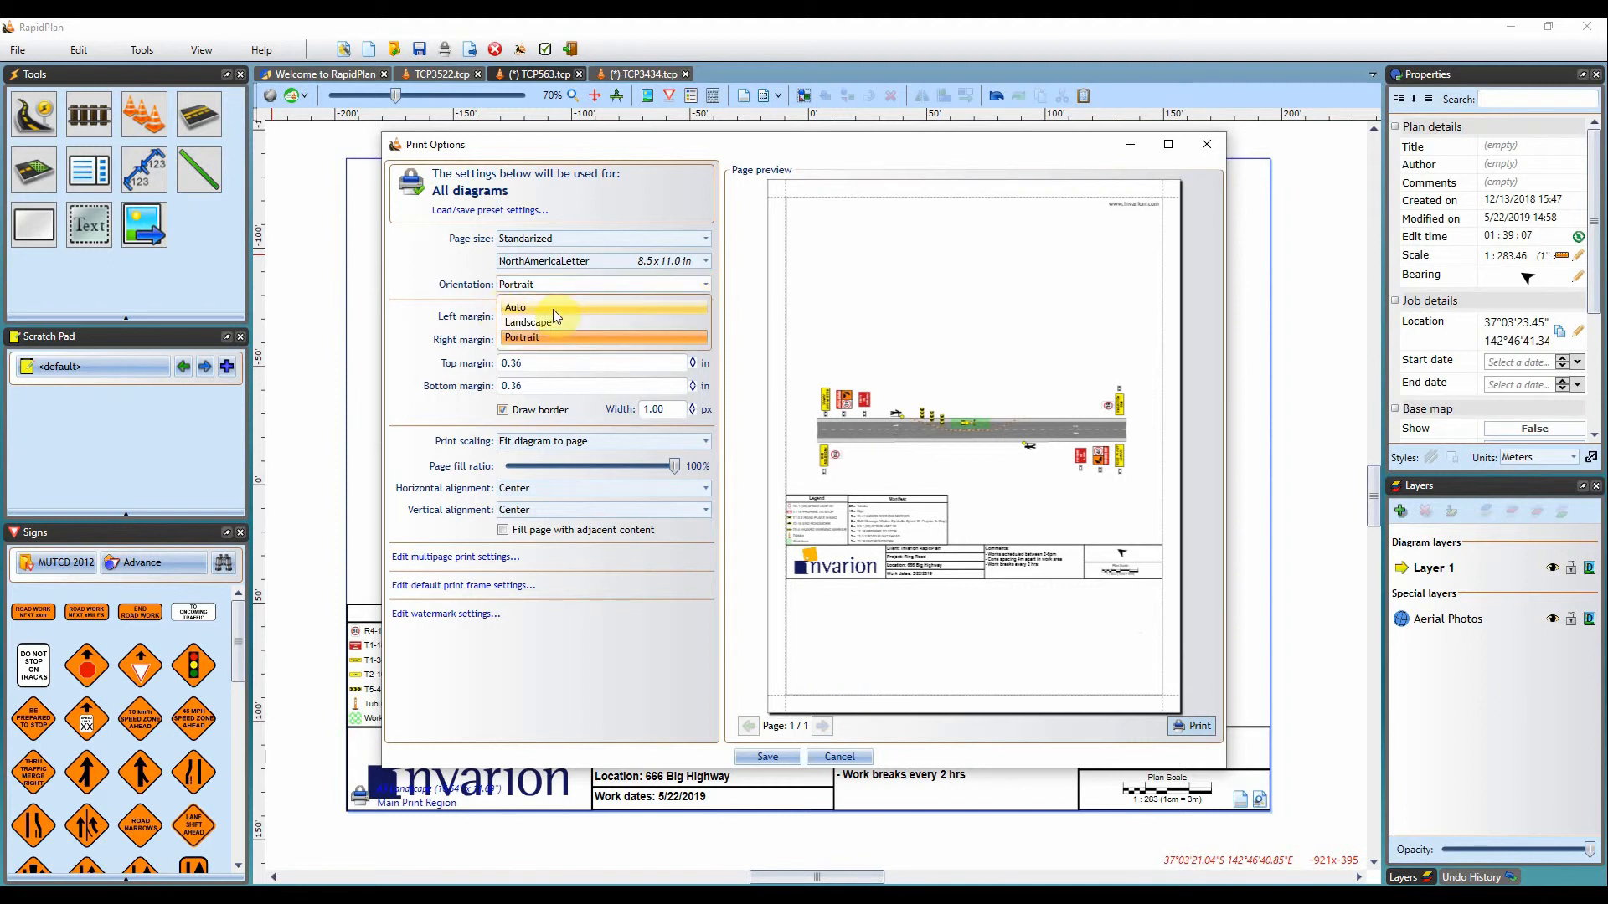
# Set orientation back to Auto and raise the left margin to 0.51 in
pyautogui.click(516, 306)
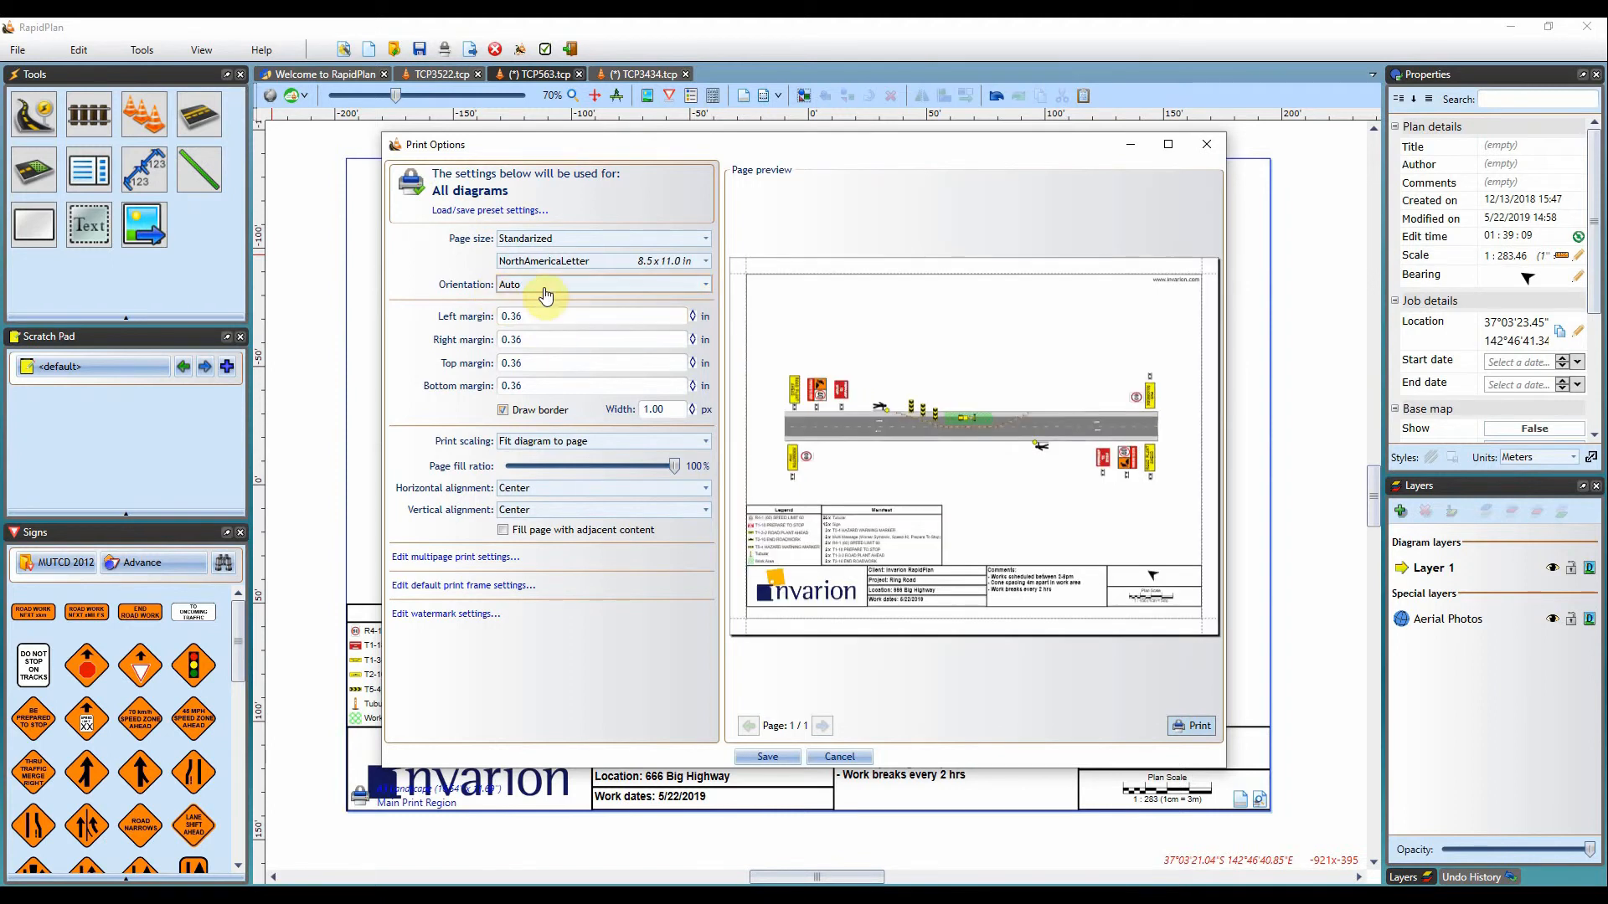
pyautogui.click(502, 409)
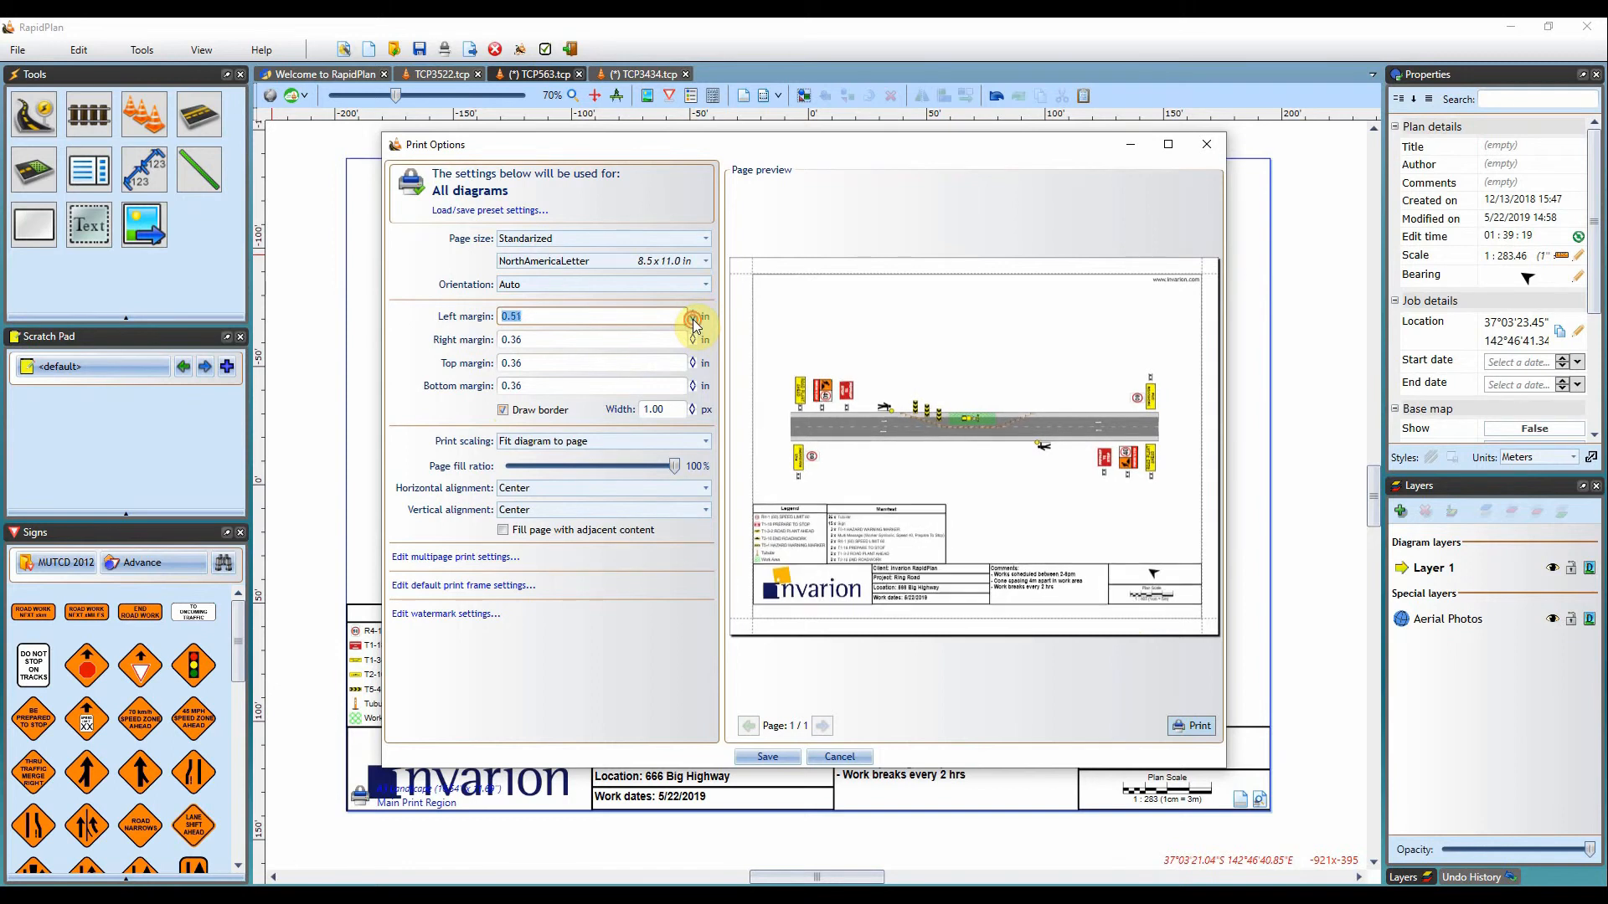
# Lower the left margin to 0.41 in and keep the page border turned on
pyautogui.click(692, 320)
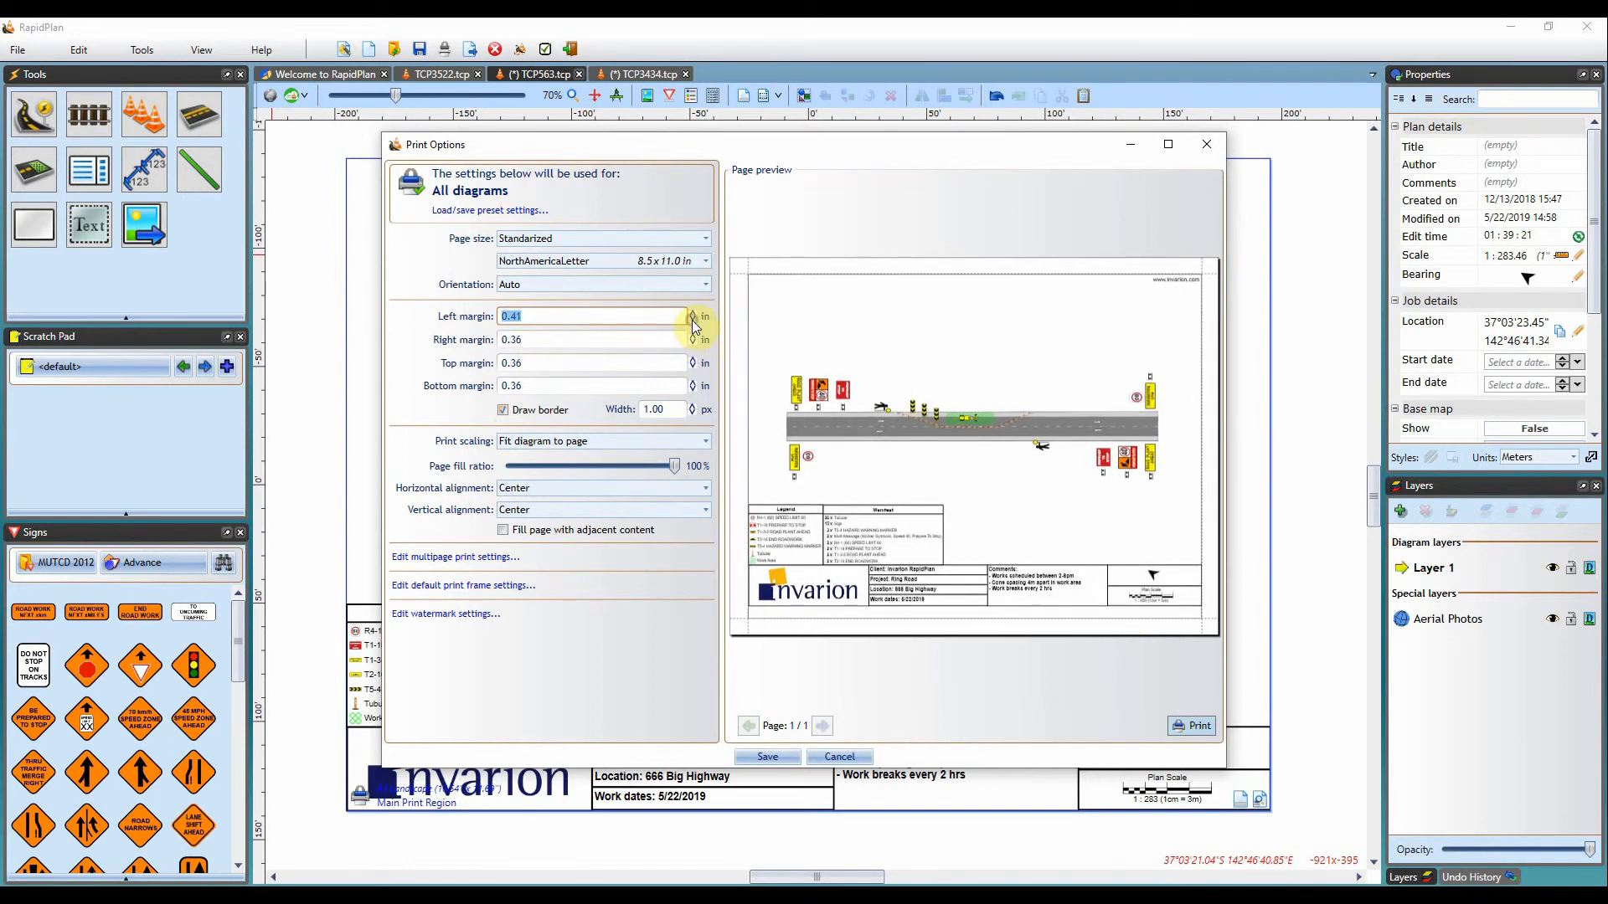
pyautogui.click(502, 408)
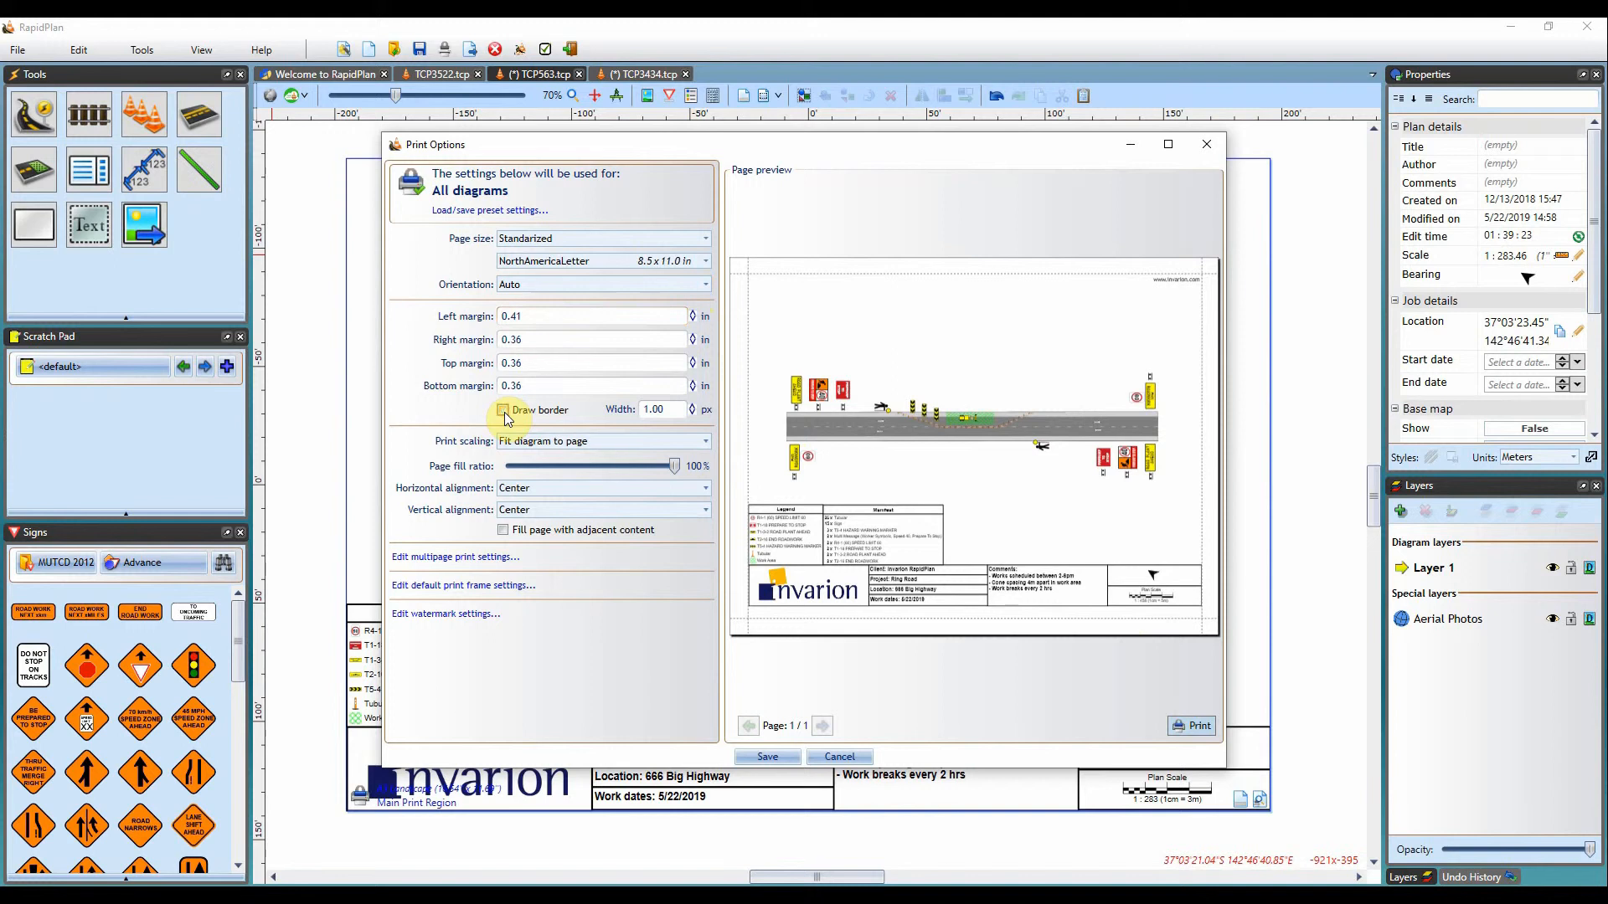
pyautogui.click(503, 409)
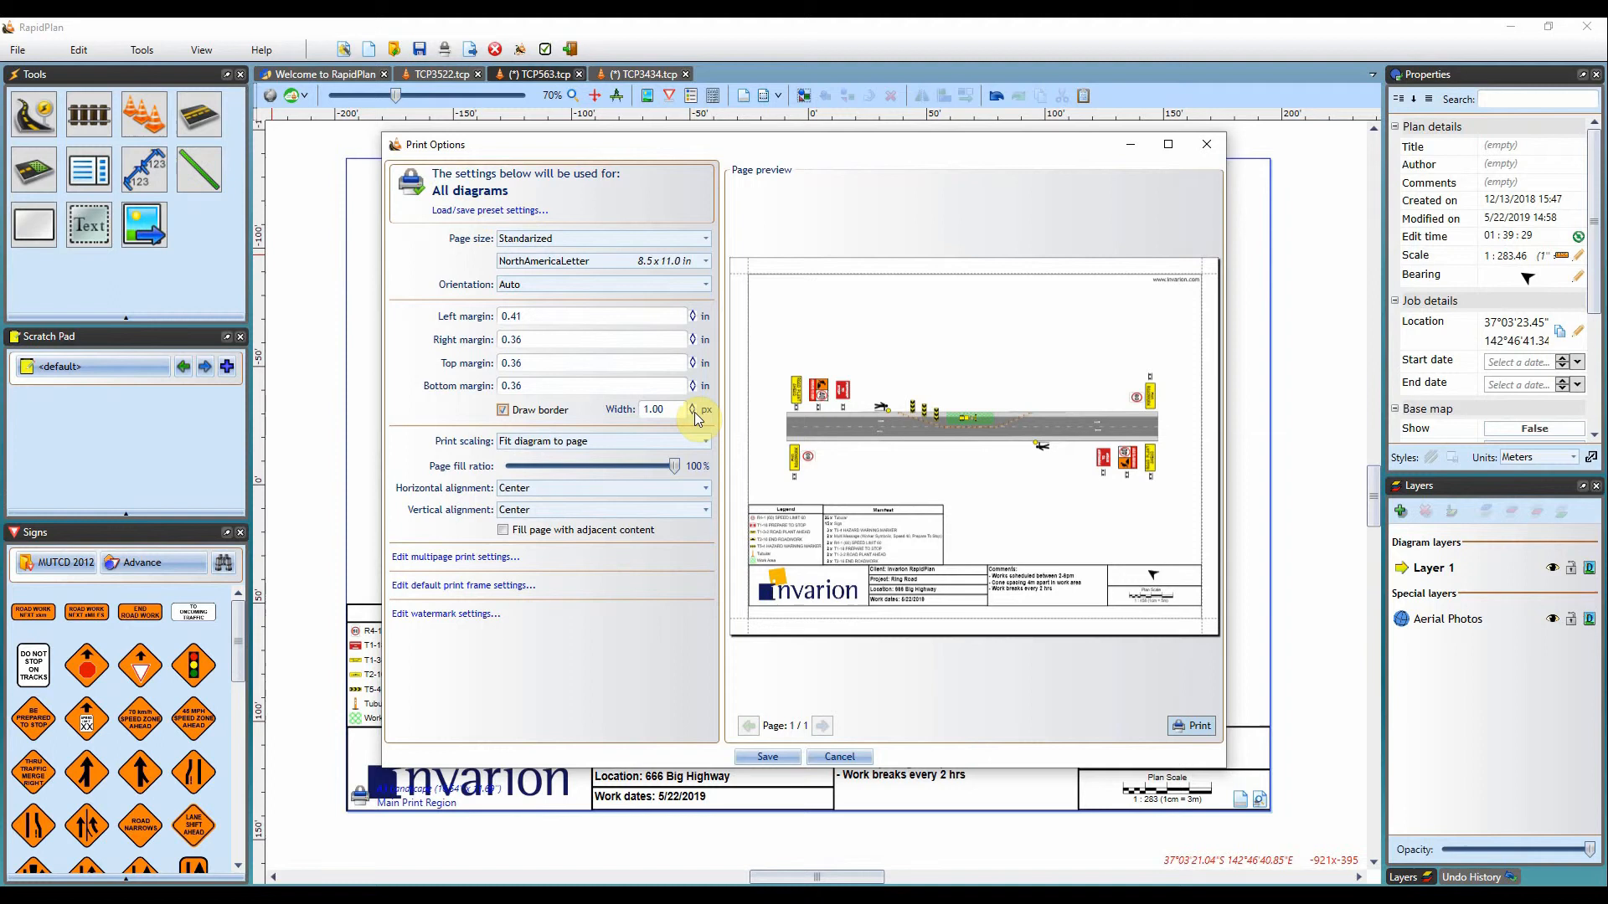
# Thin the drawn page border down to 1 px using the width spinner
pyautogui.click(691, 405)
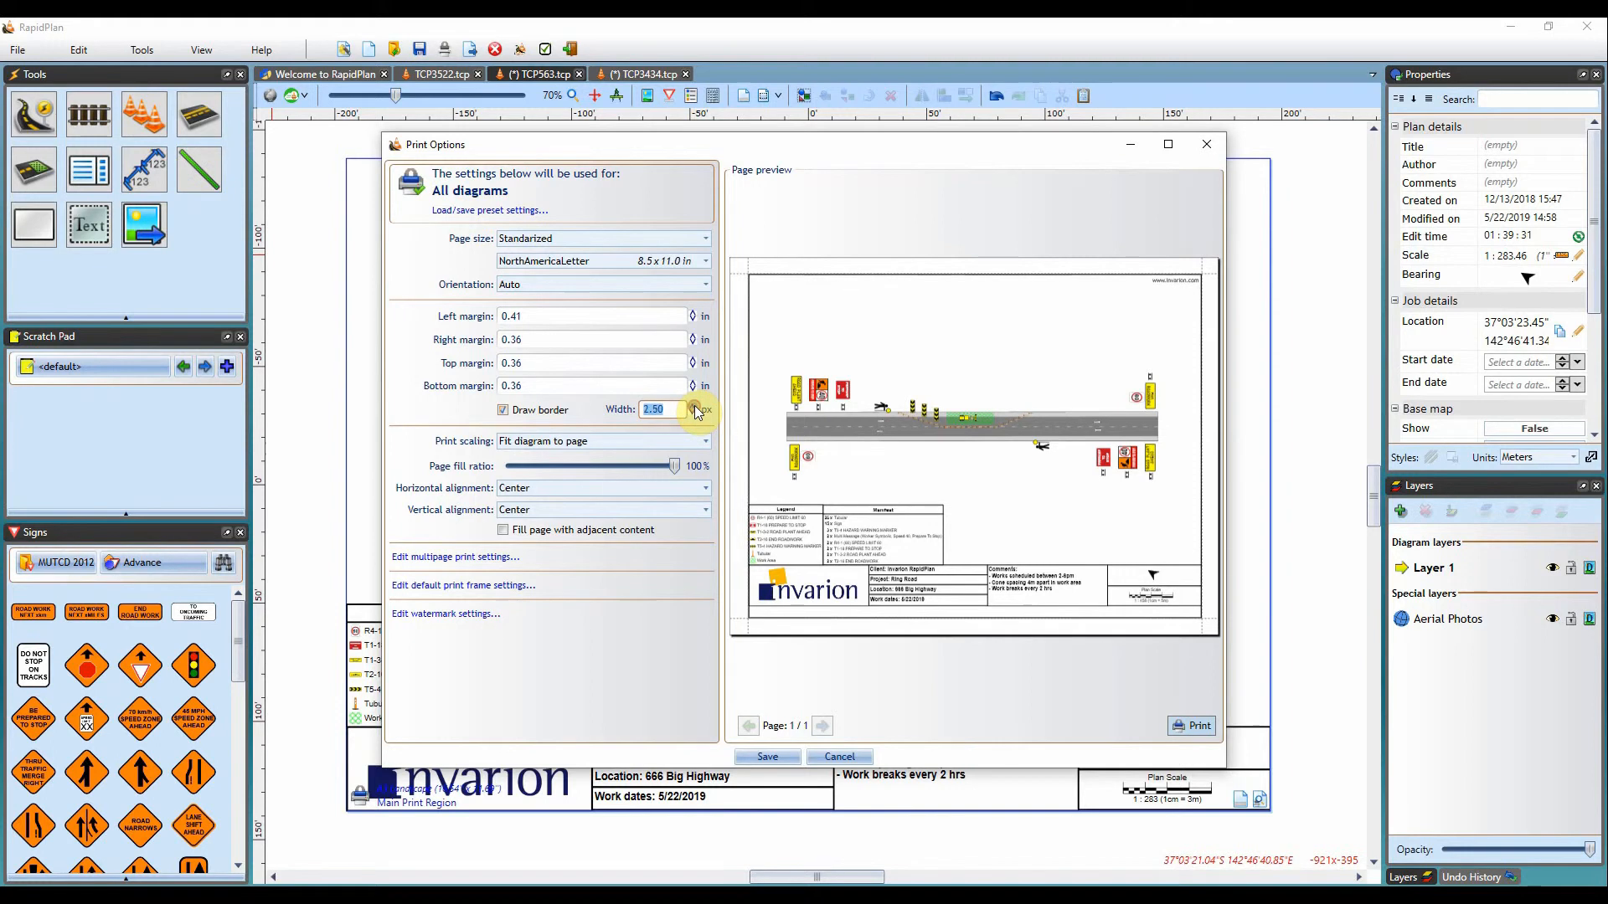
pyautogui.click(693, 405)
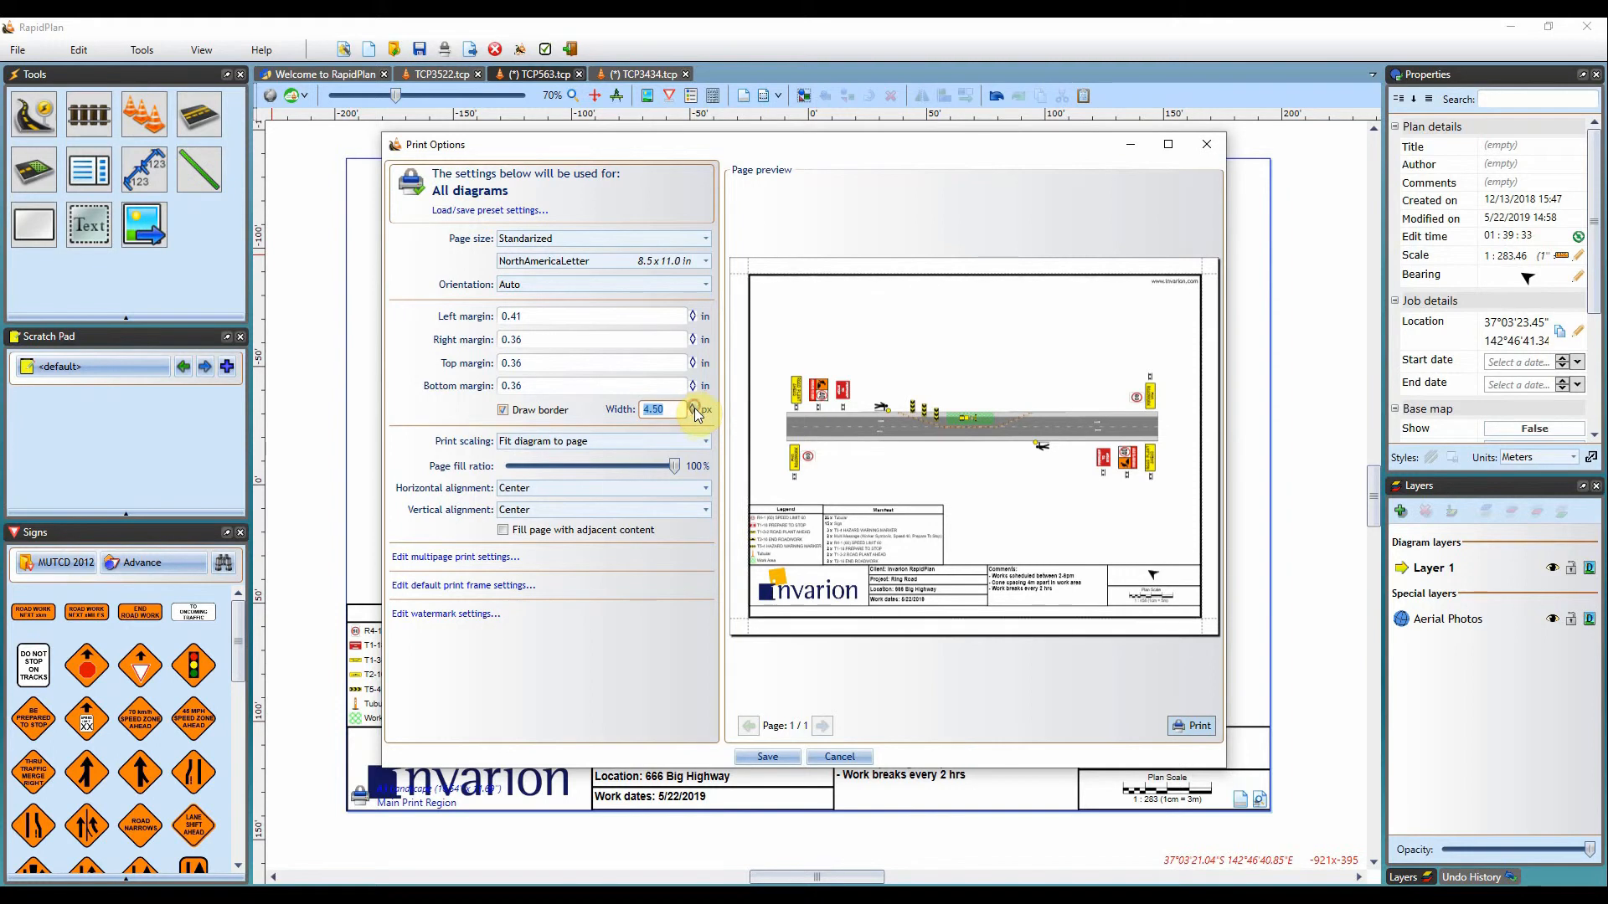
pyautogui.click(690, 416)
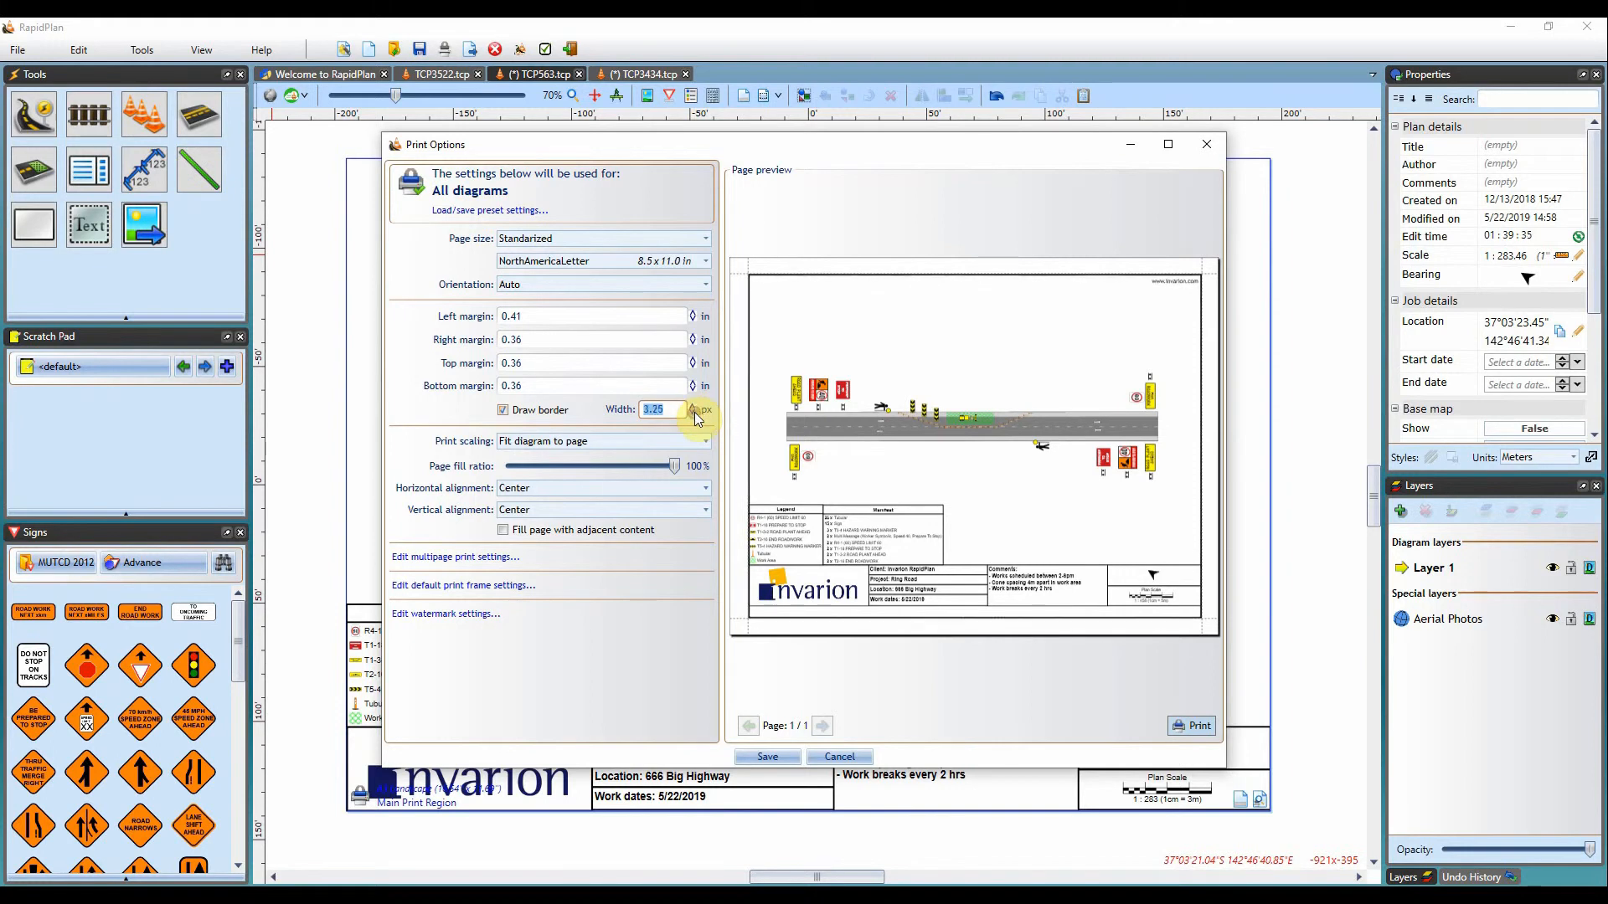
pyautogui.click(692, 415)
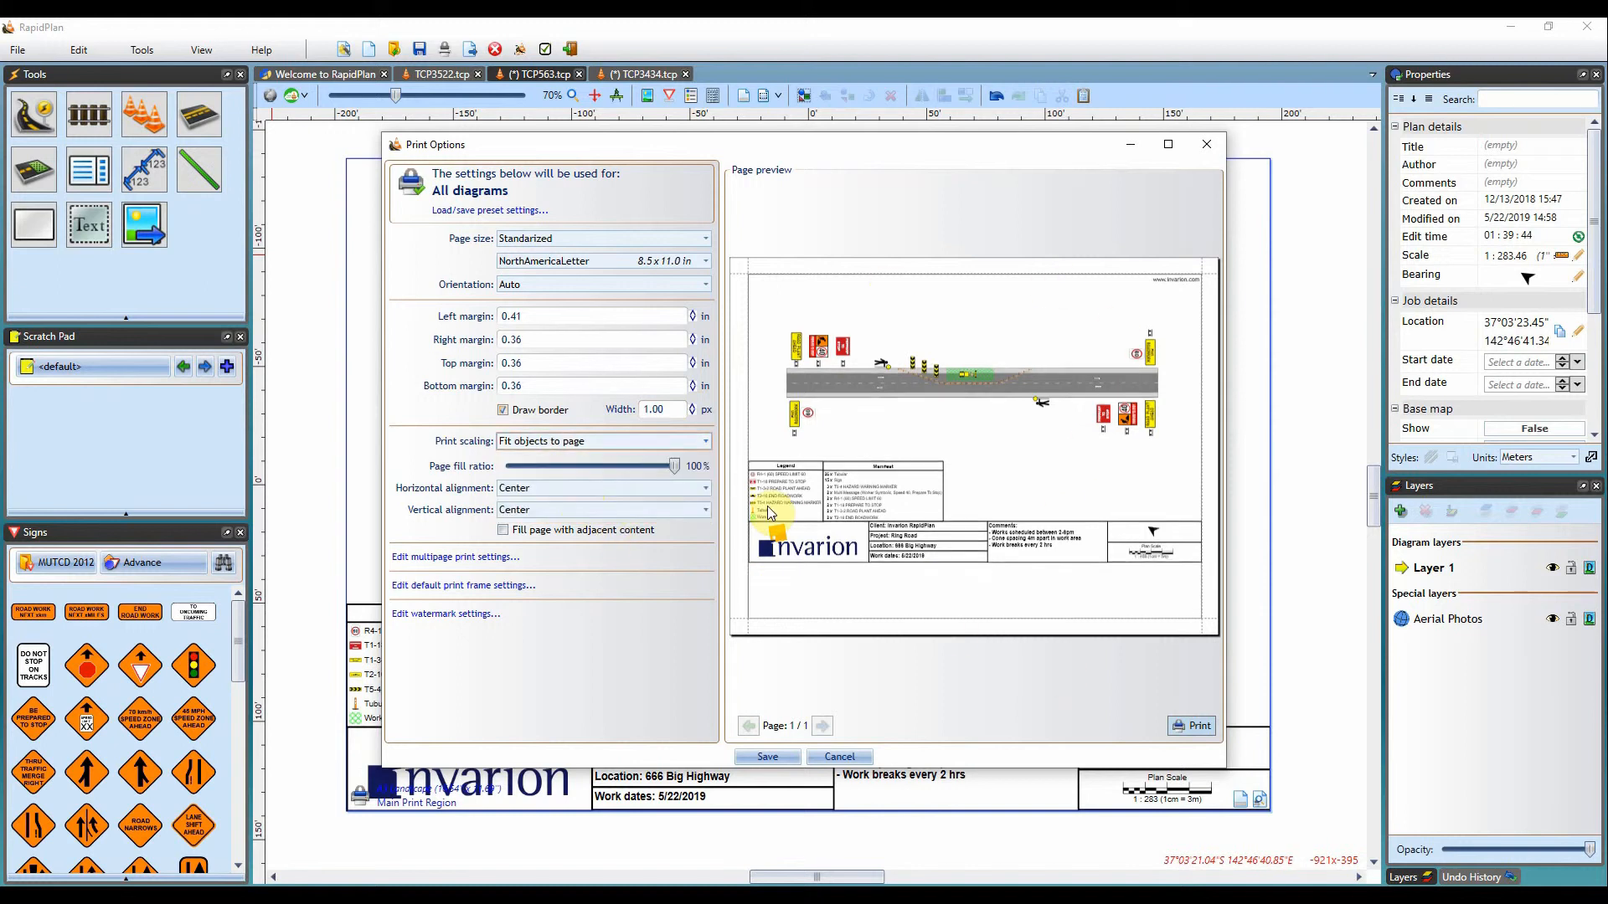
pyautogui.click(603, 442)
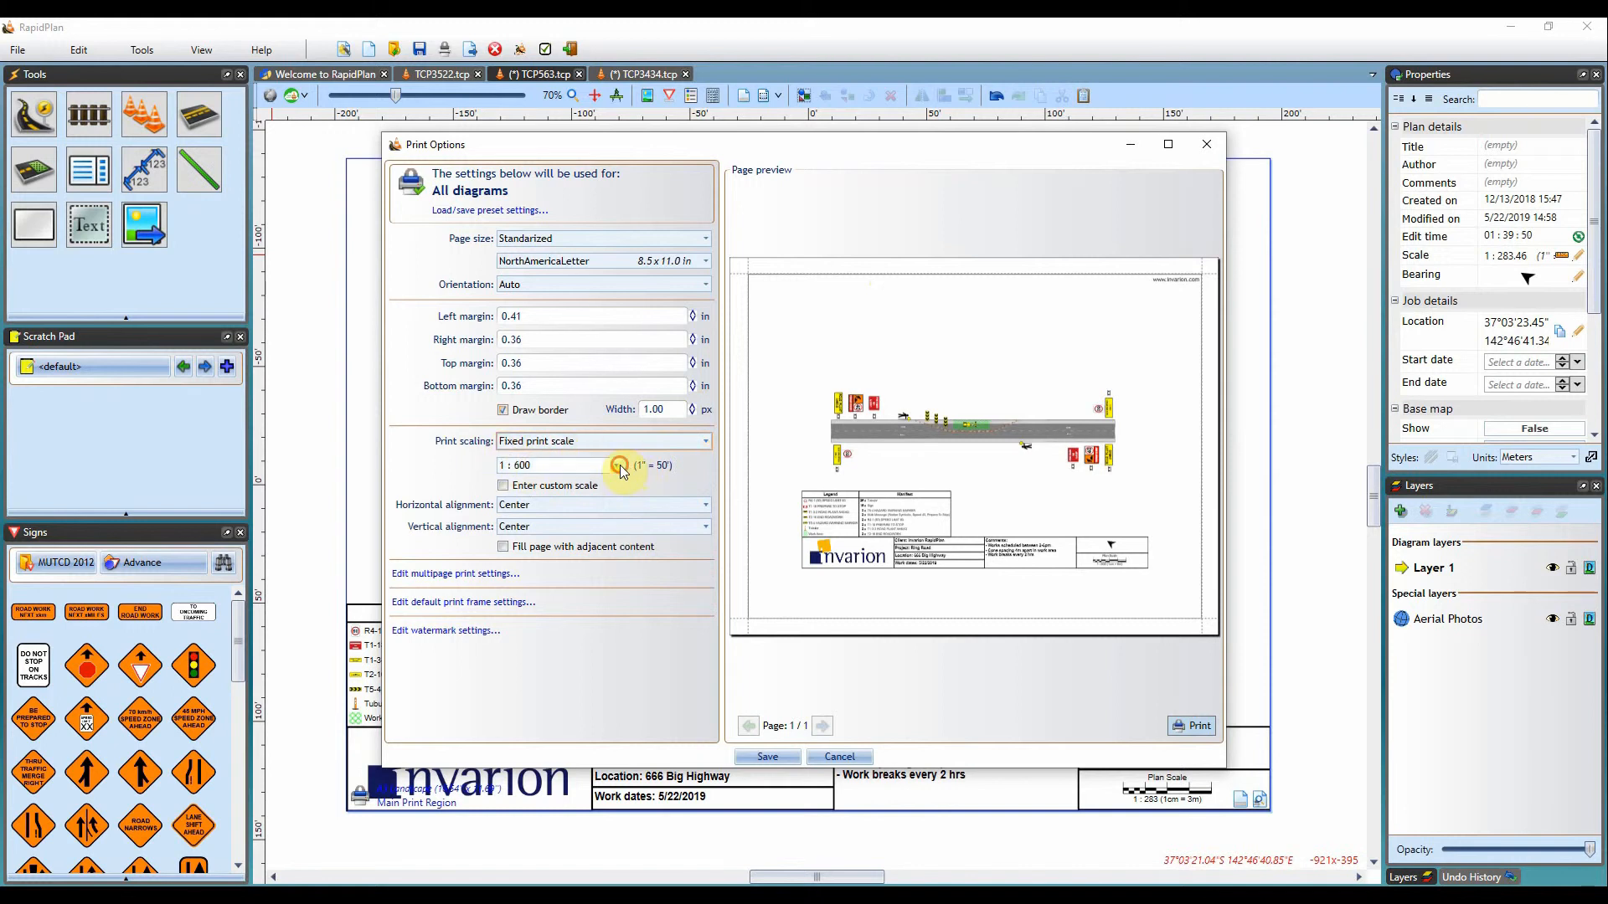
pyautogui.click(616, 465)
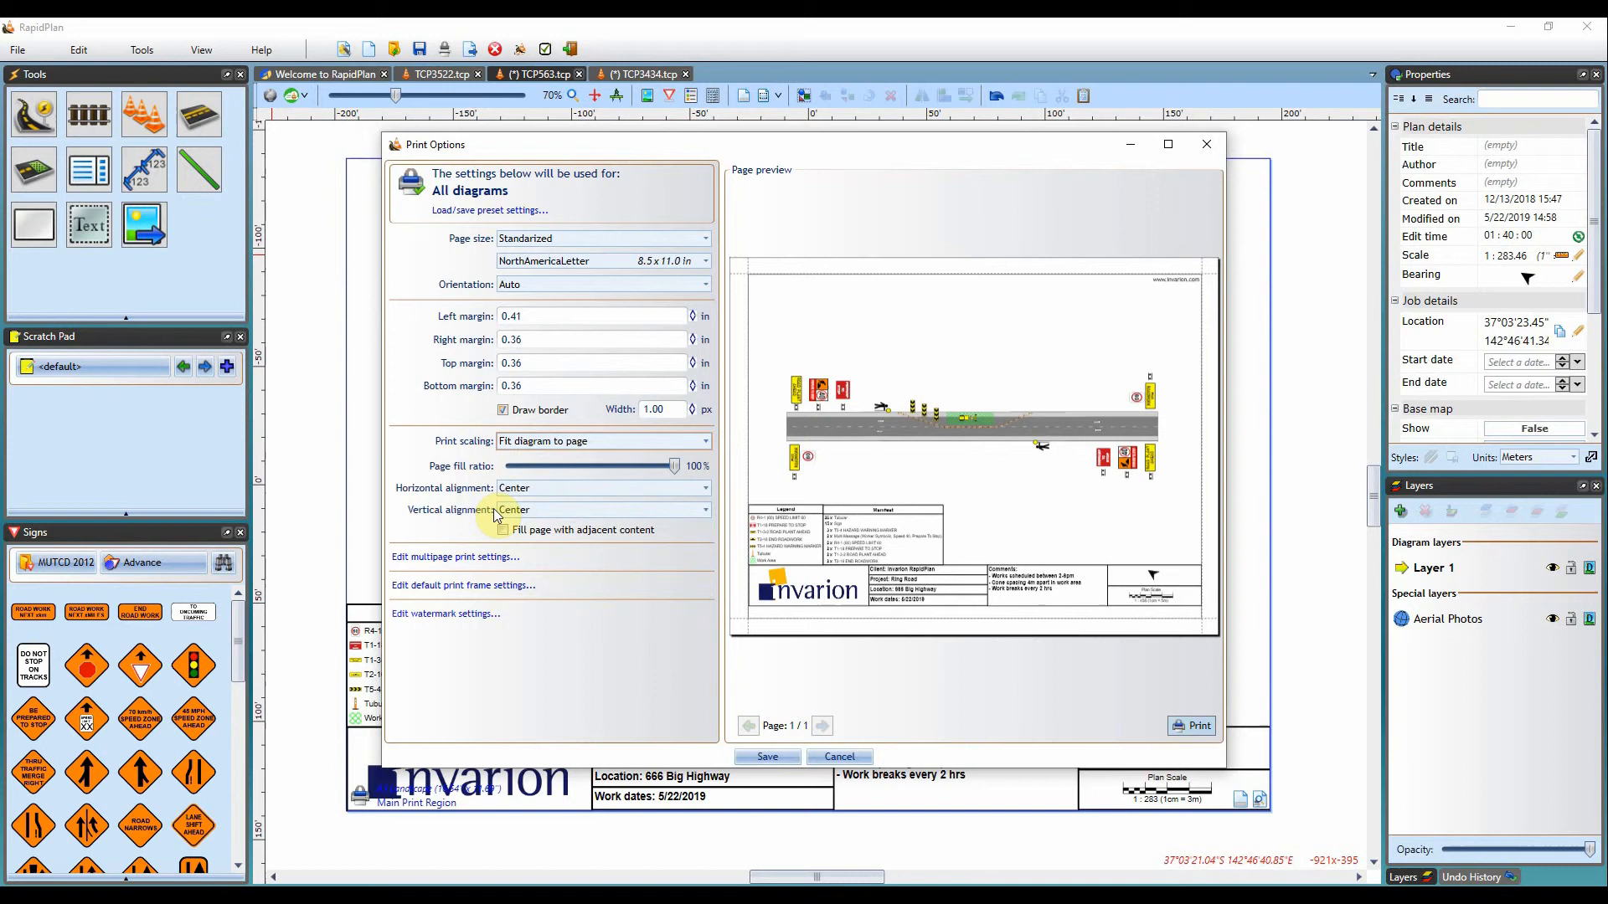
pyautogui.moveTo(603, 524)
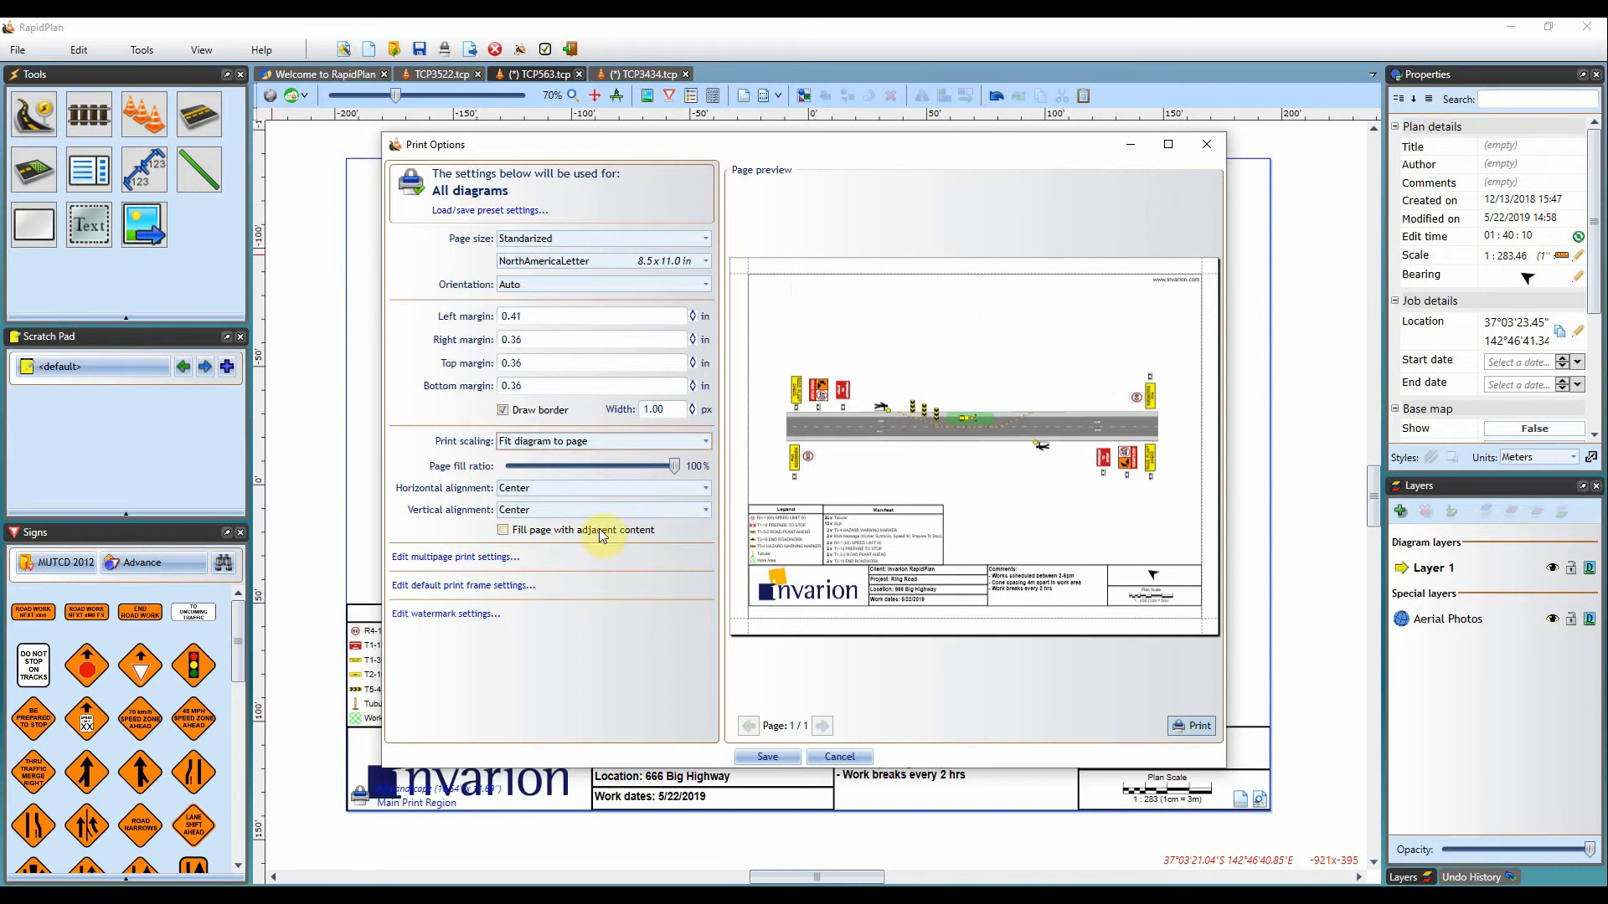
pyautogui.moveTo(450, 563)
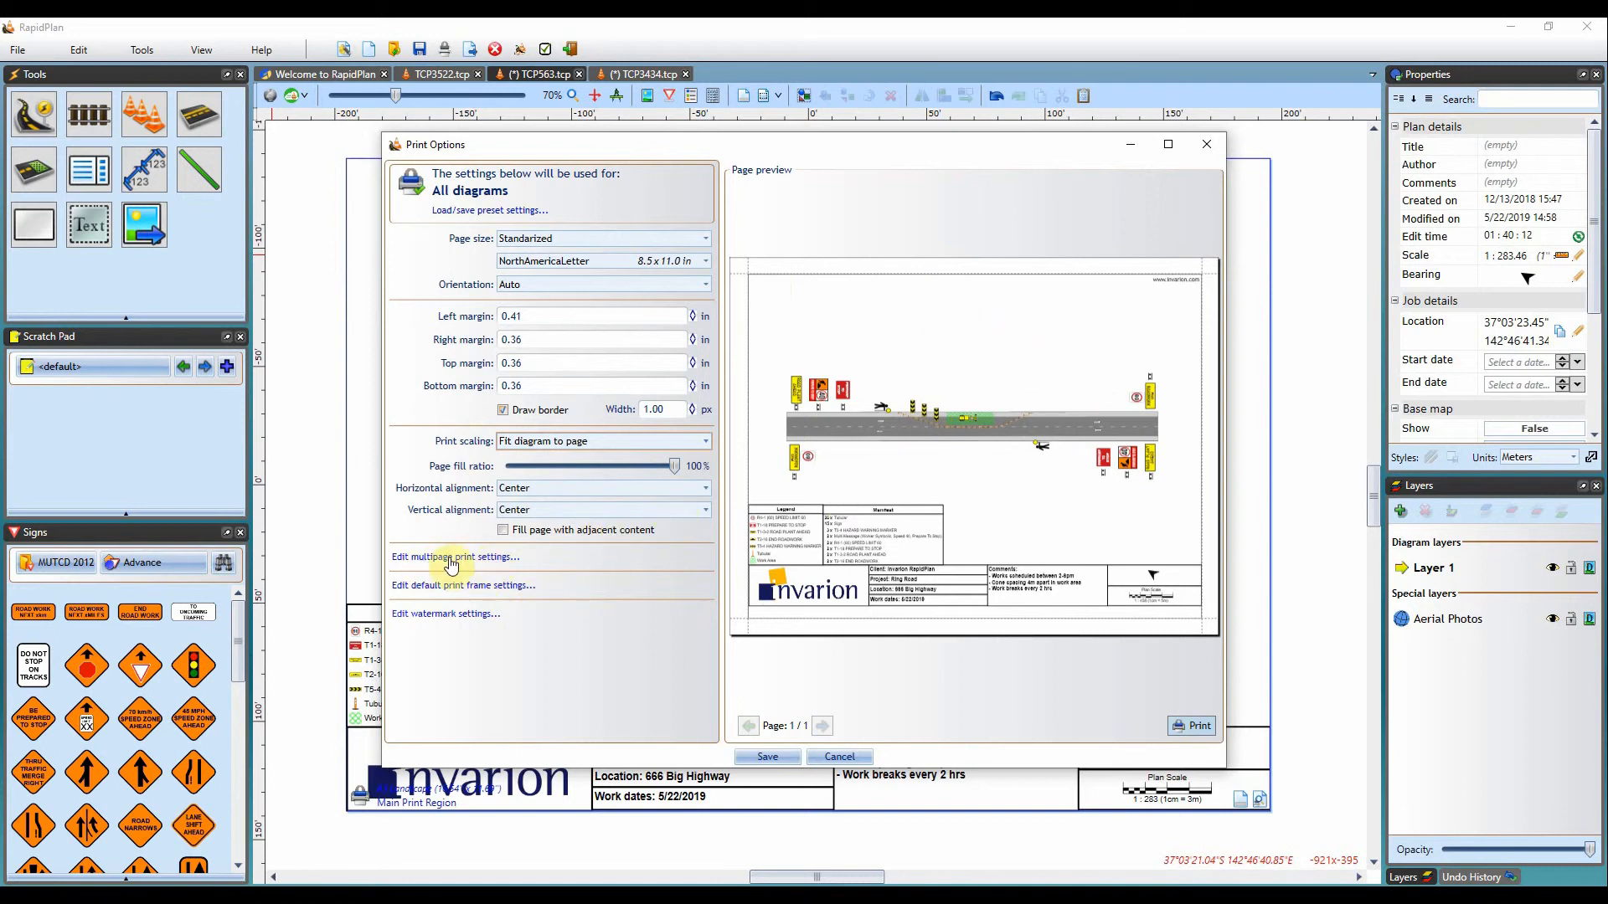
# Enable multipage printing and step through the four preview pages
pyautogui.click(452, 557)
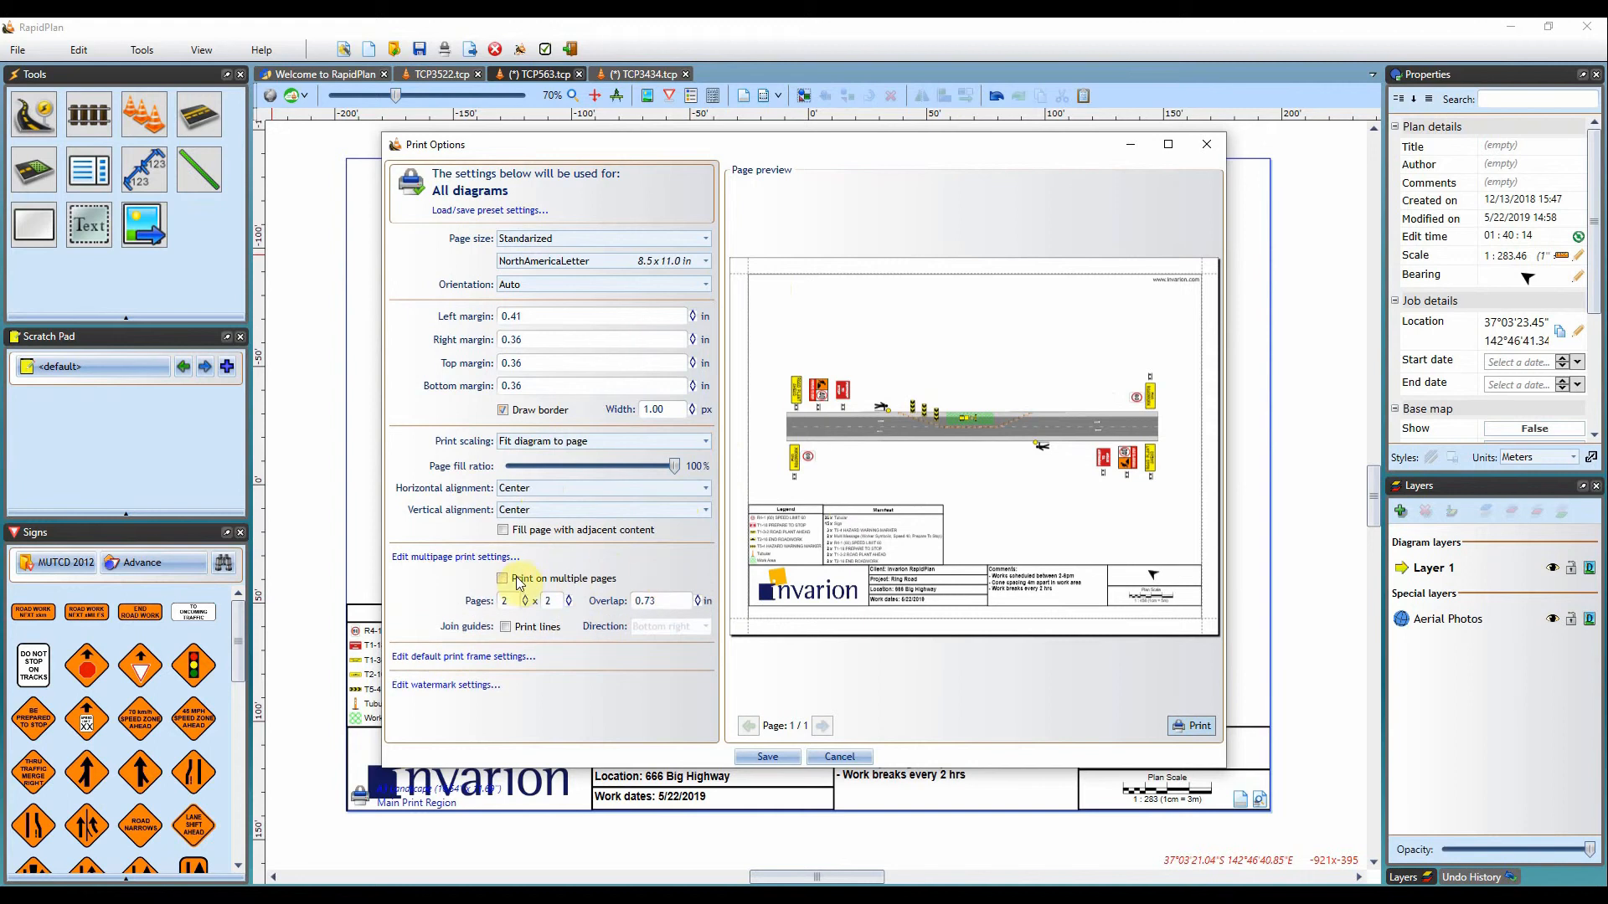
pyautogui.moveTo(726, 641)
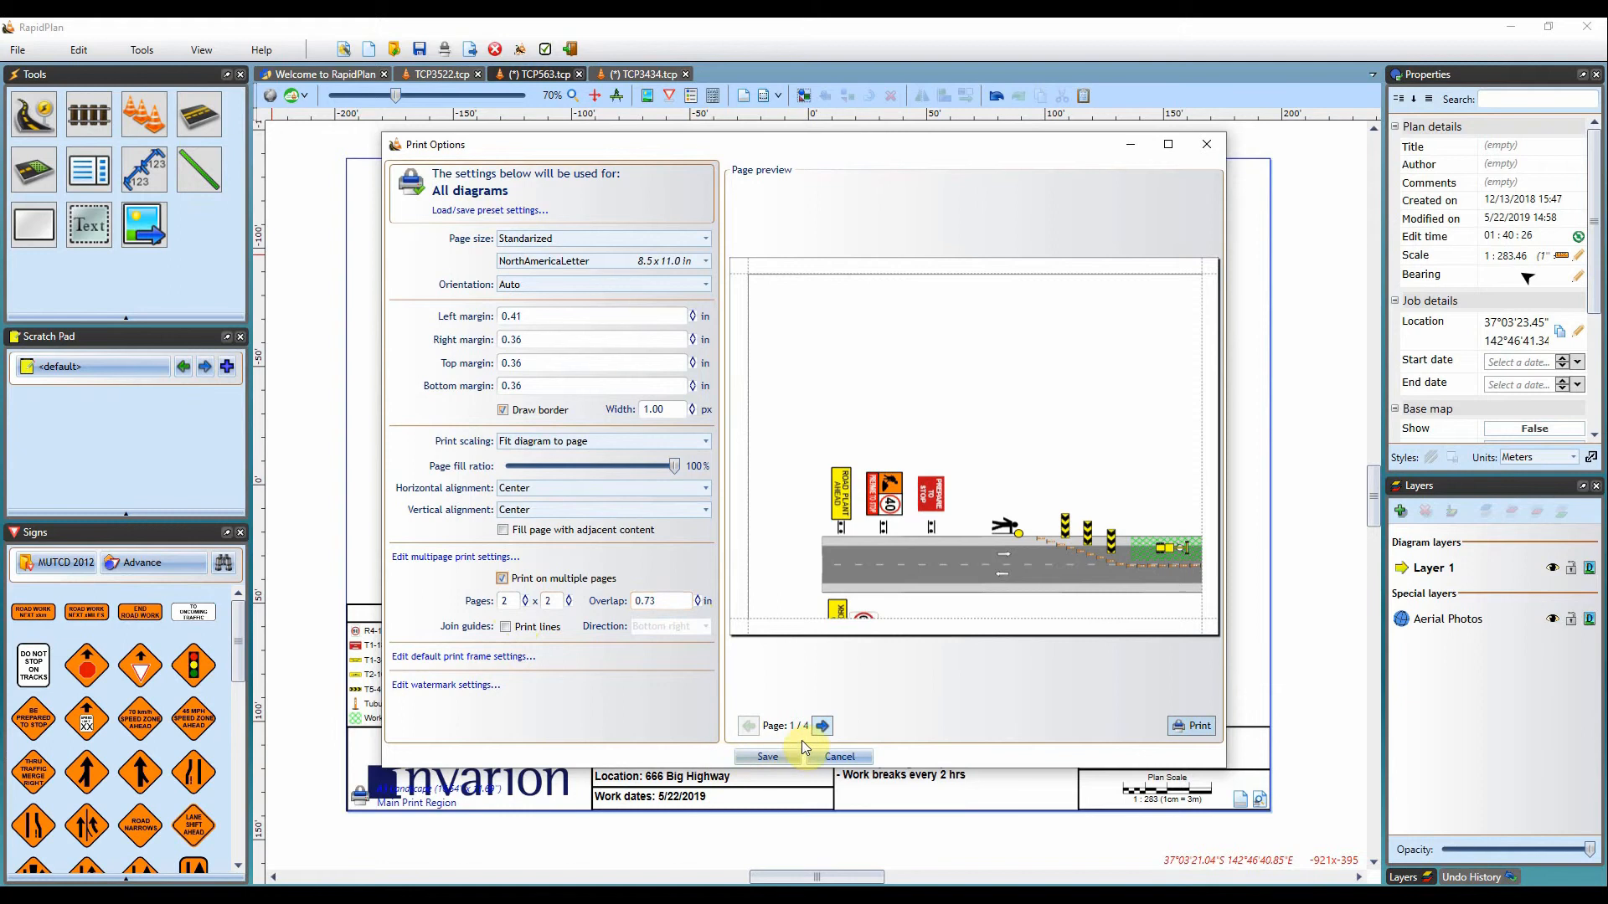
pyautogui.click(820, 725)
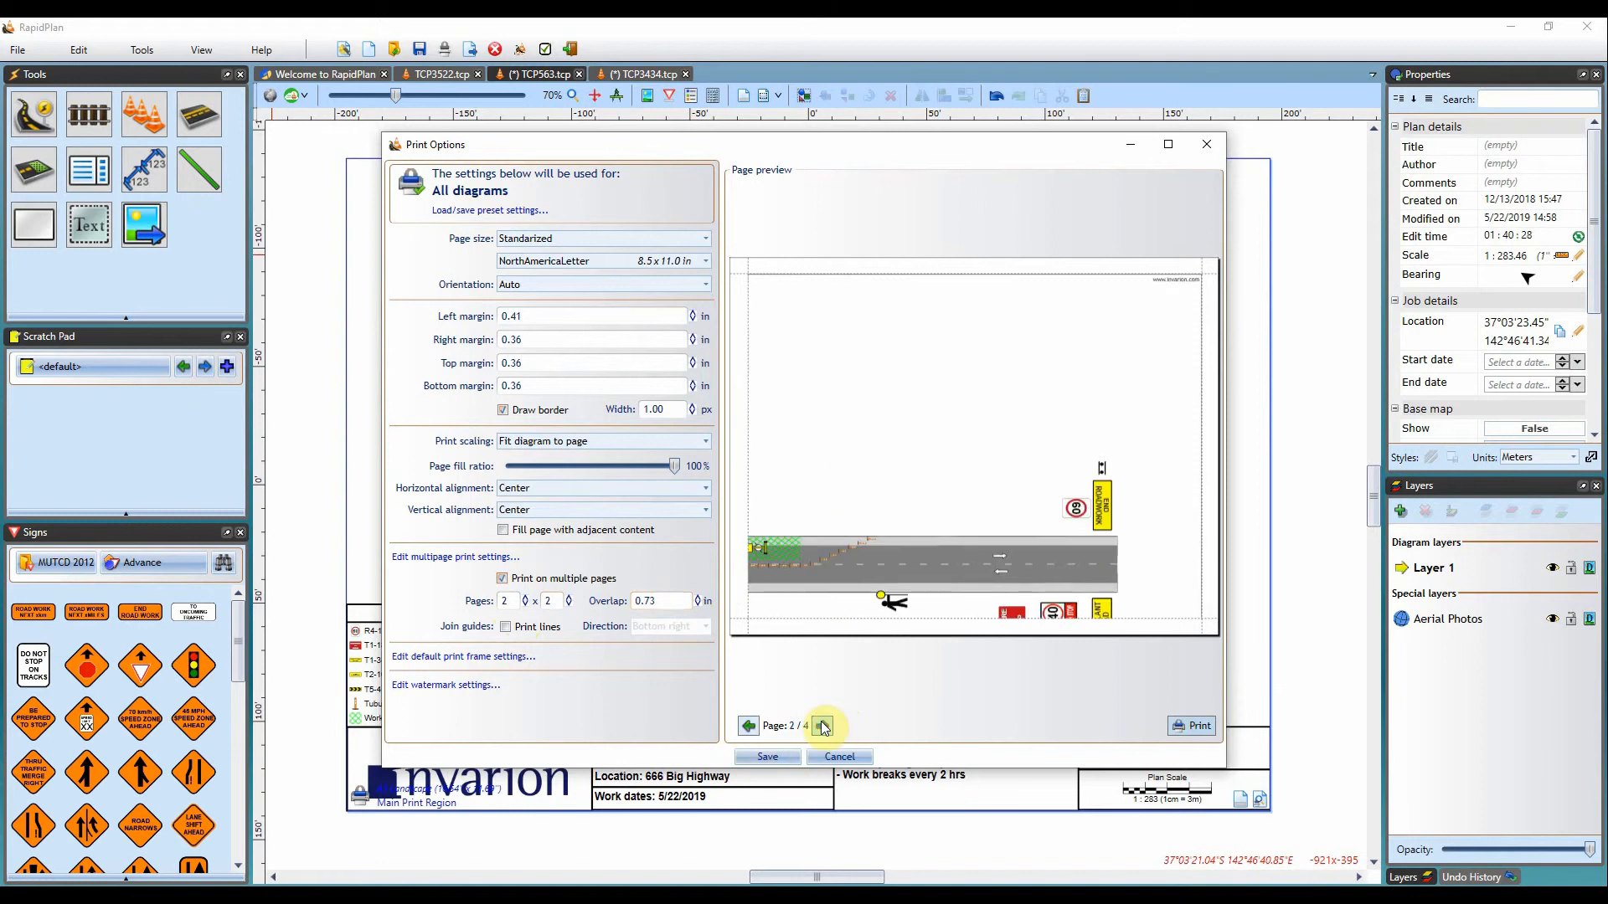
pyautogui.click(822, 725)
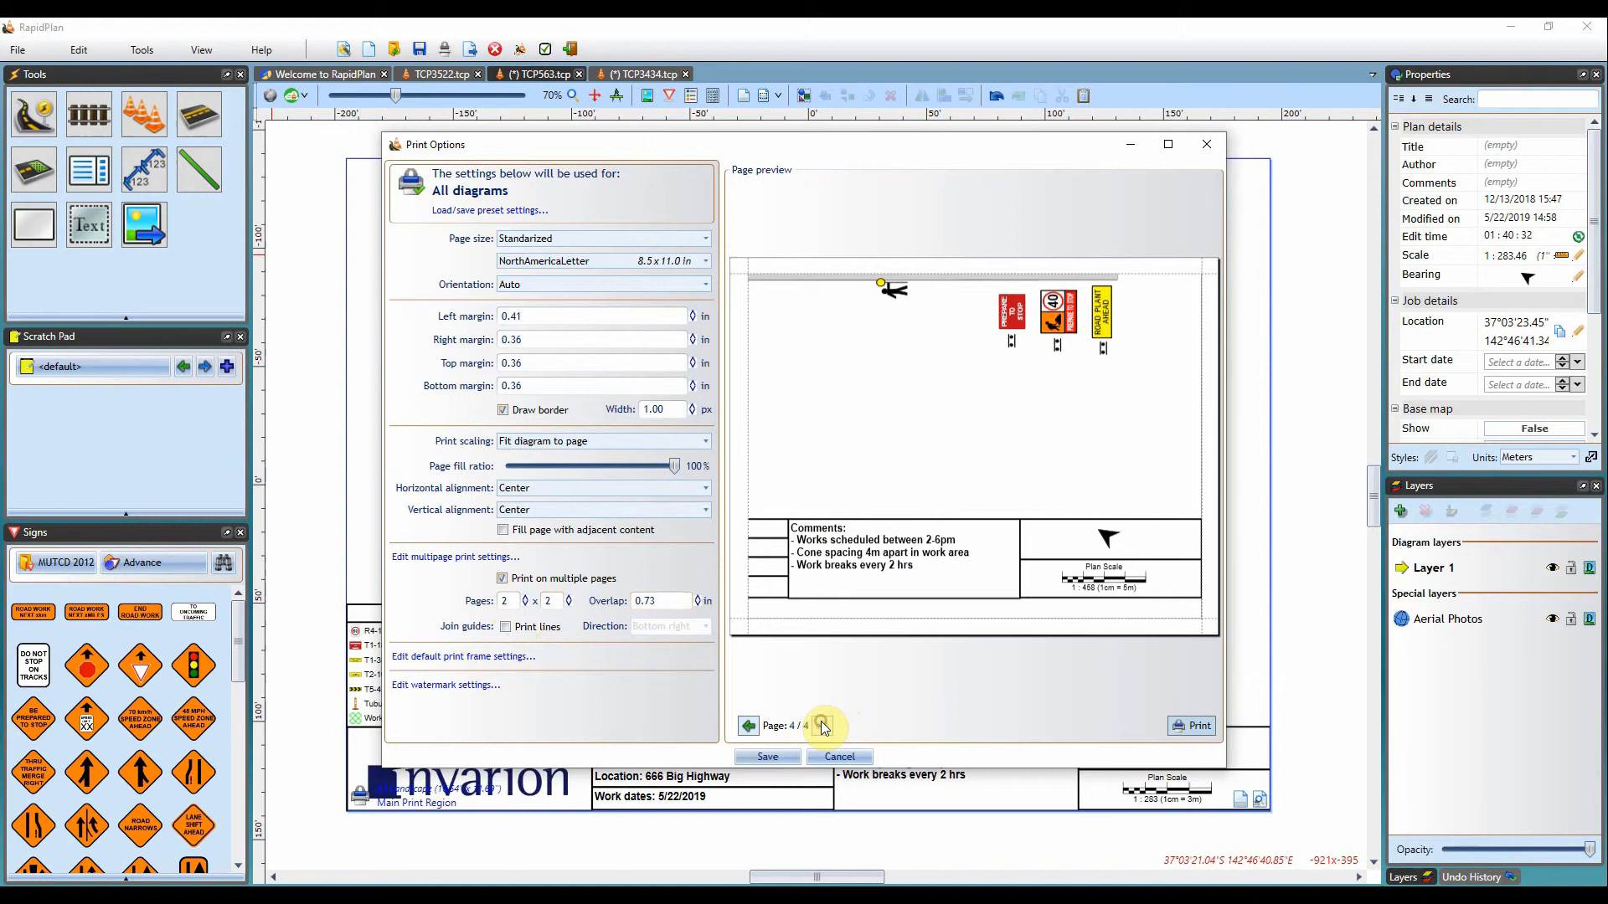
pyautogui.click(747, 725)
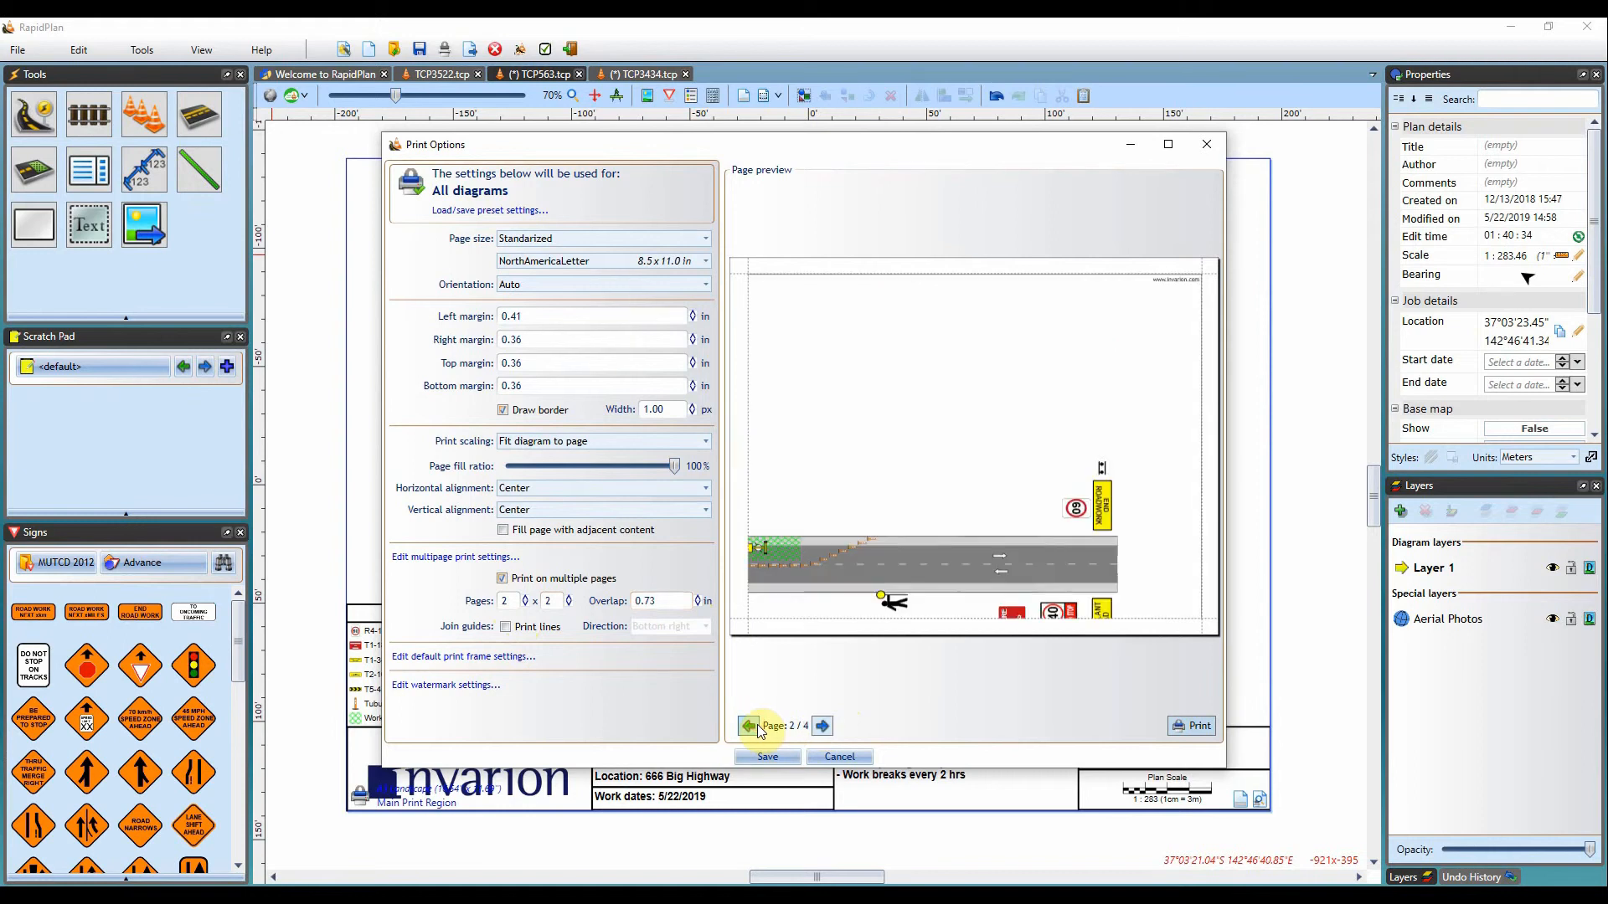
pyautogui.click(747, 725)
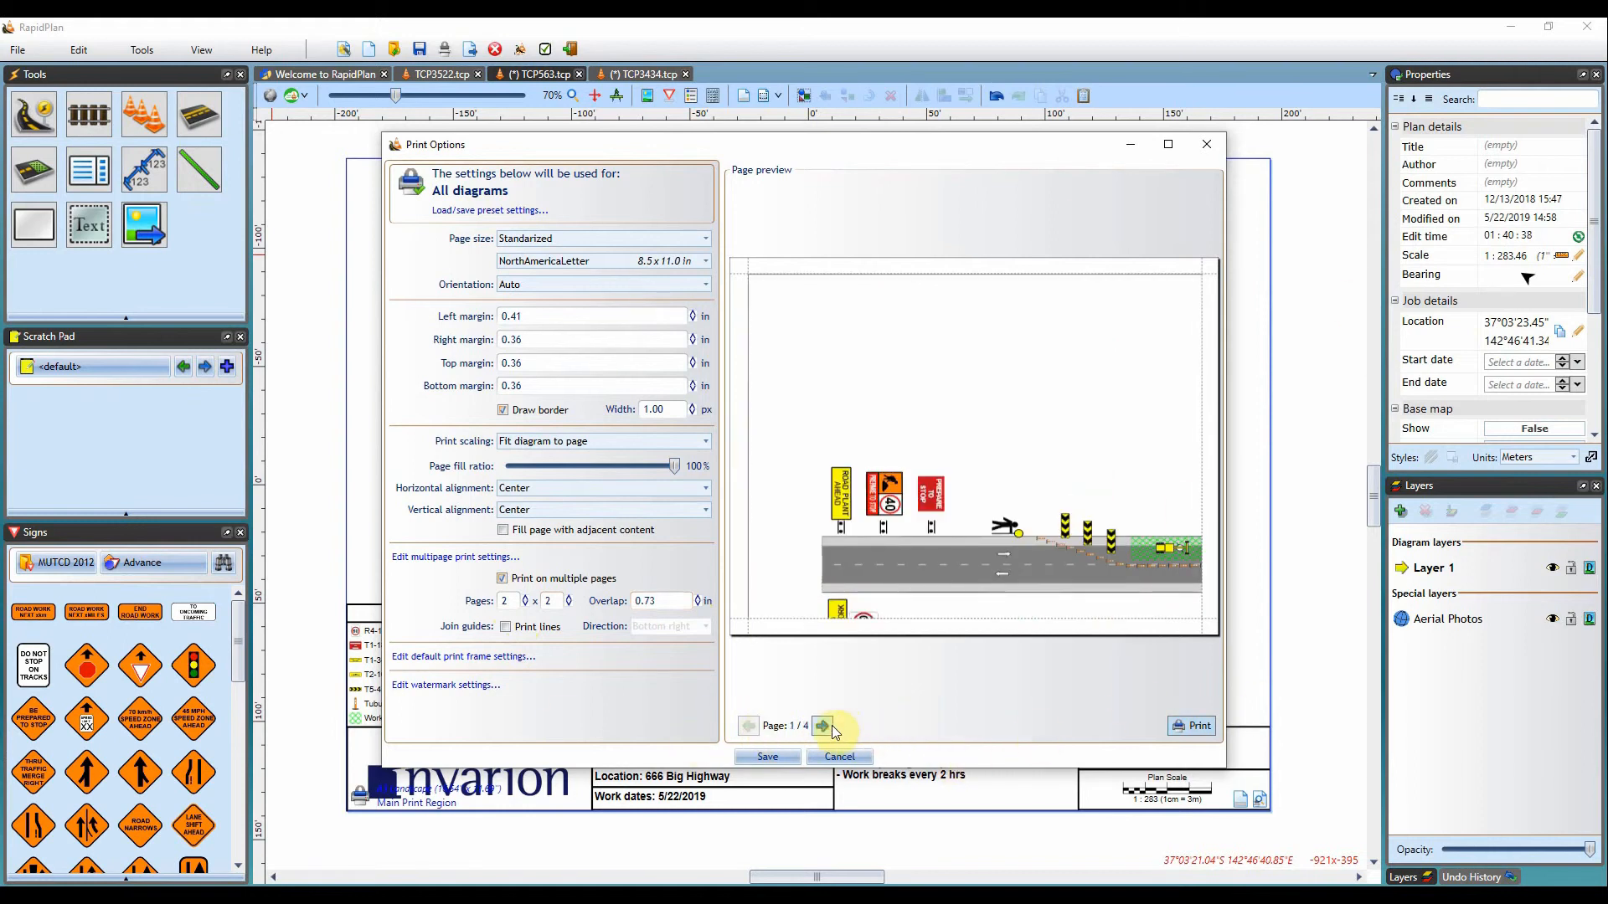
pyautogui.click(822, 725)
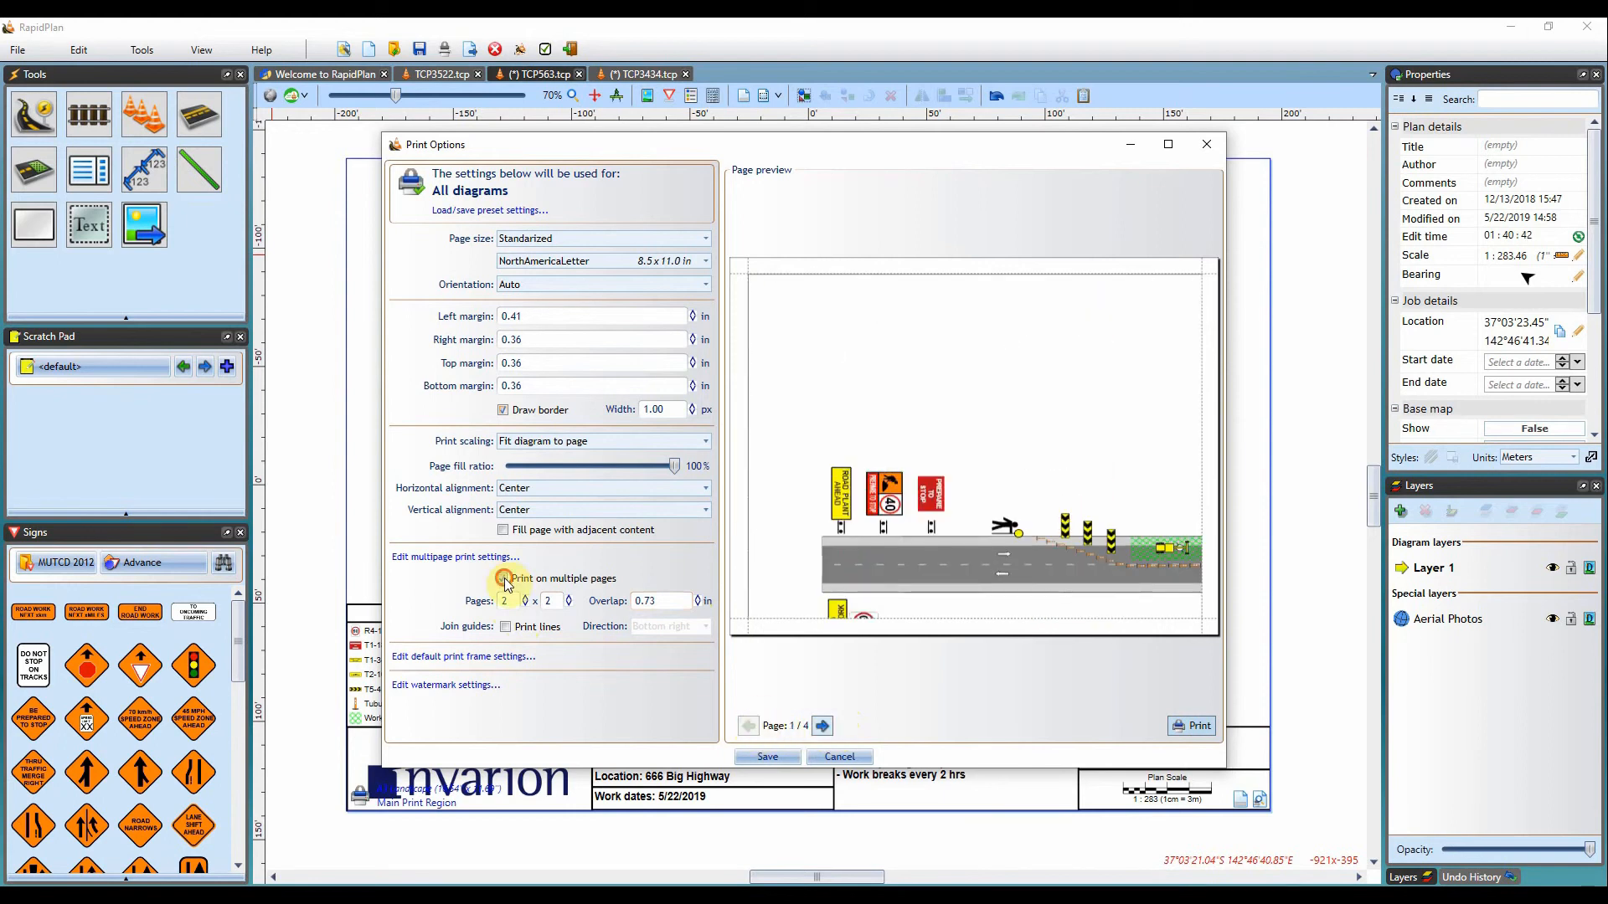
# Turn multipage printing back off and save the print options
pyautogui.click(504, 578)
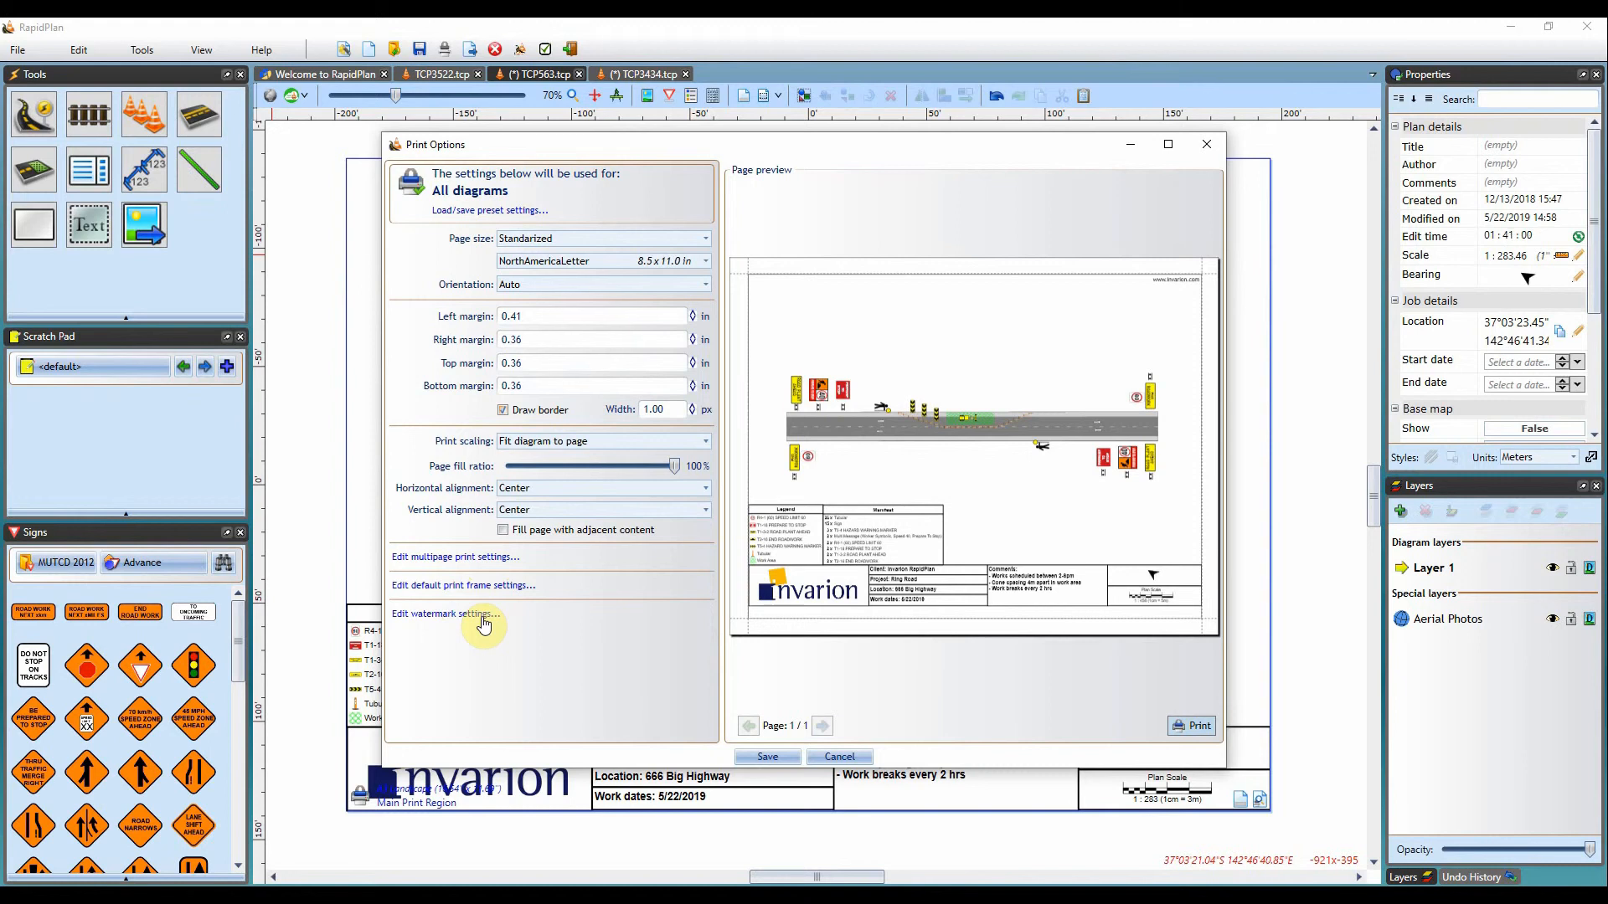
pyautogui.moveTo(451, 623)
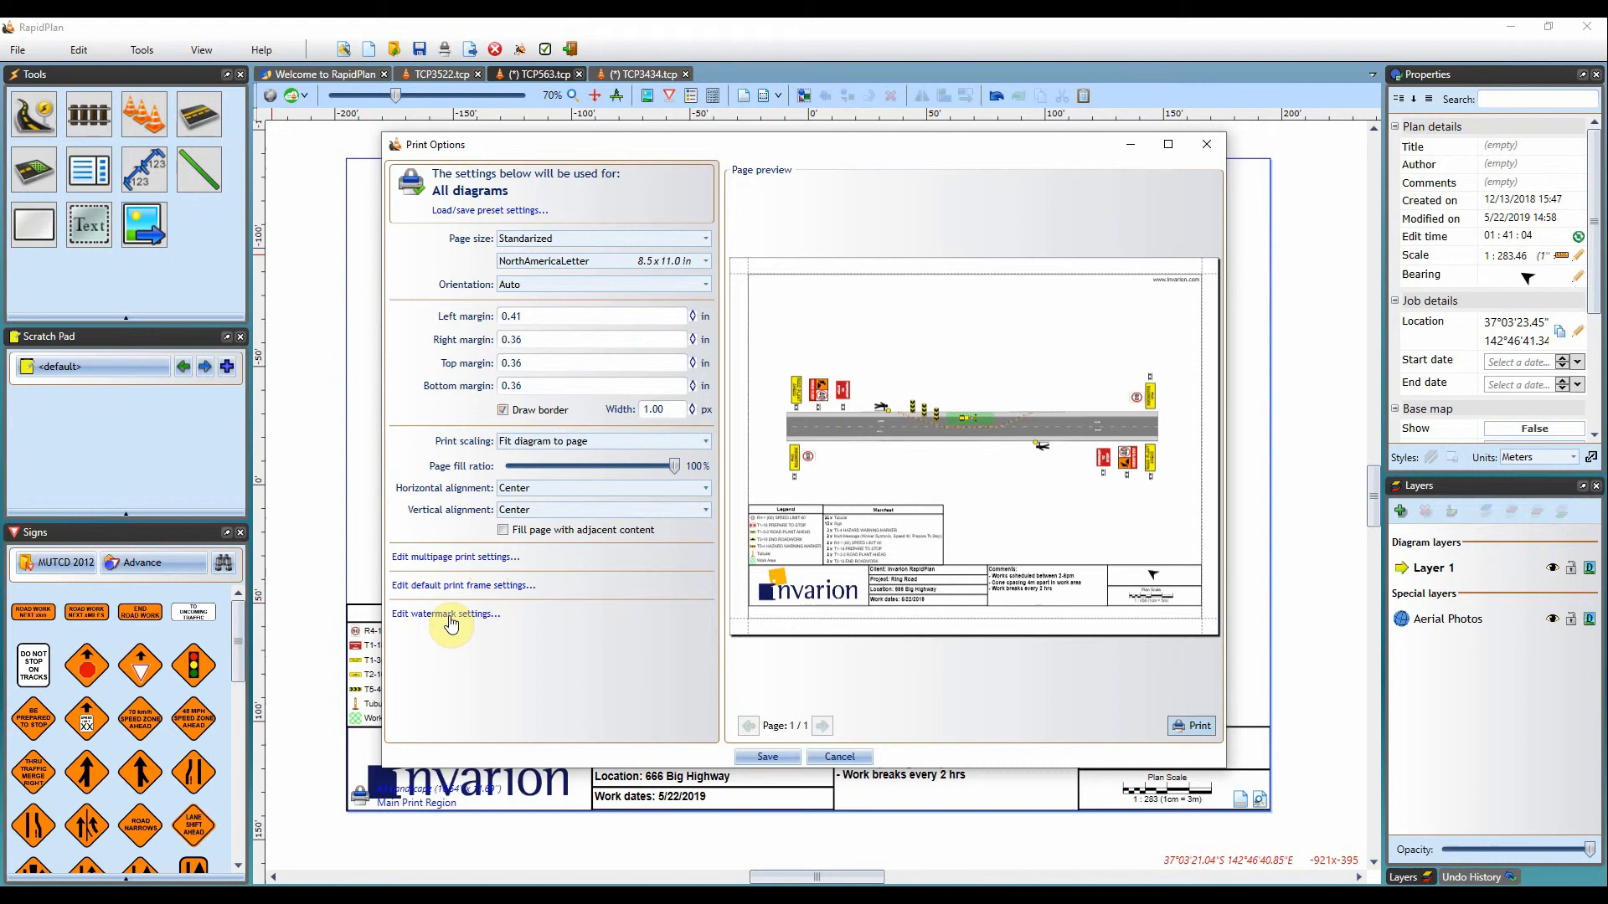
pyautogui.moveTo(675, 740)
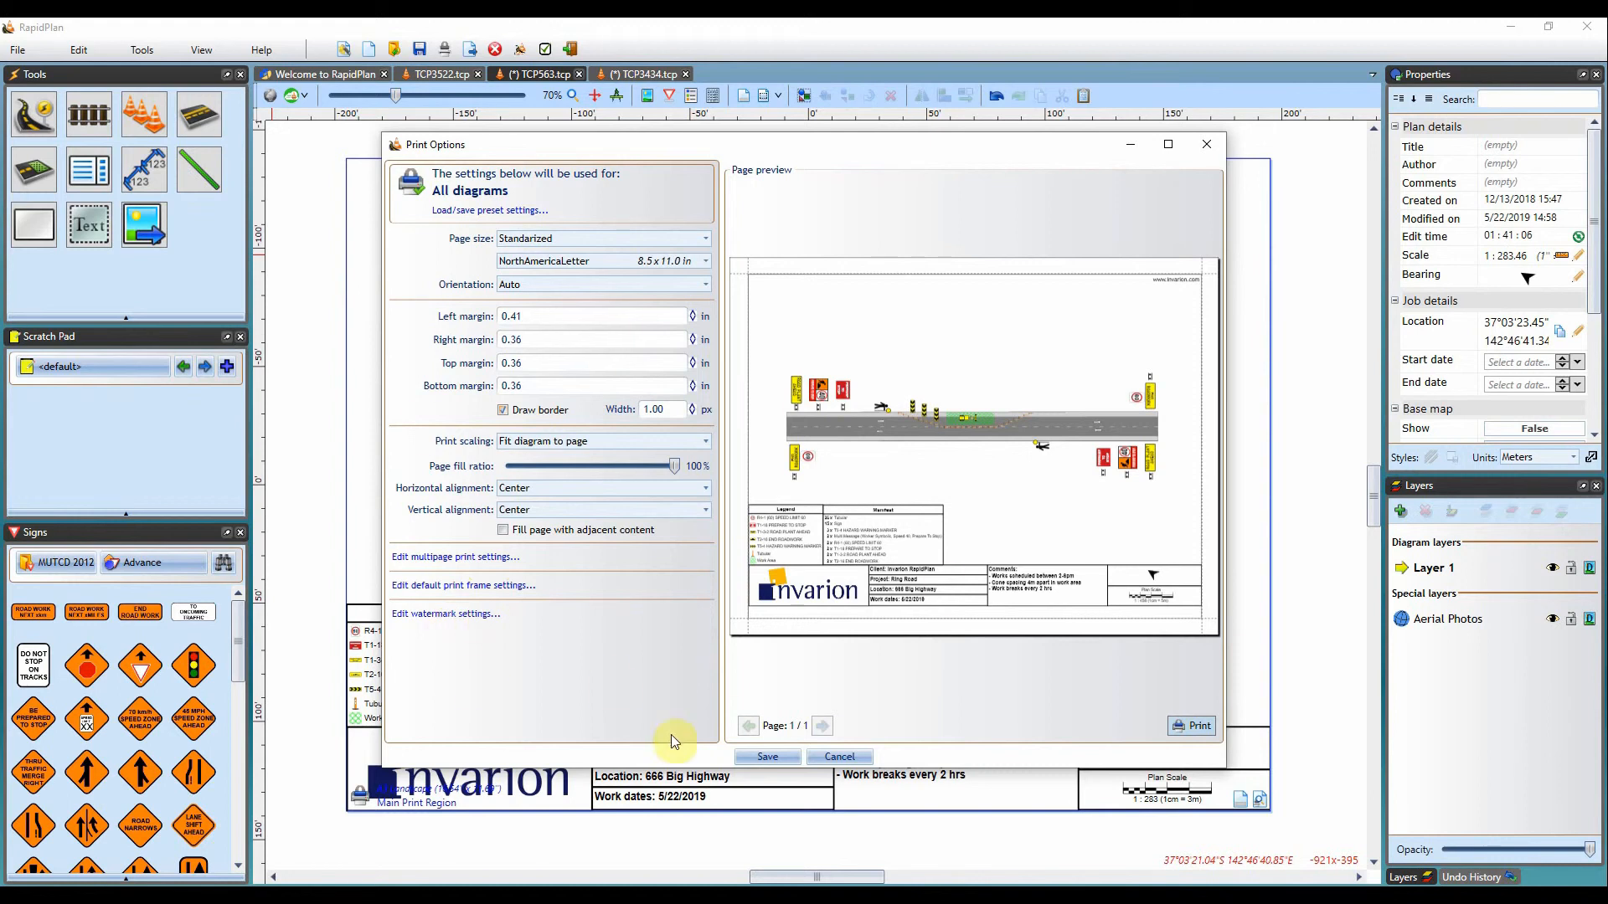
pyautogui.click(839, 756)
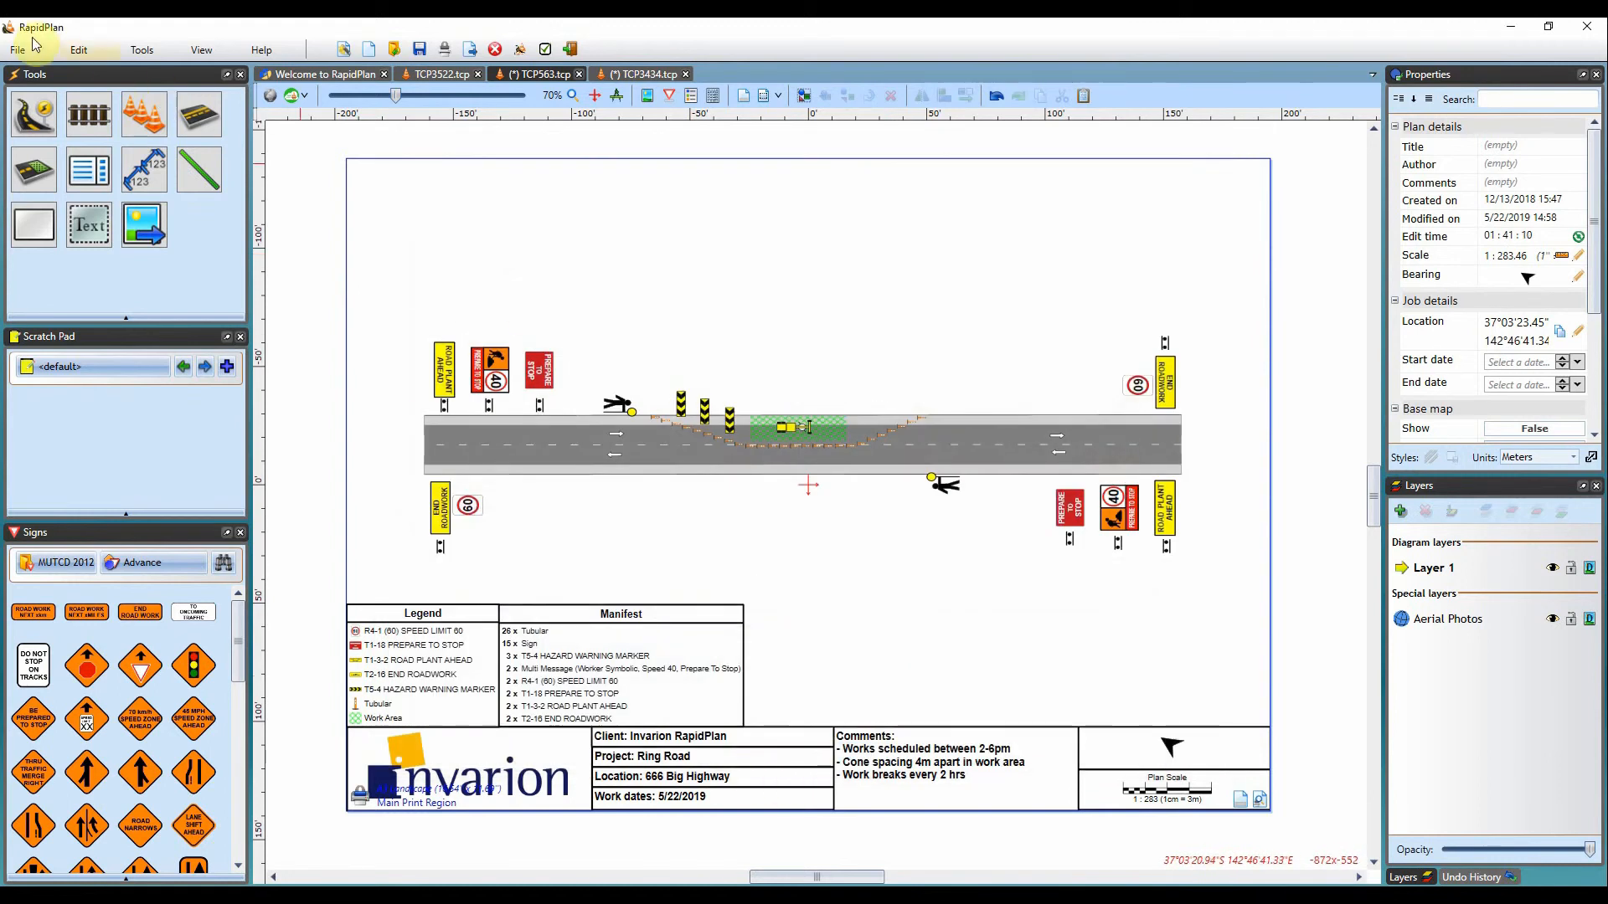
# Print the active Ring Road plan, sending it to the printer from the page preview
pyautogui.click(20, 45)
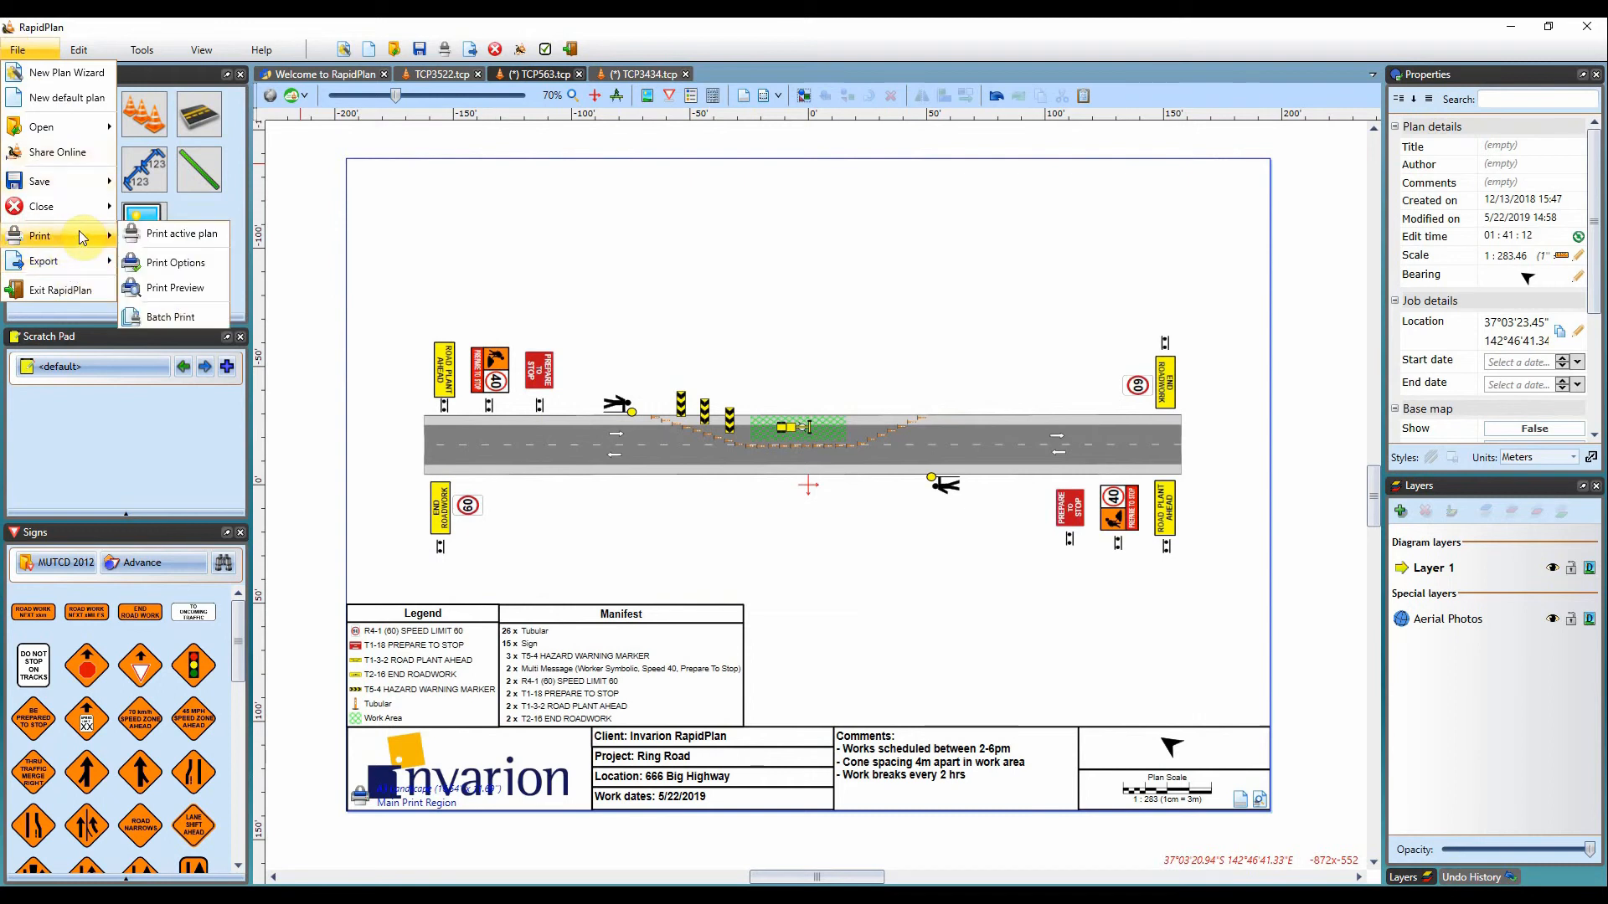
pyautogui.moveTo(208, 241)
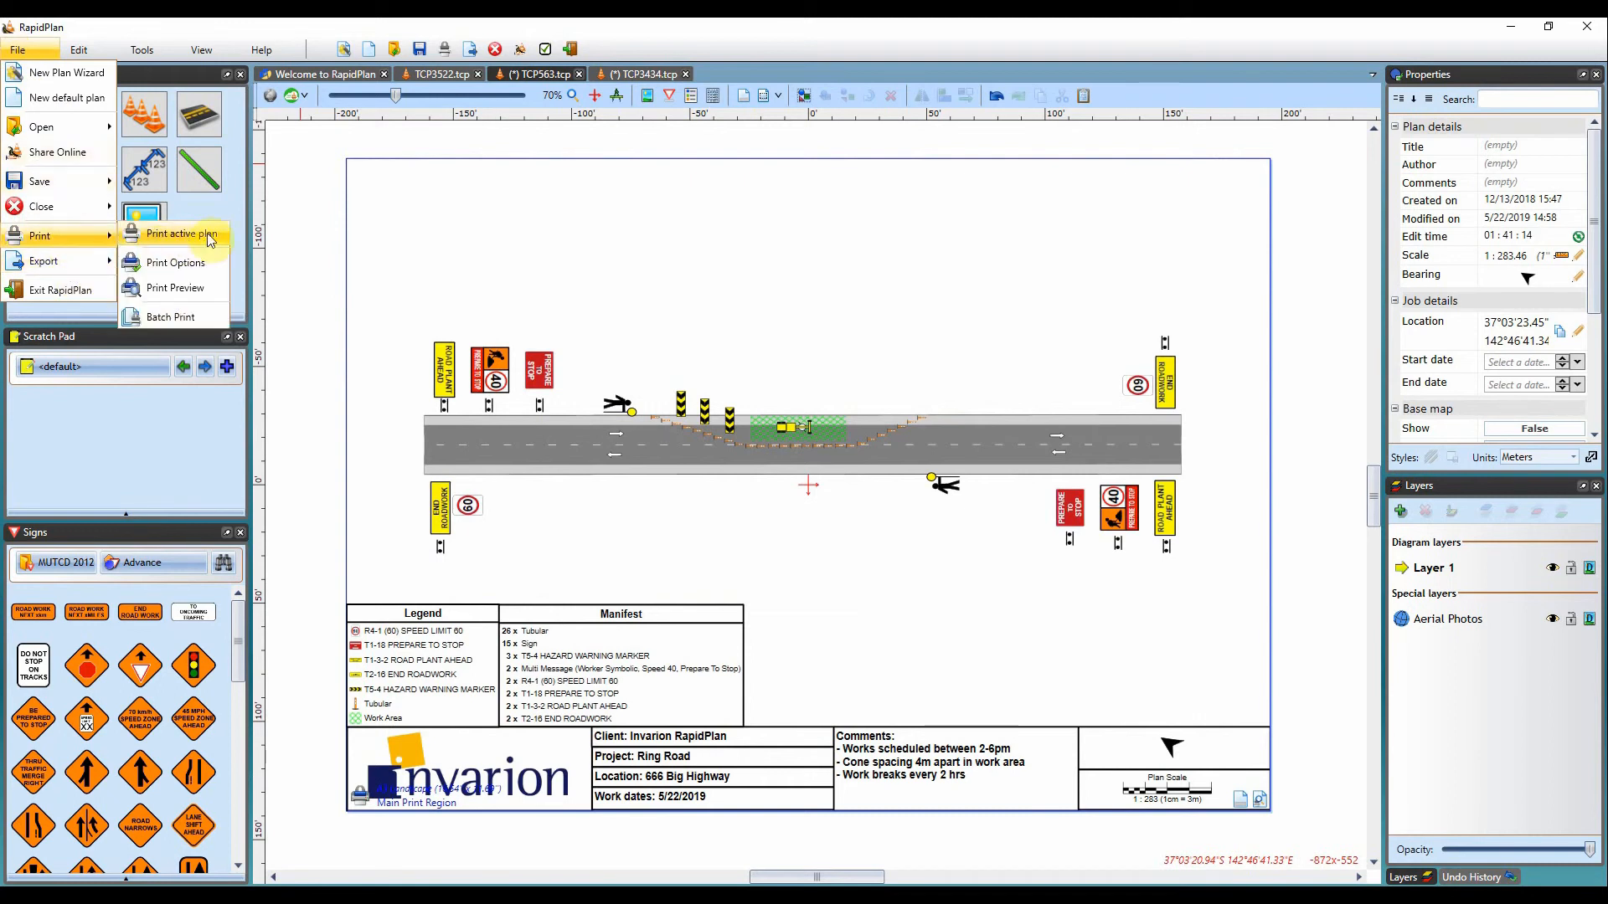
pyautogui.click(176, 233)
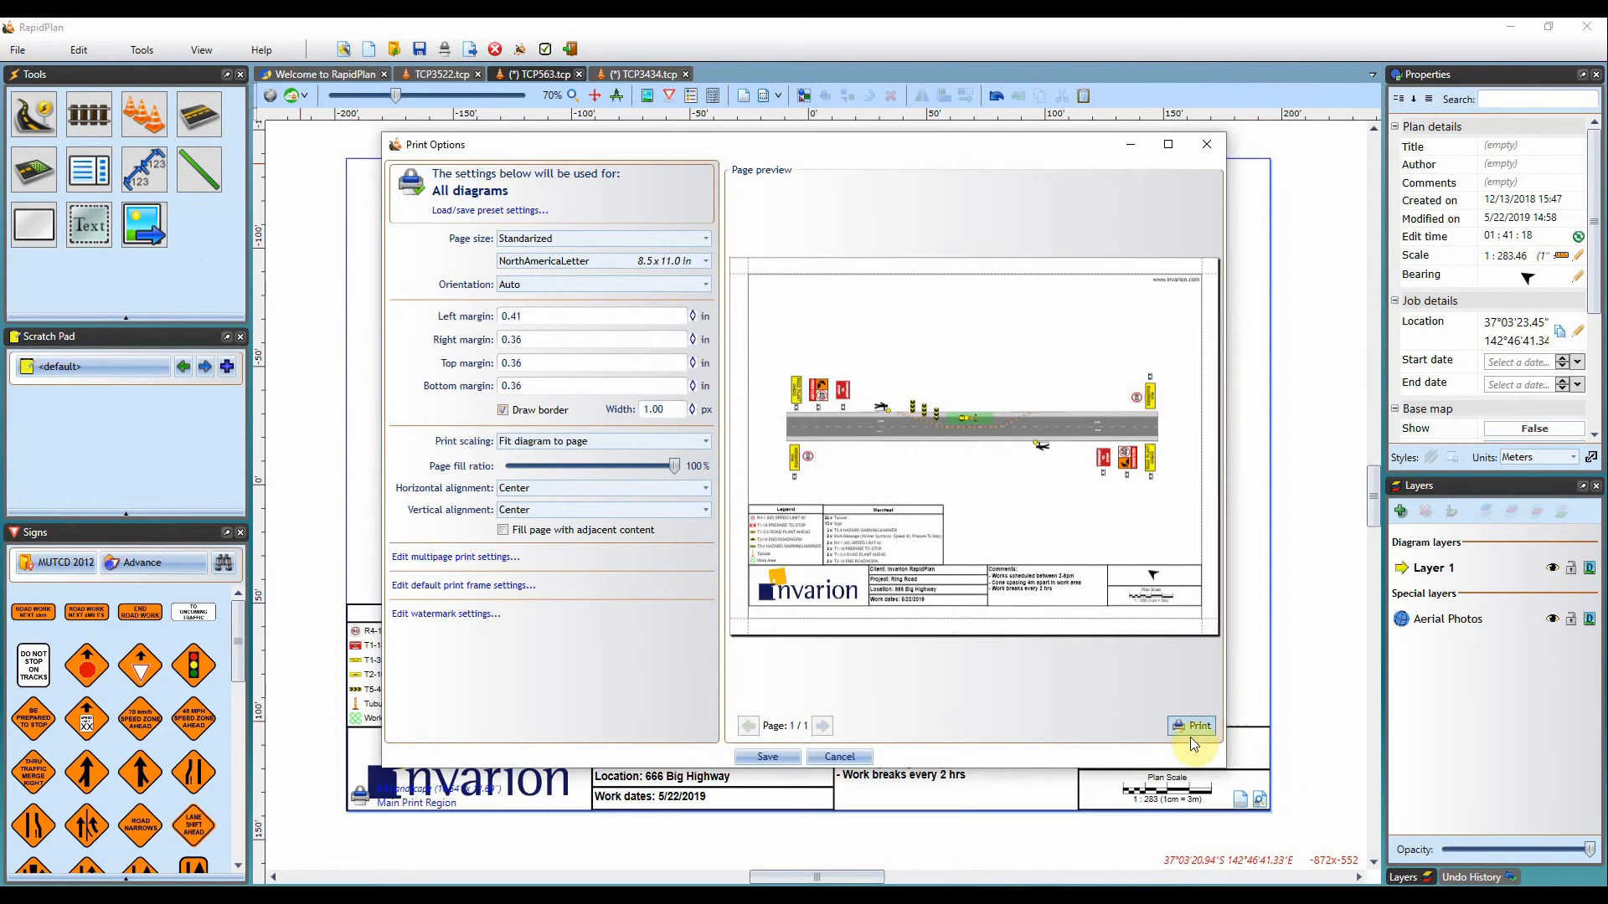
pyautogui.click(1193, 725)
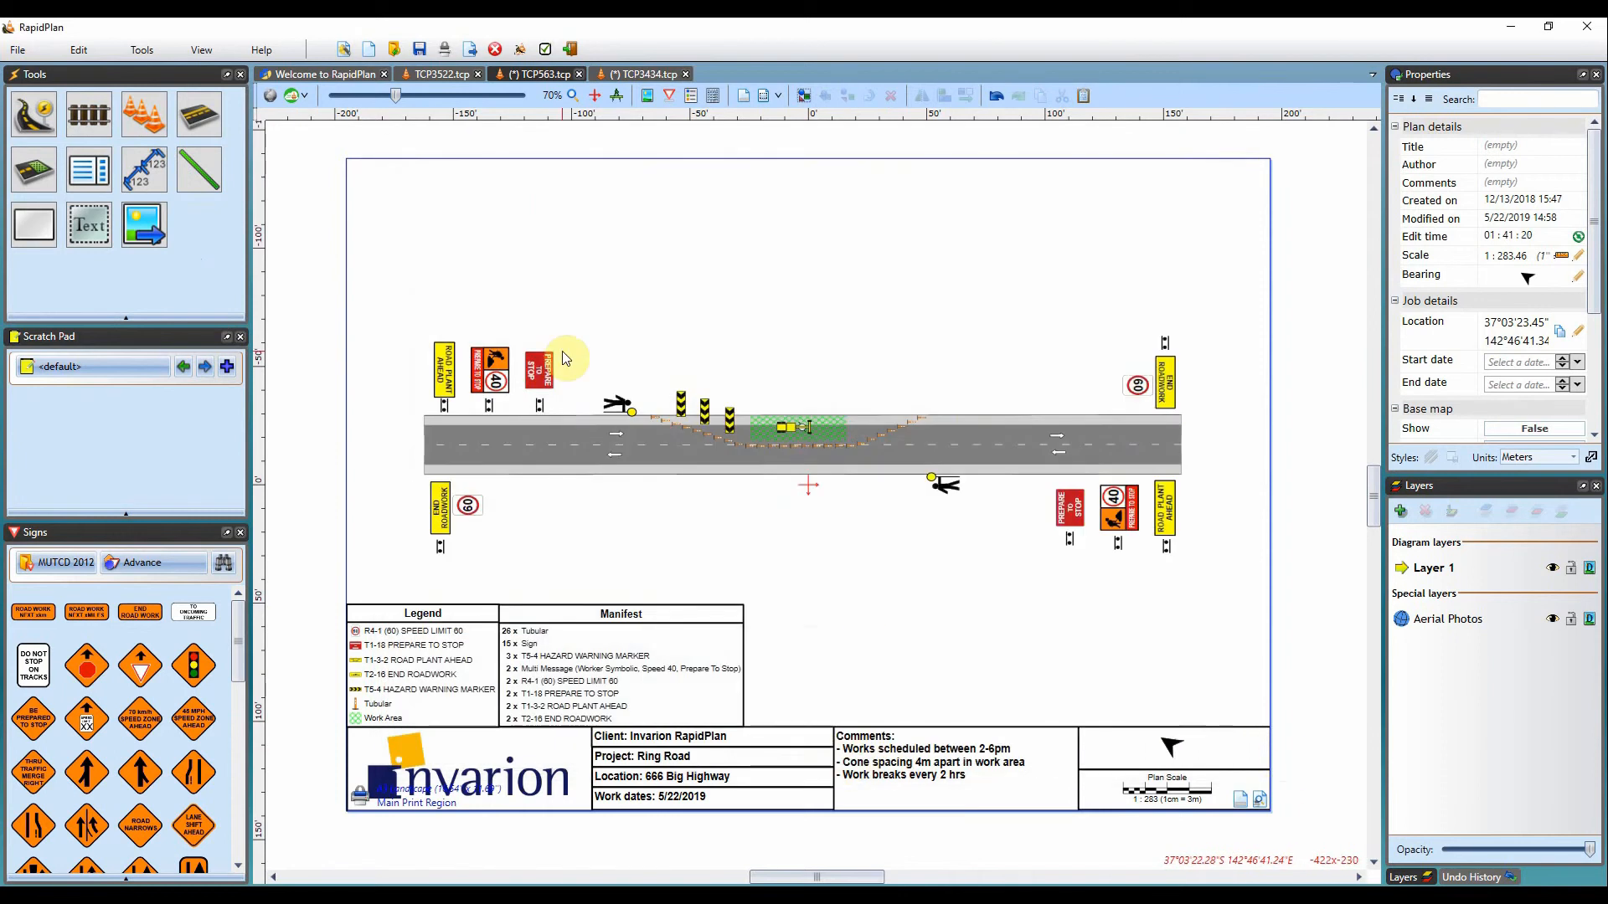
pyautogui.click(27, 43)
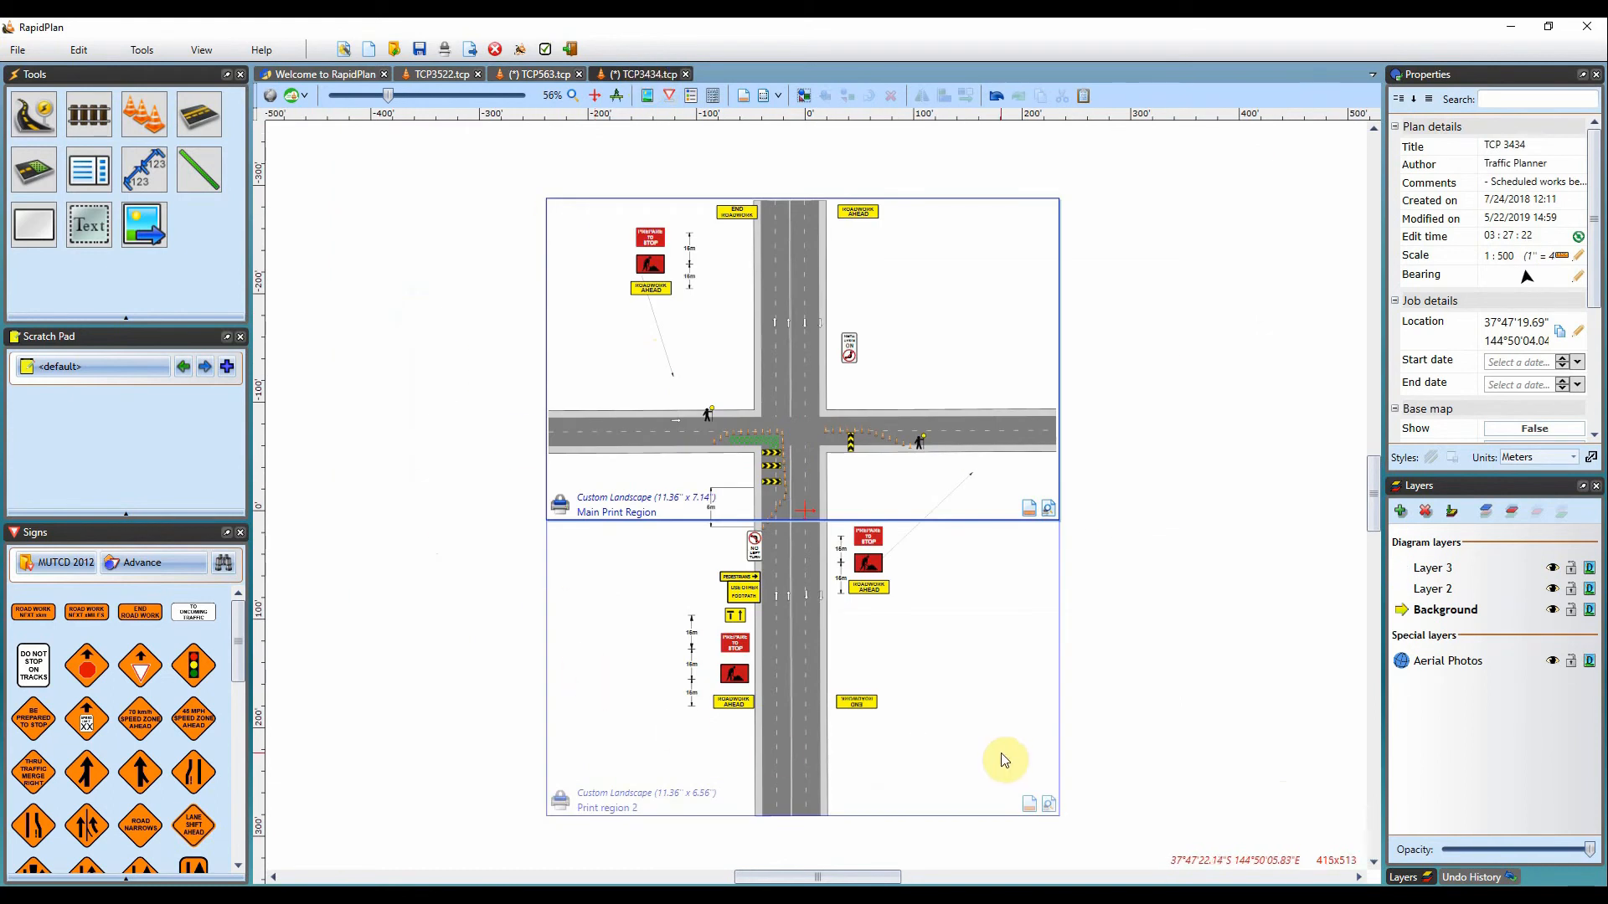
pyautogui.moveTo(633, 479)
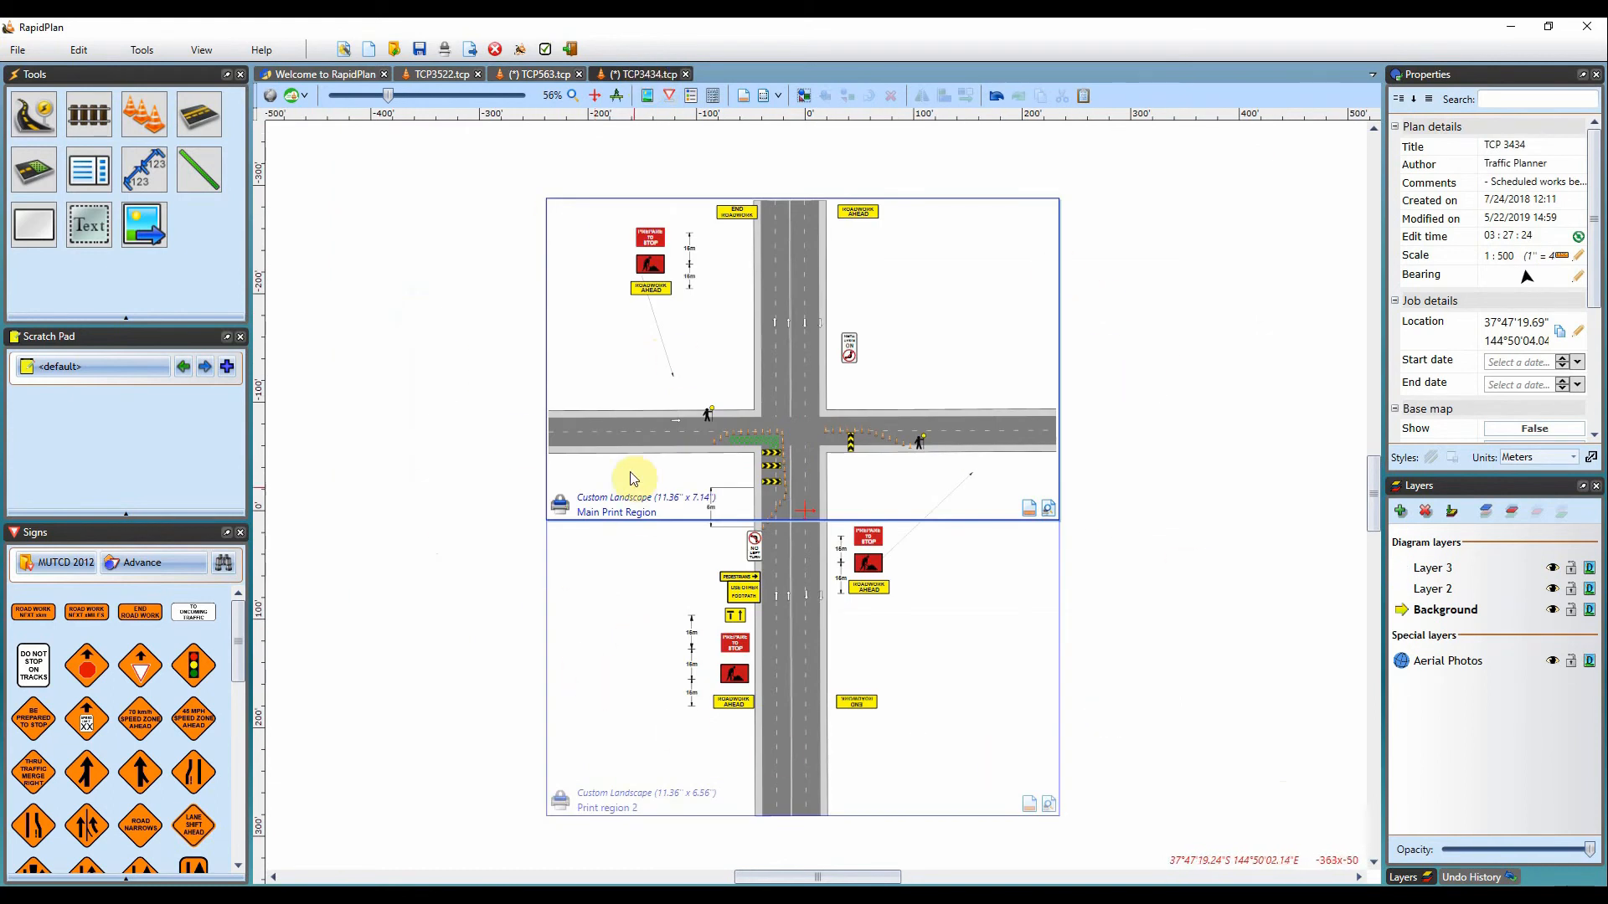
pyautogui.moveTo(415, 476)
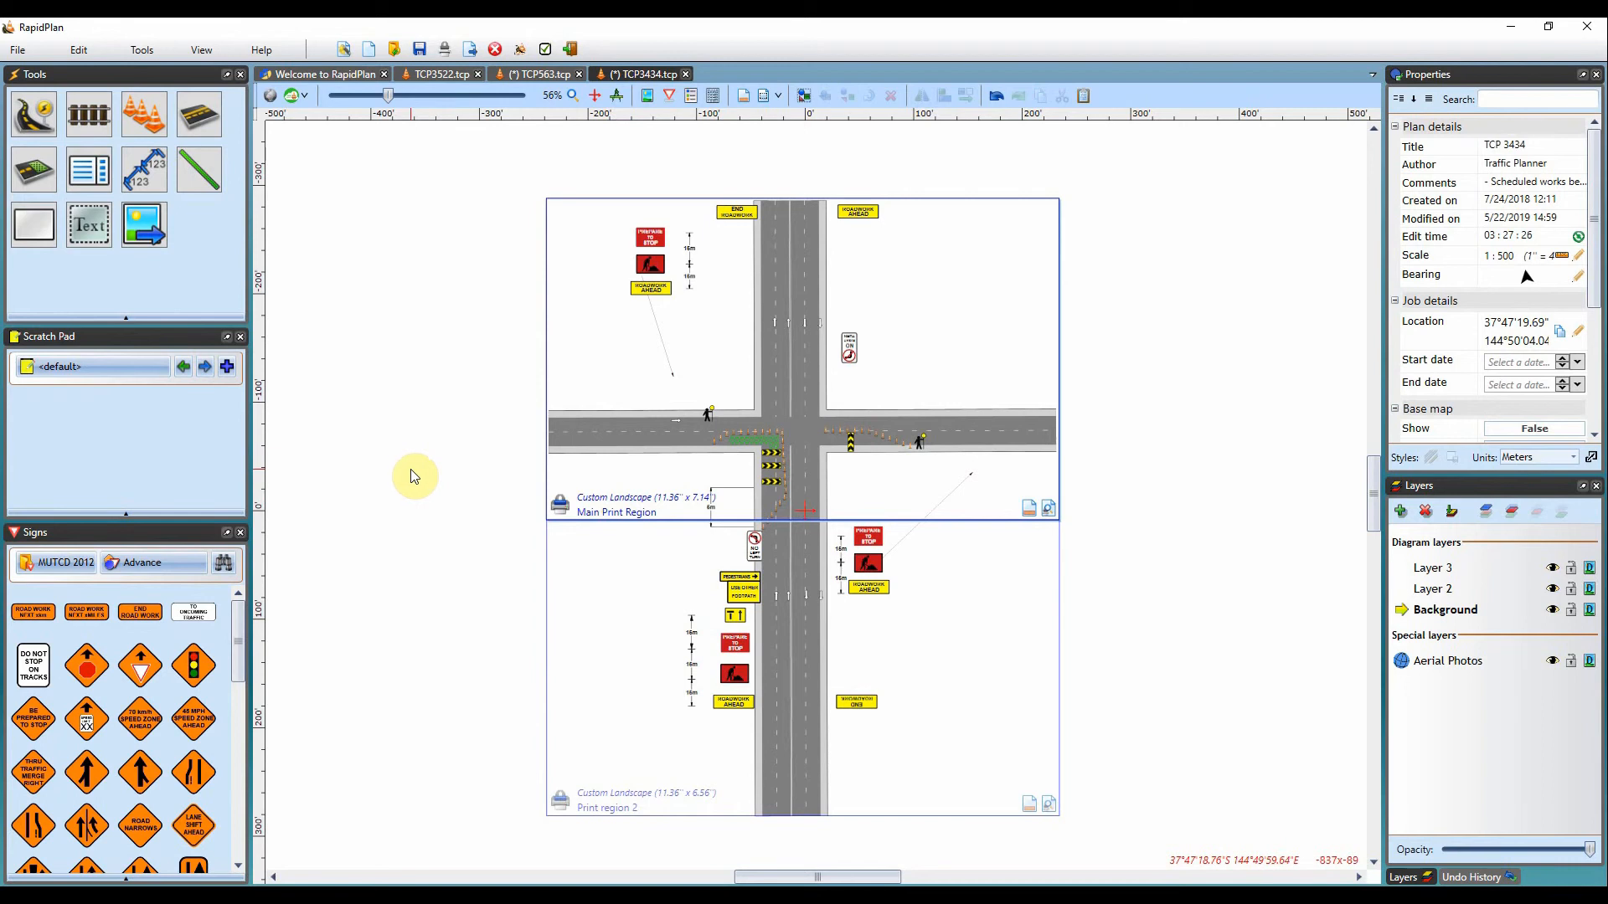
pyautogui.moveTo(188, 226)
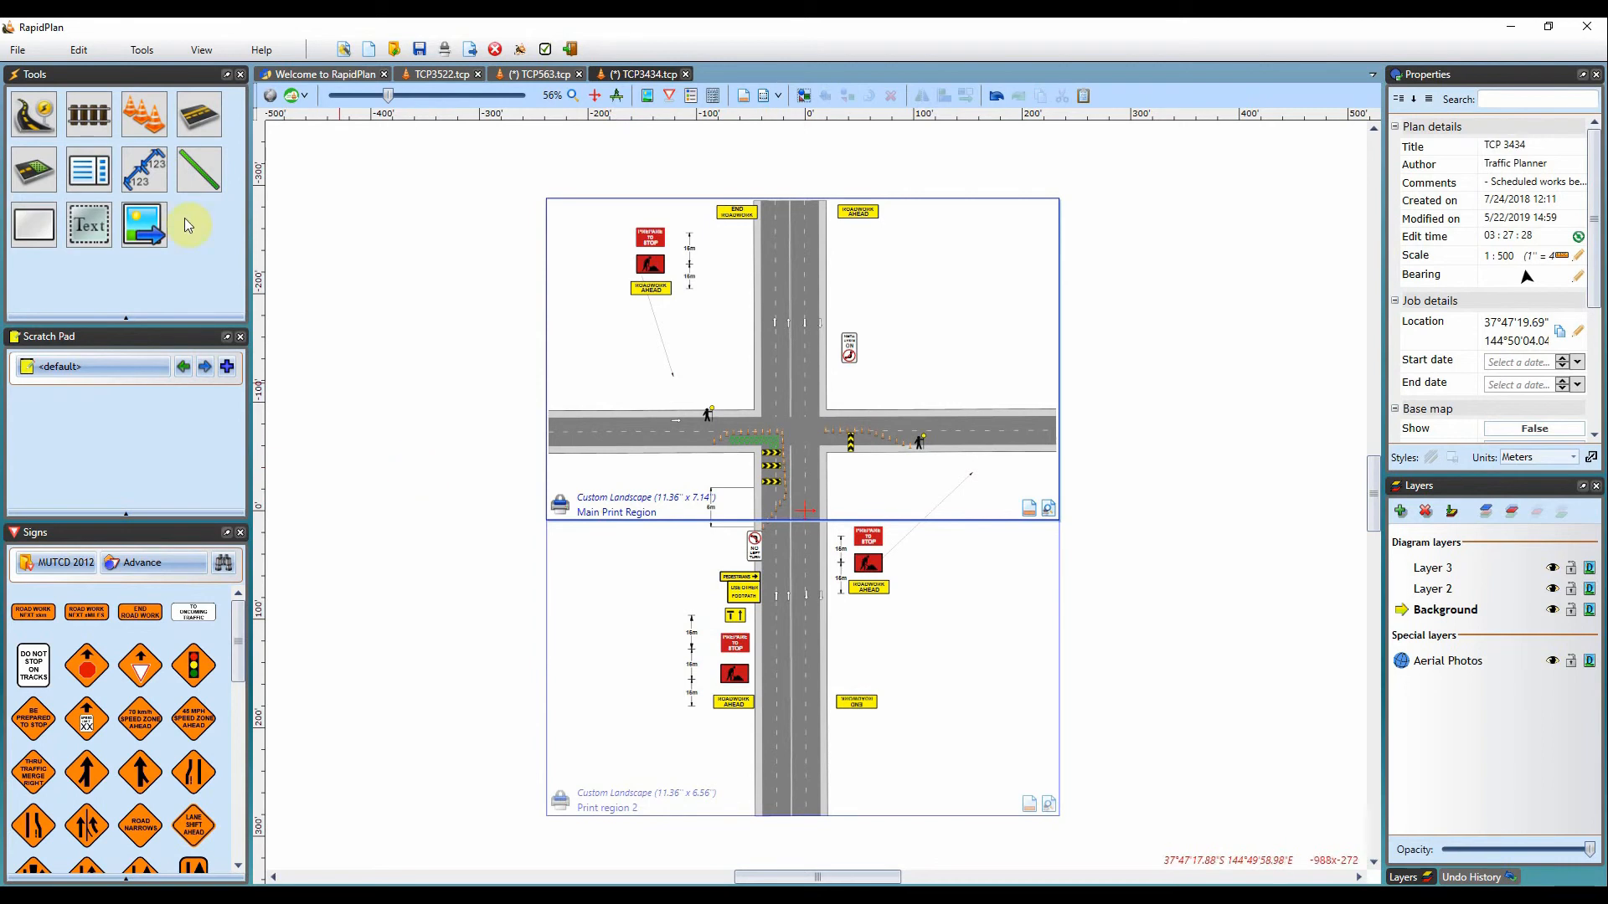
# Bring up the Batch Print window with an empty list of plans to export
pyautogui.click(25, 47)
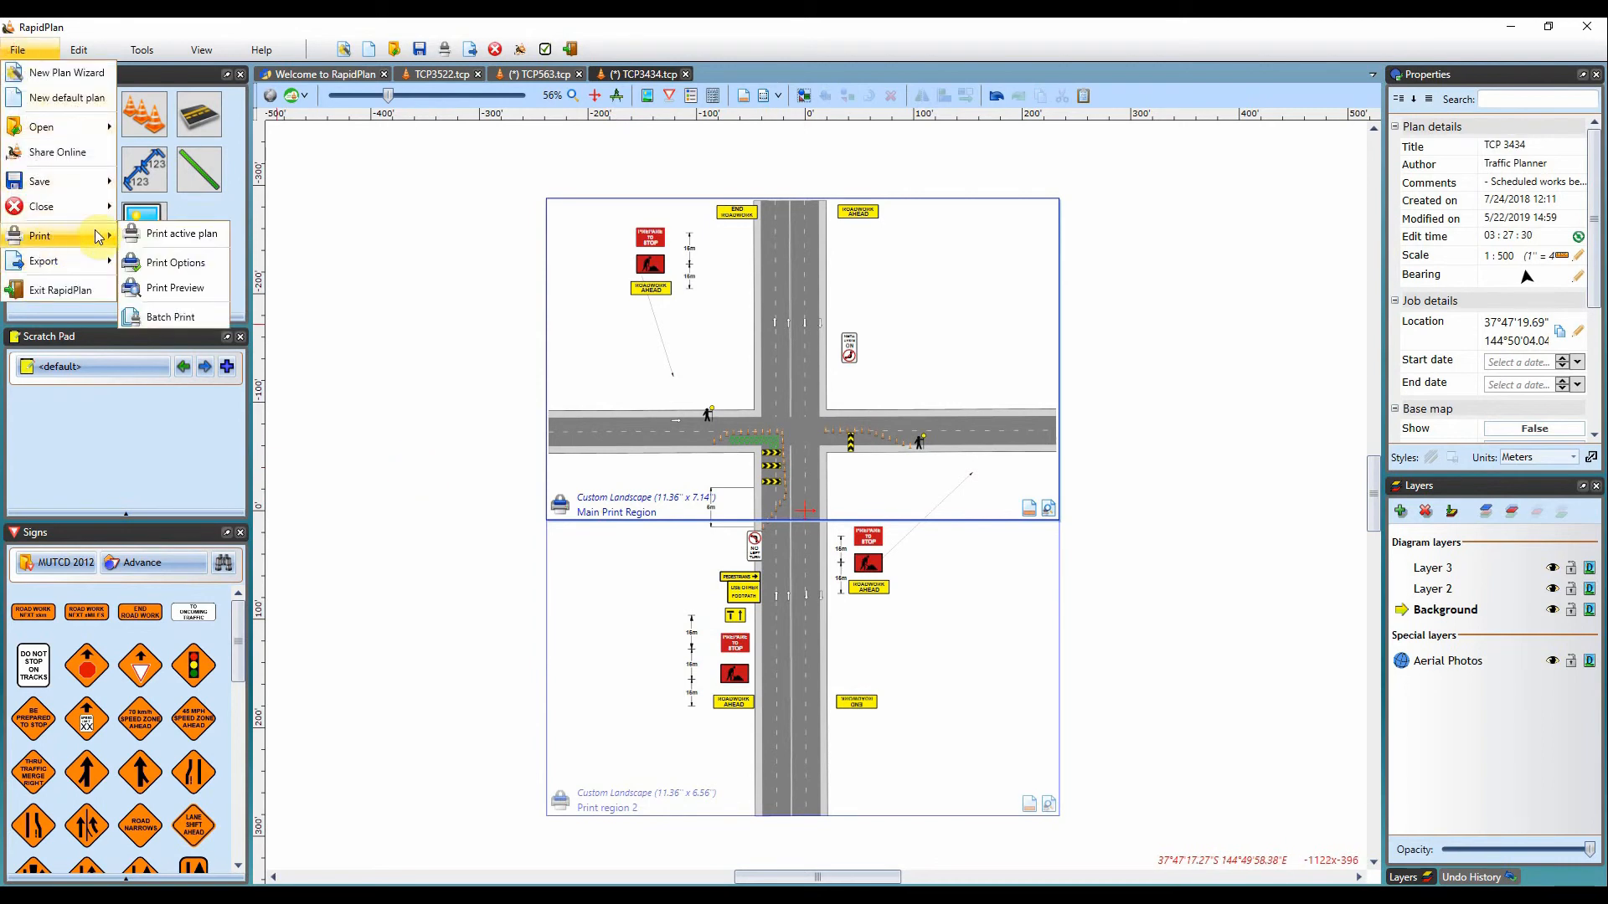
pyautogui.moveTo(174, 288)
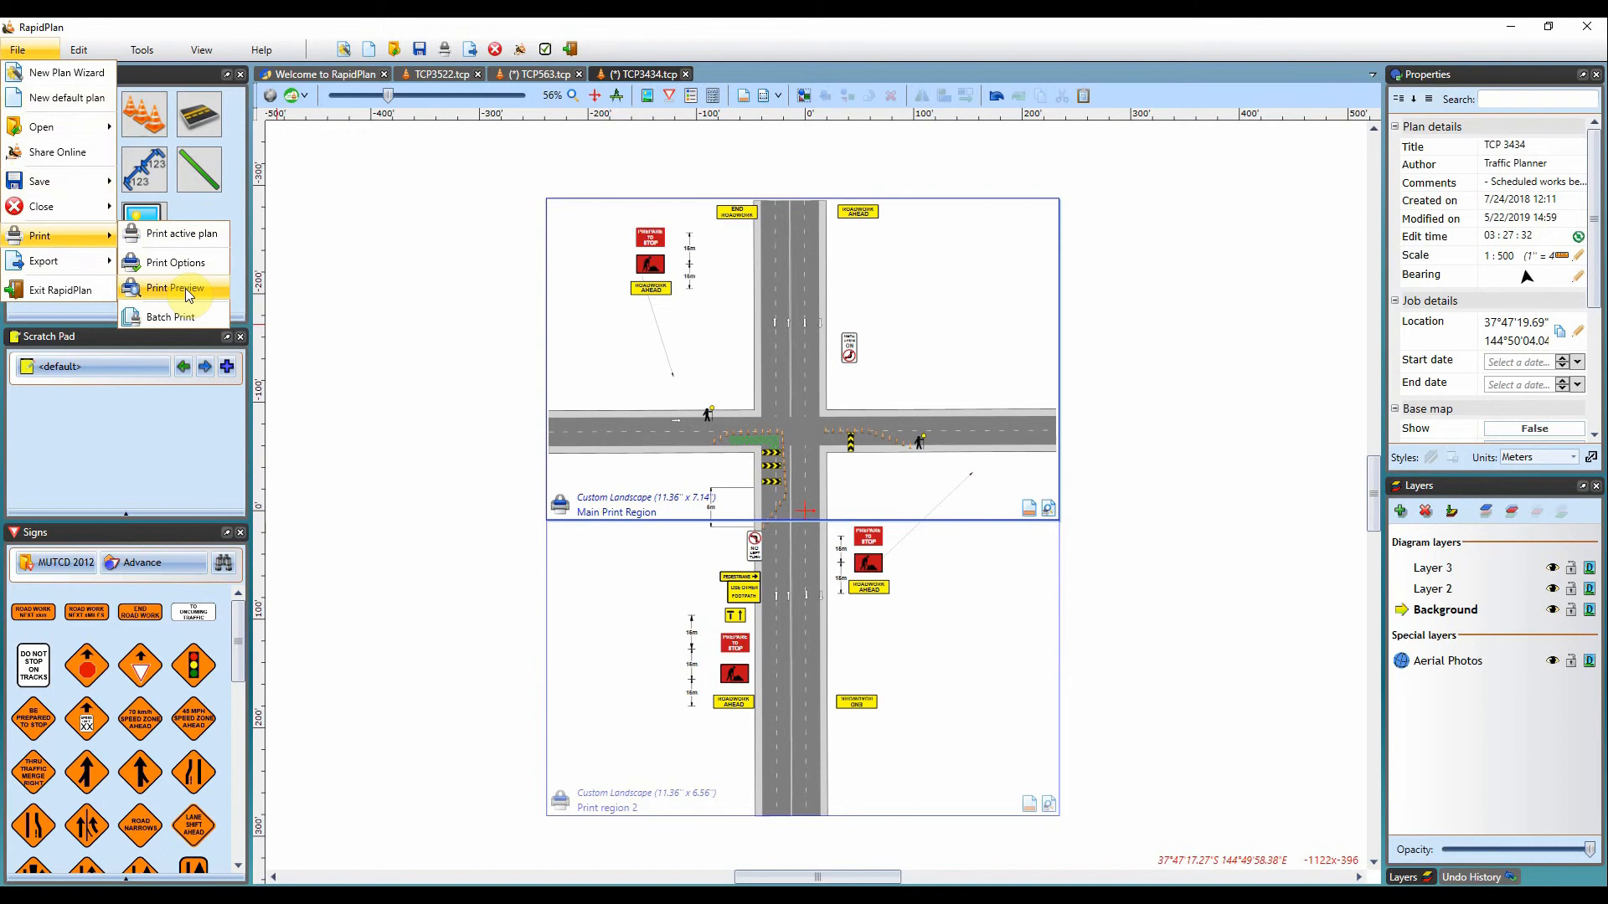
pyautogui.moveTo(150, 318)
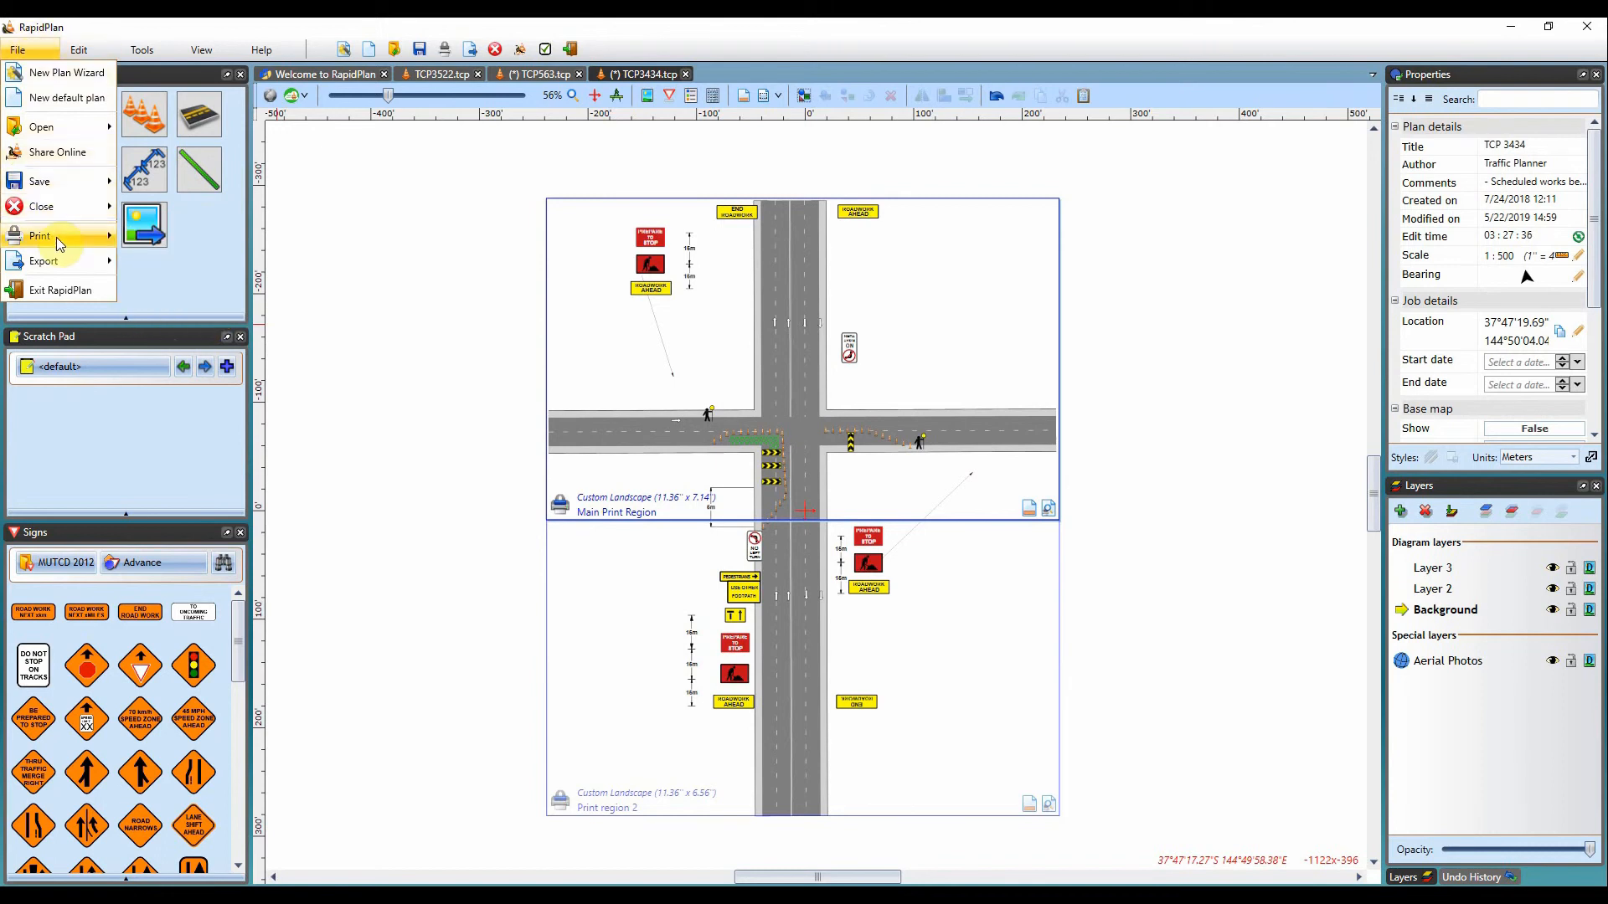
pyautogui.click(40, 237)
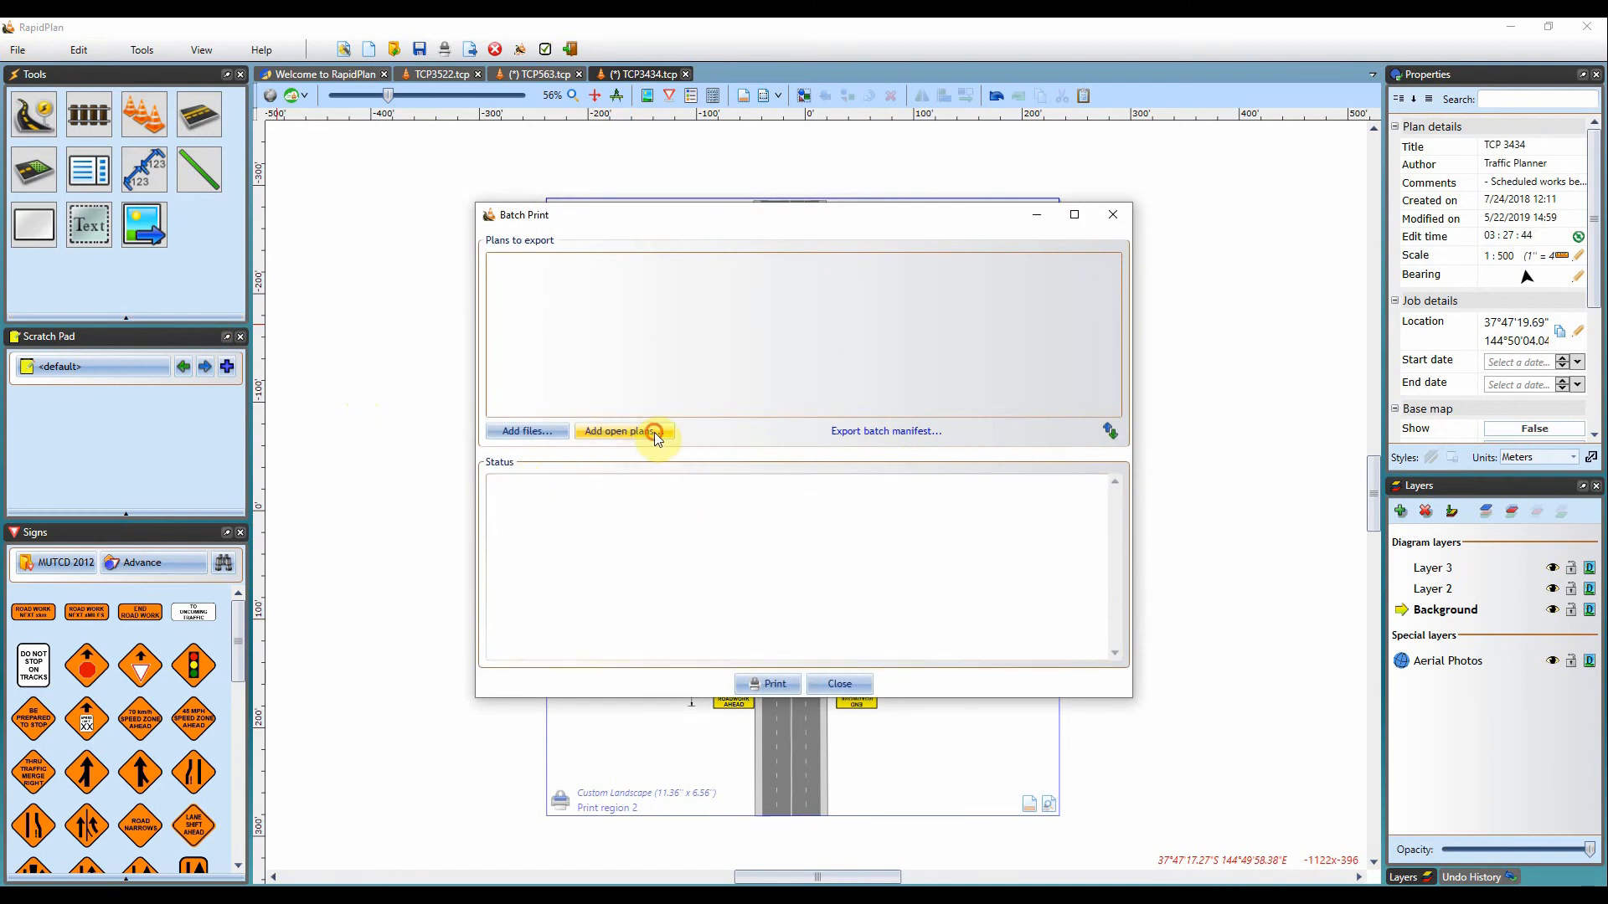
# Add the open TCP3434.tcp plan to the batch print export list
pyautogui.click(620, 433)
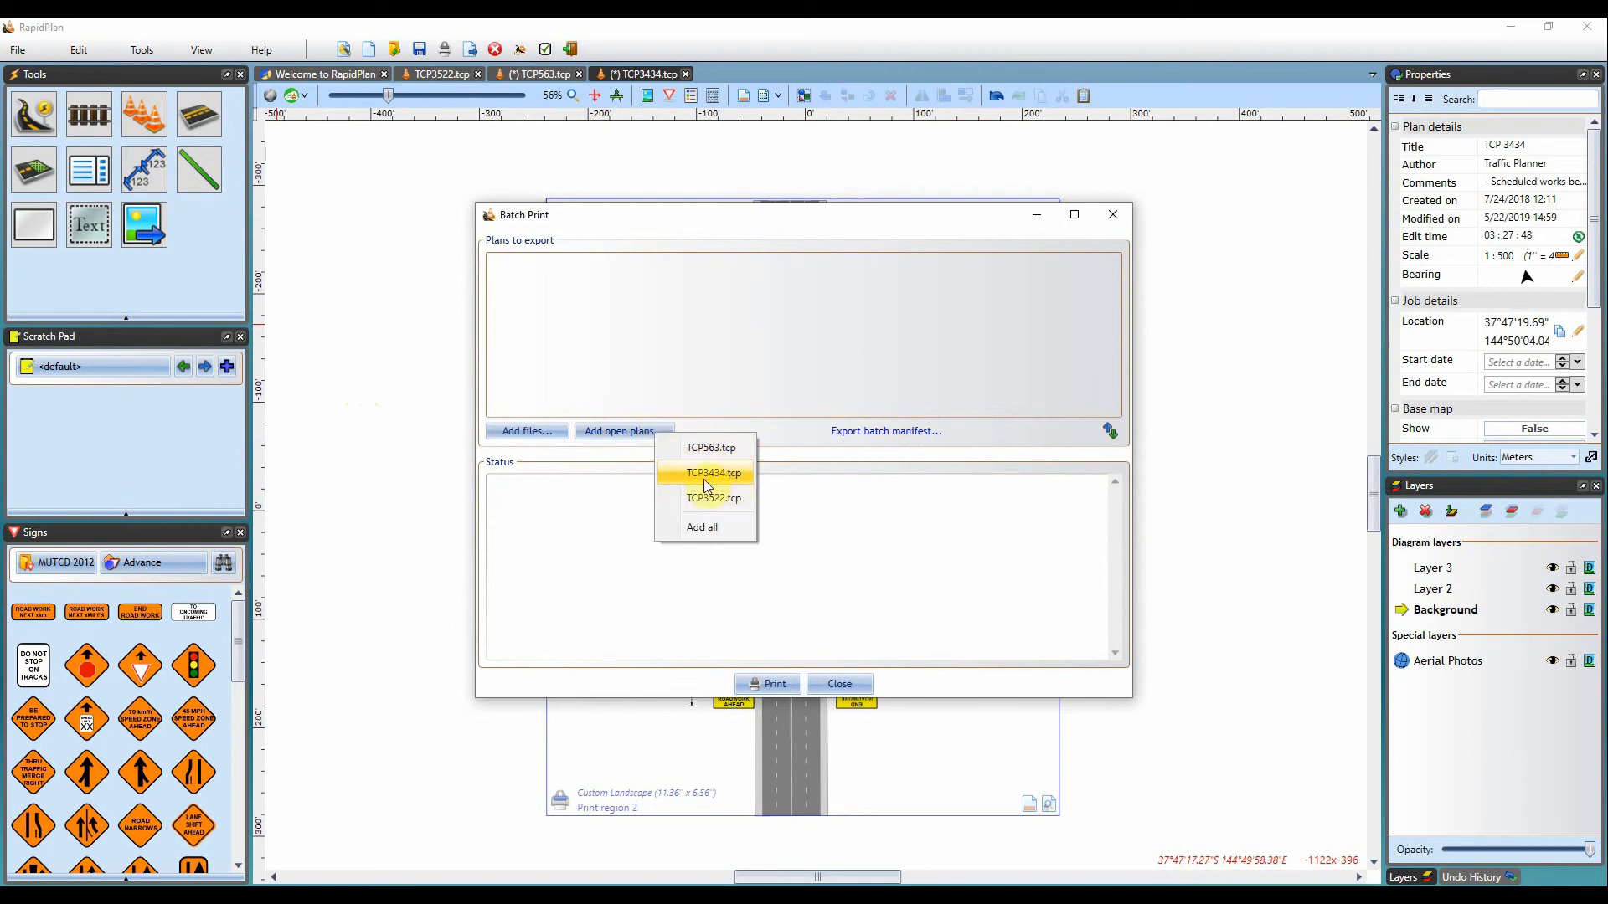
pyautogui.click(709, 472)
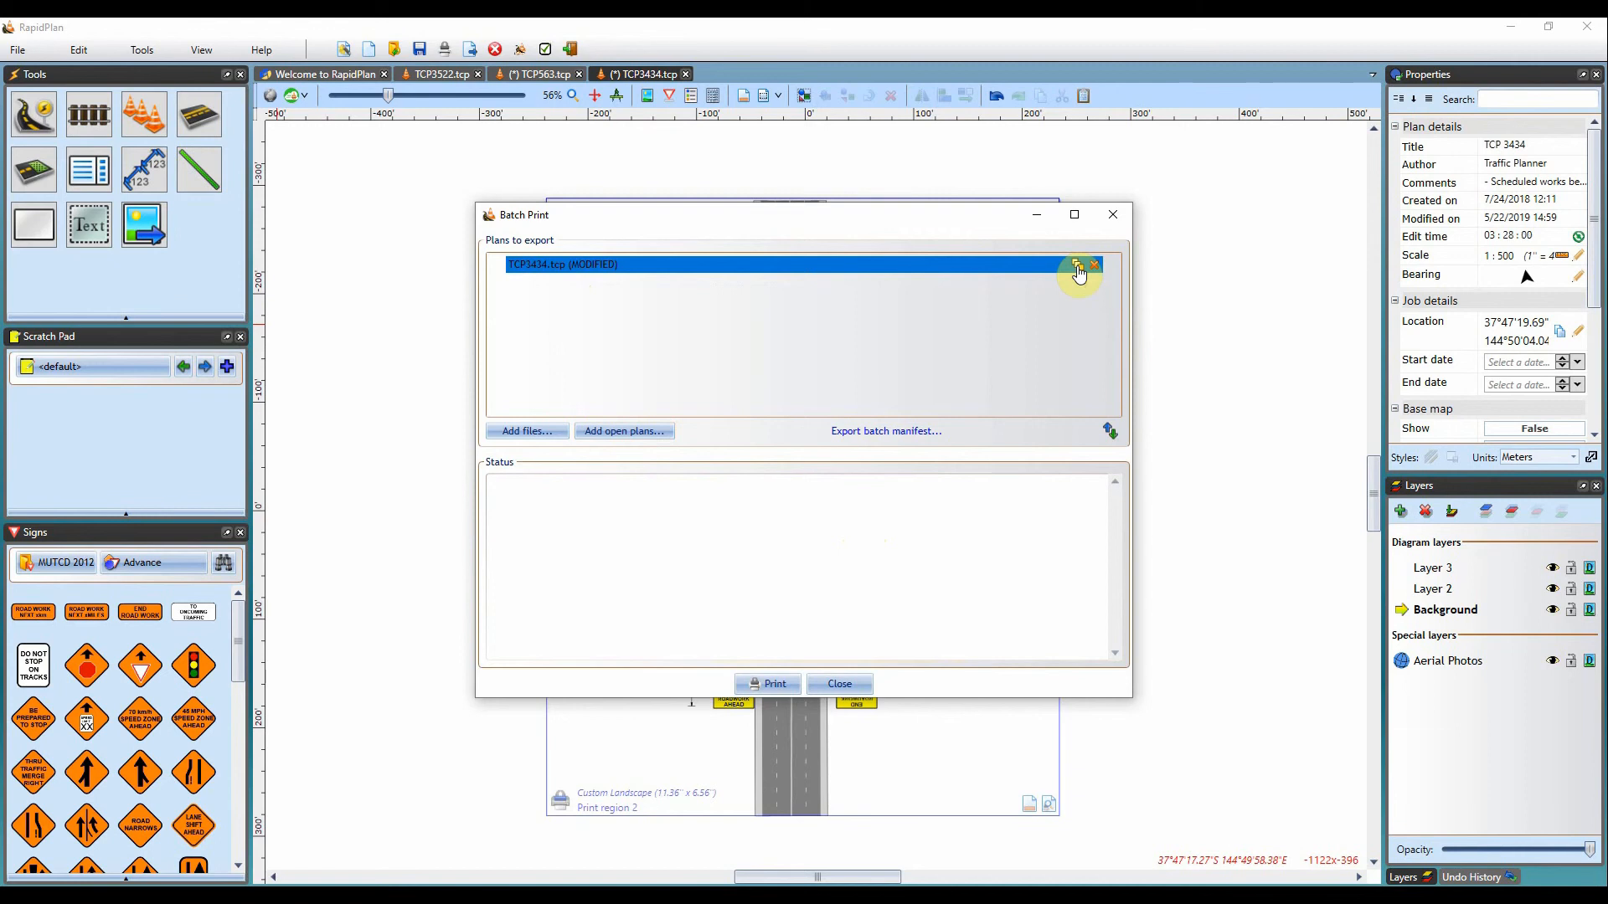
pyautogui.moveTo(1078, 266)
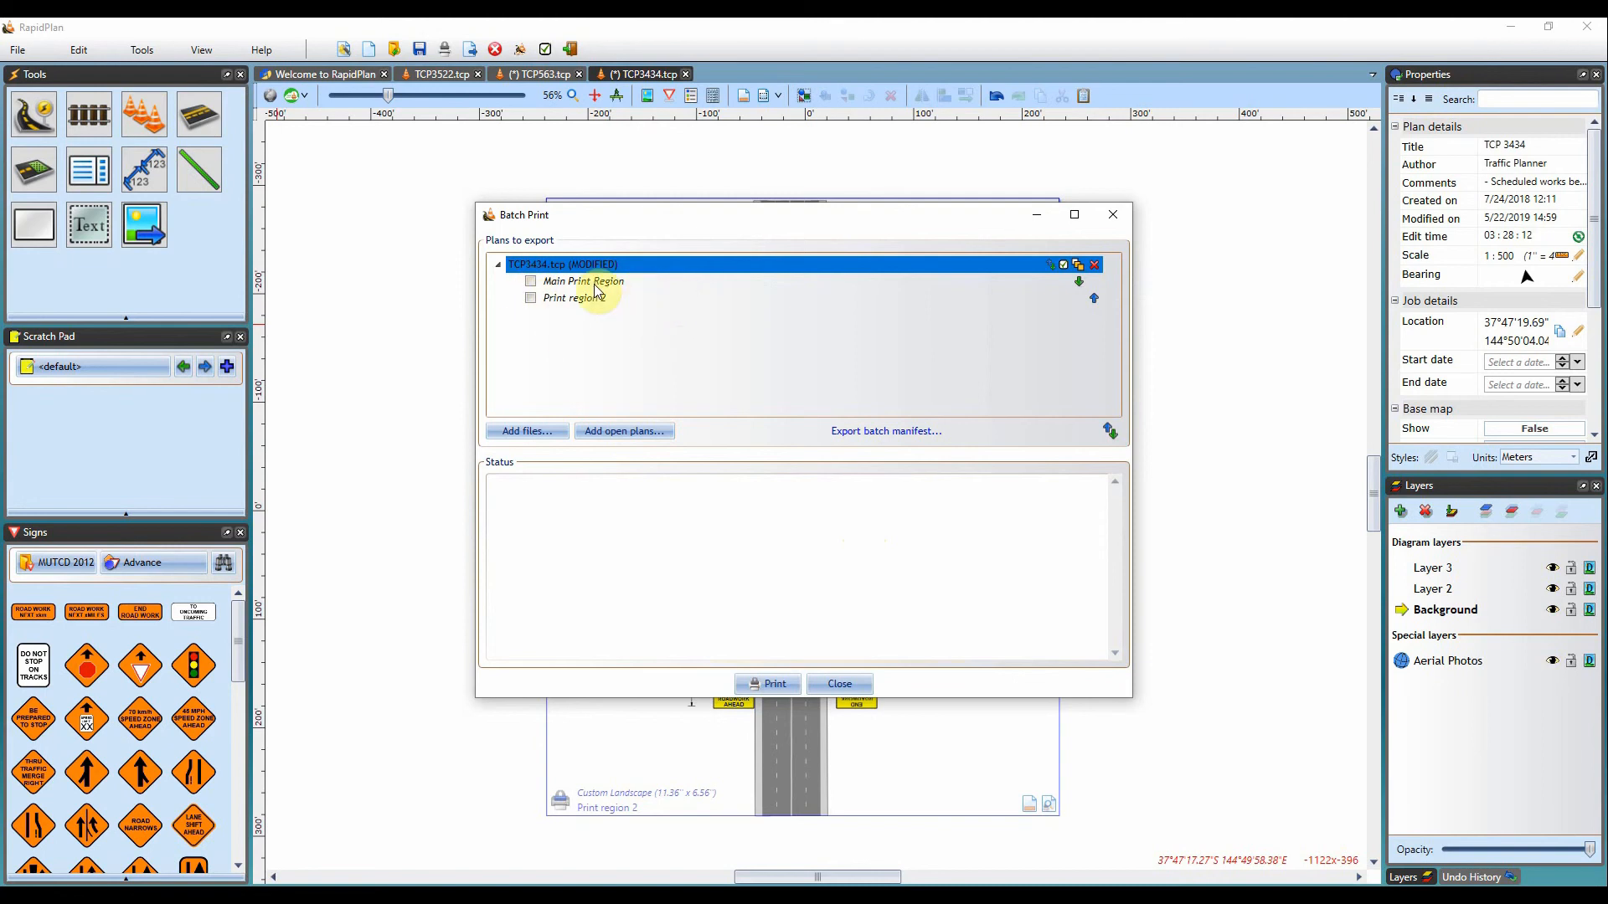
# Reorder the print regions and back, keeping Main Print Region on top
pyautogui.click(1079, 281)
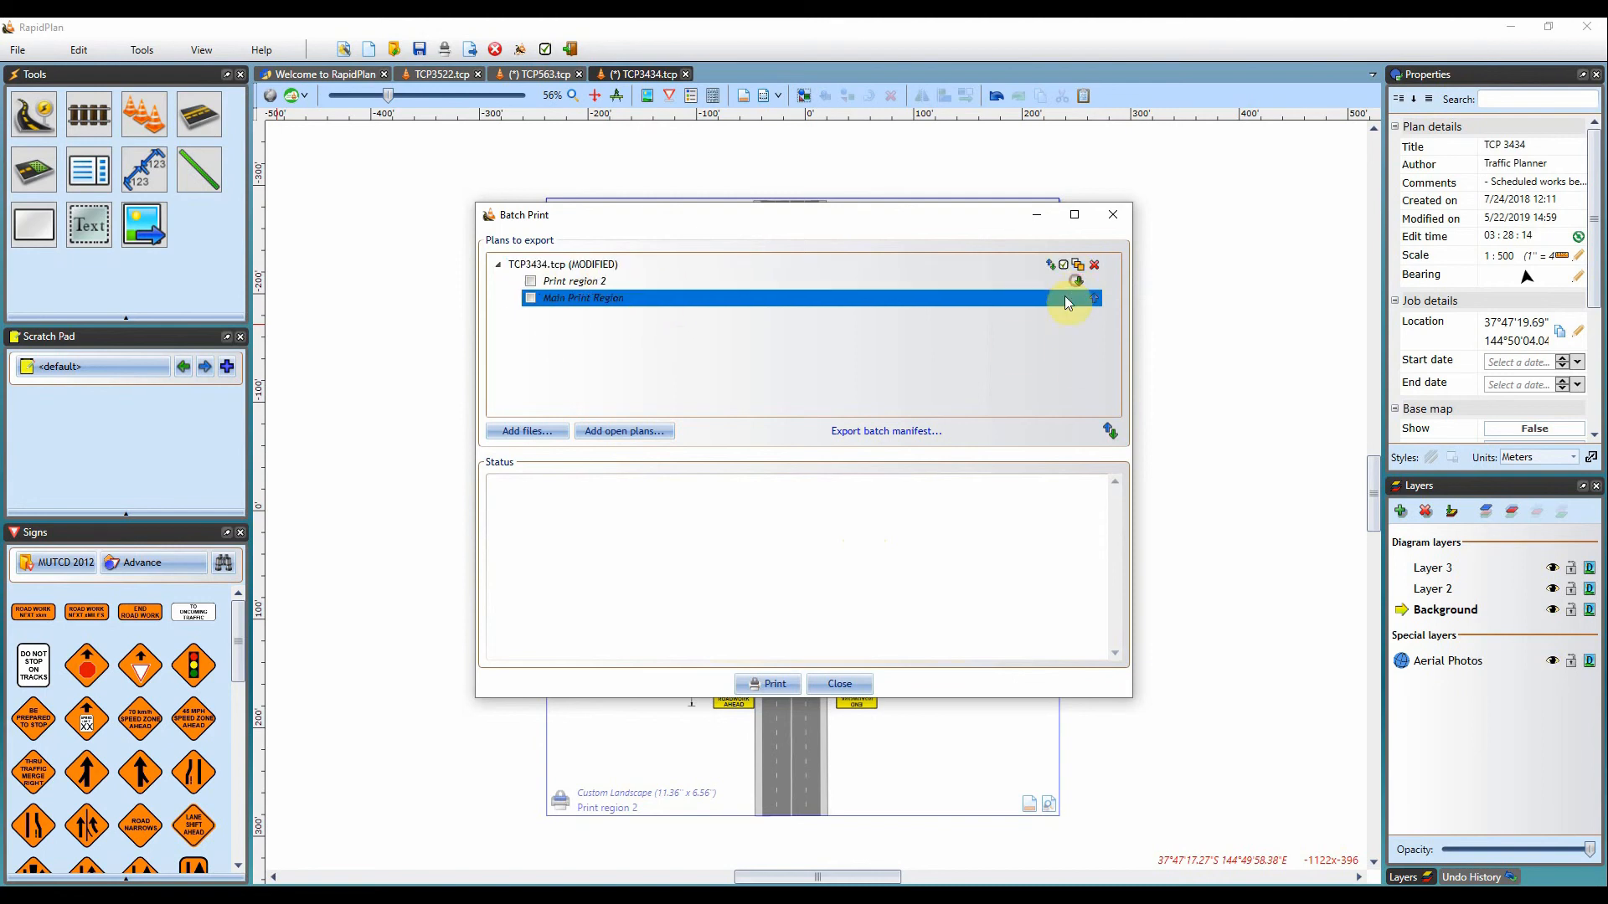
pyautogui.click(1093, 298)
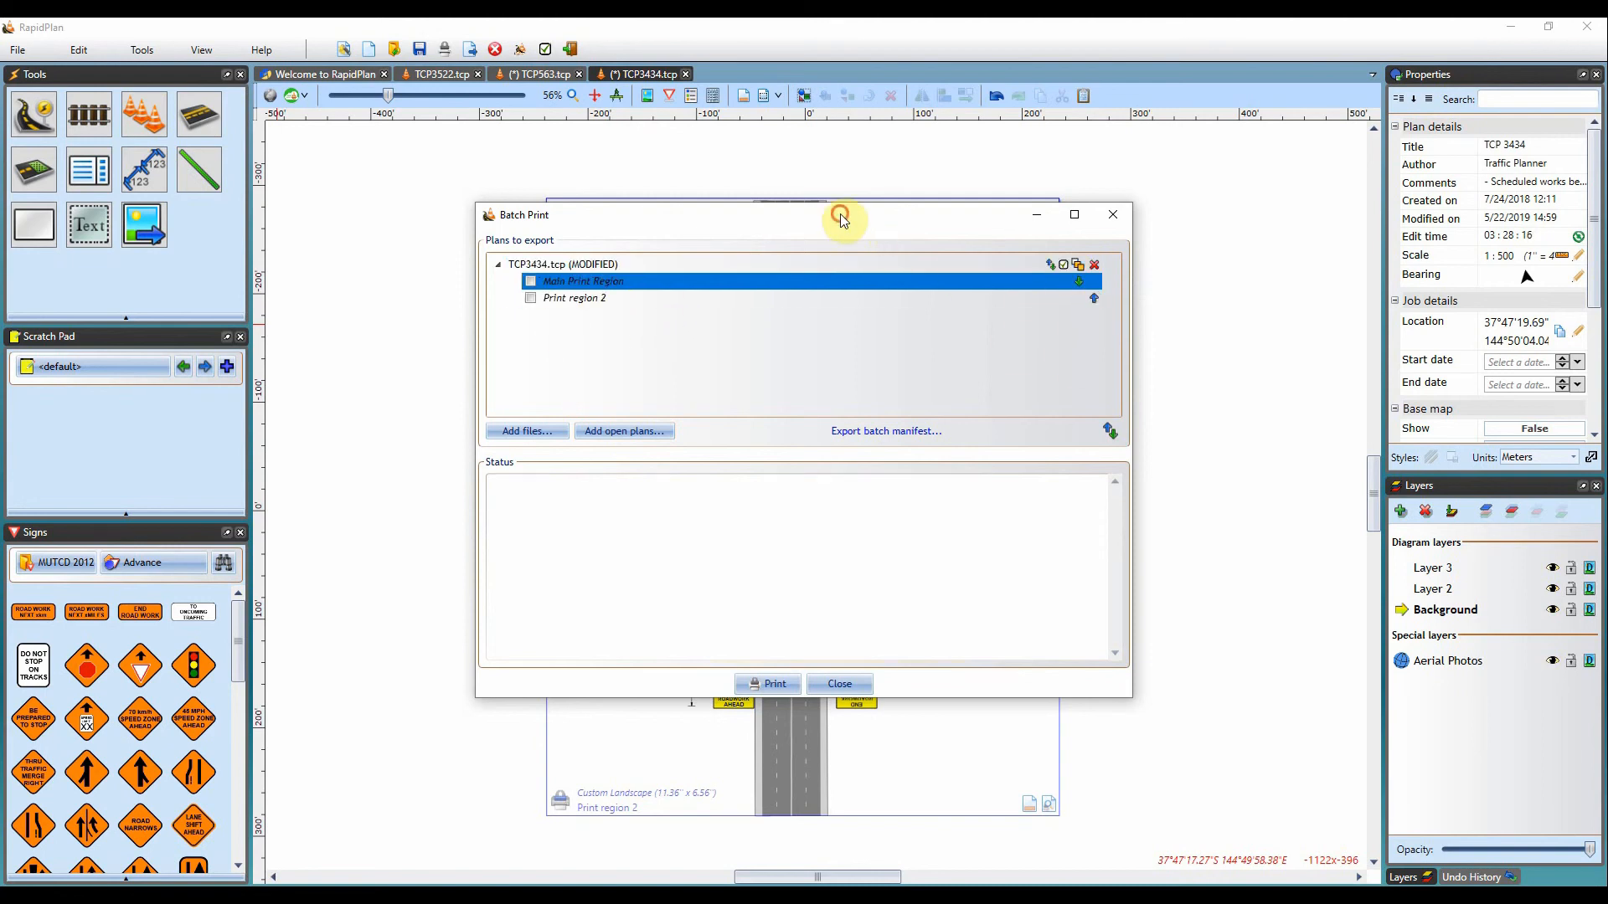
pyautogui.moveTo(840, 216); pyautogui.dragTo(1333, 195)
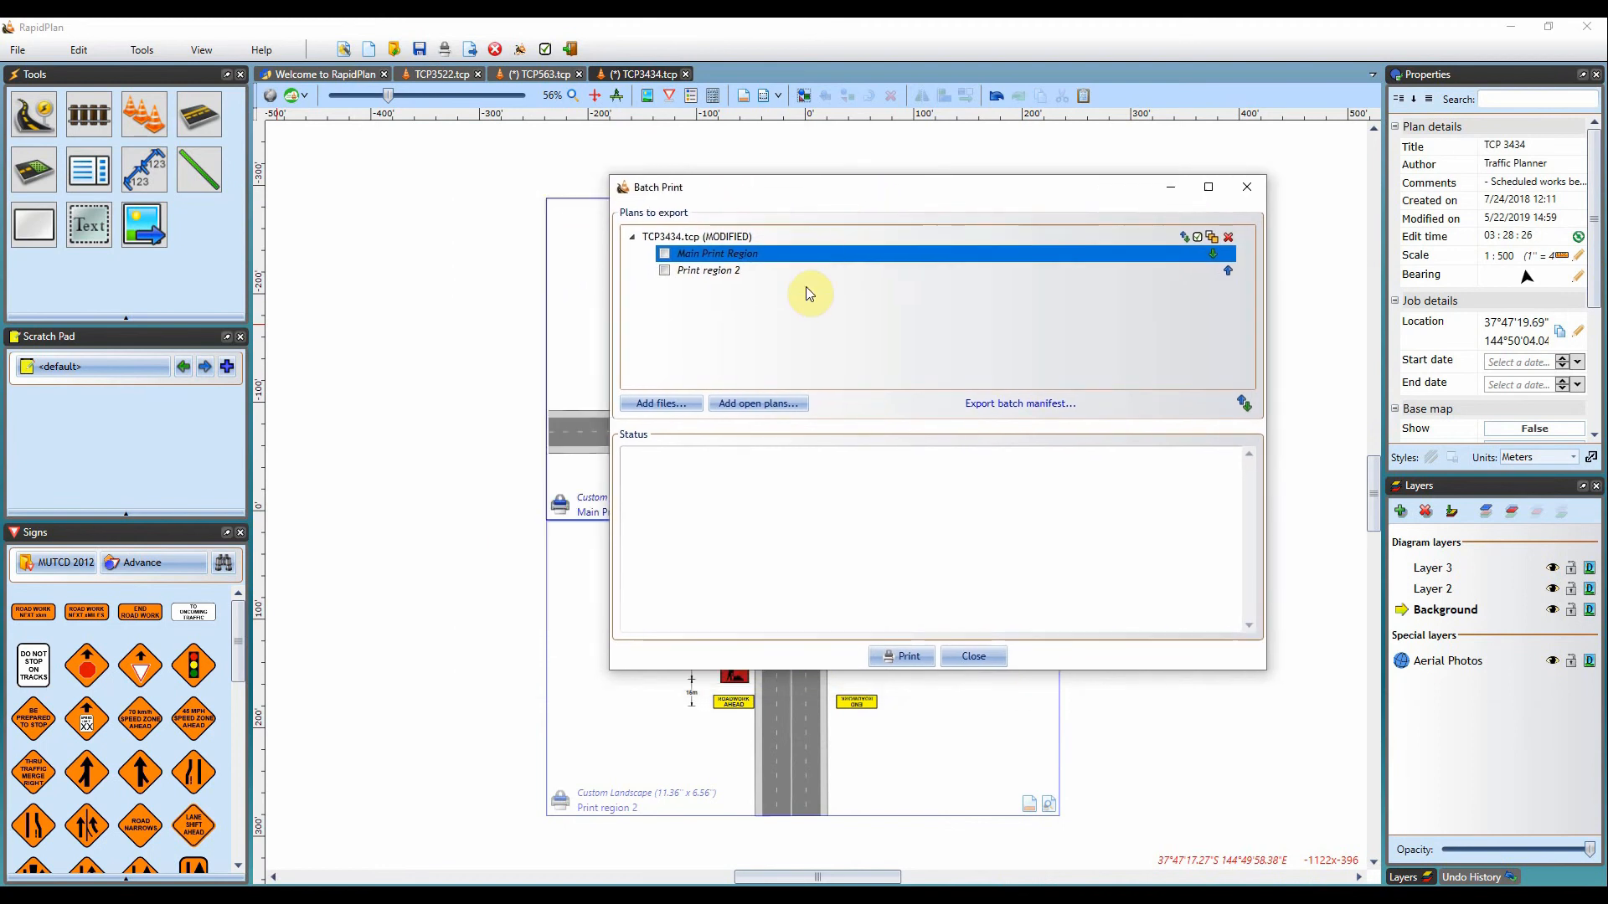
pyautogui.moveTo(961, 199)
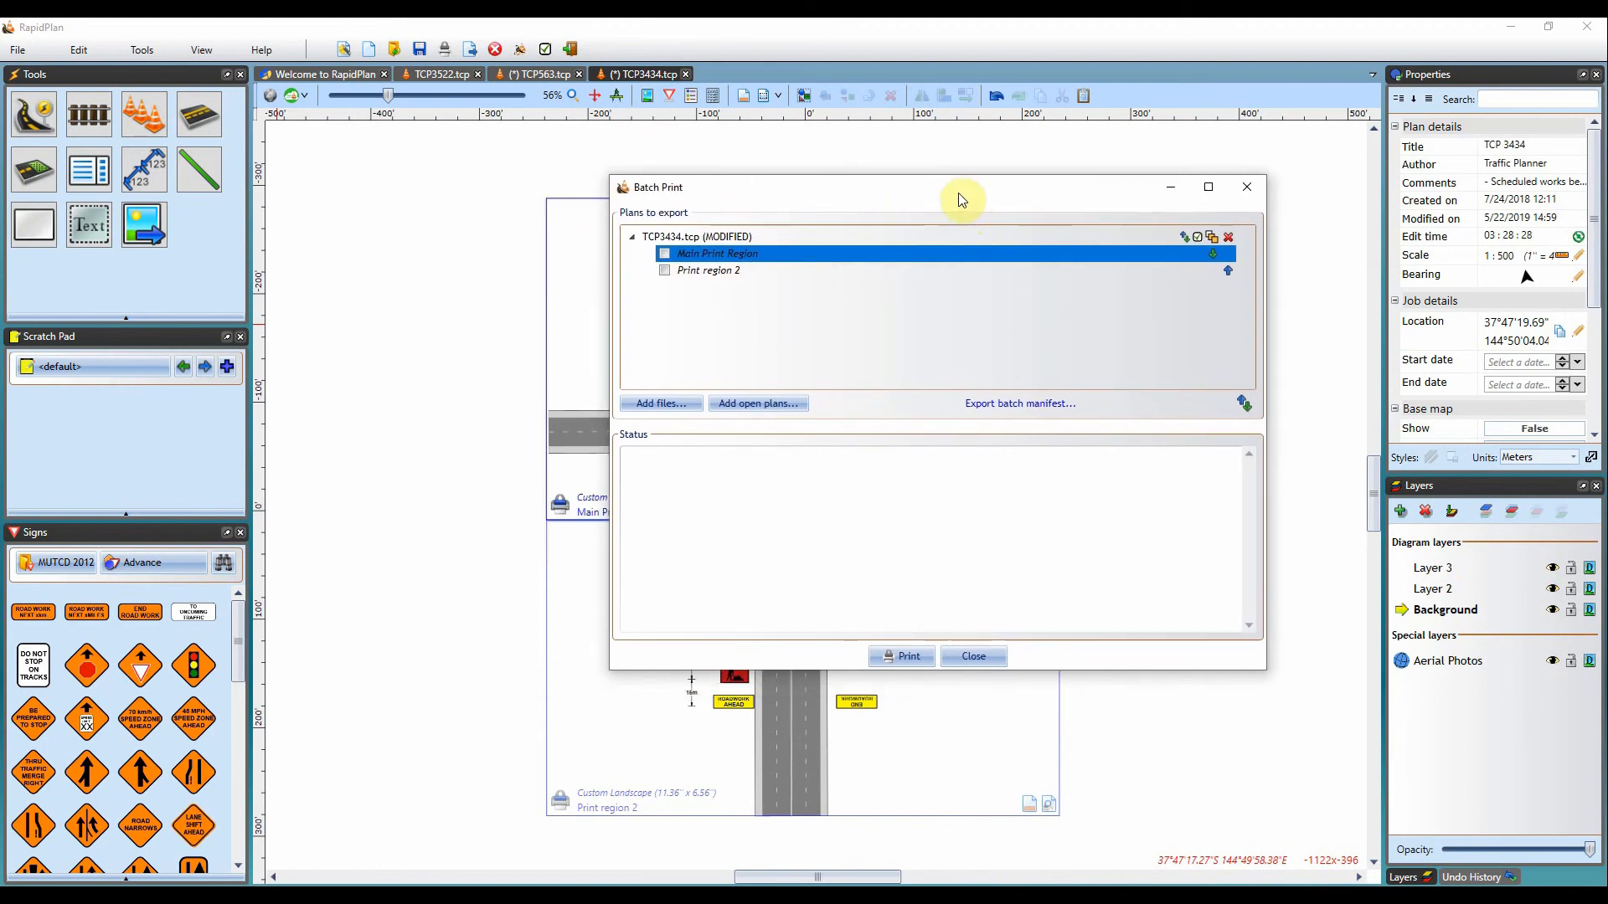
pyautogui.moveTo(961, 186); pyautogui.dragTo(831, 204)
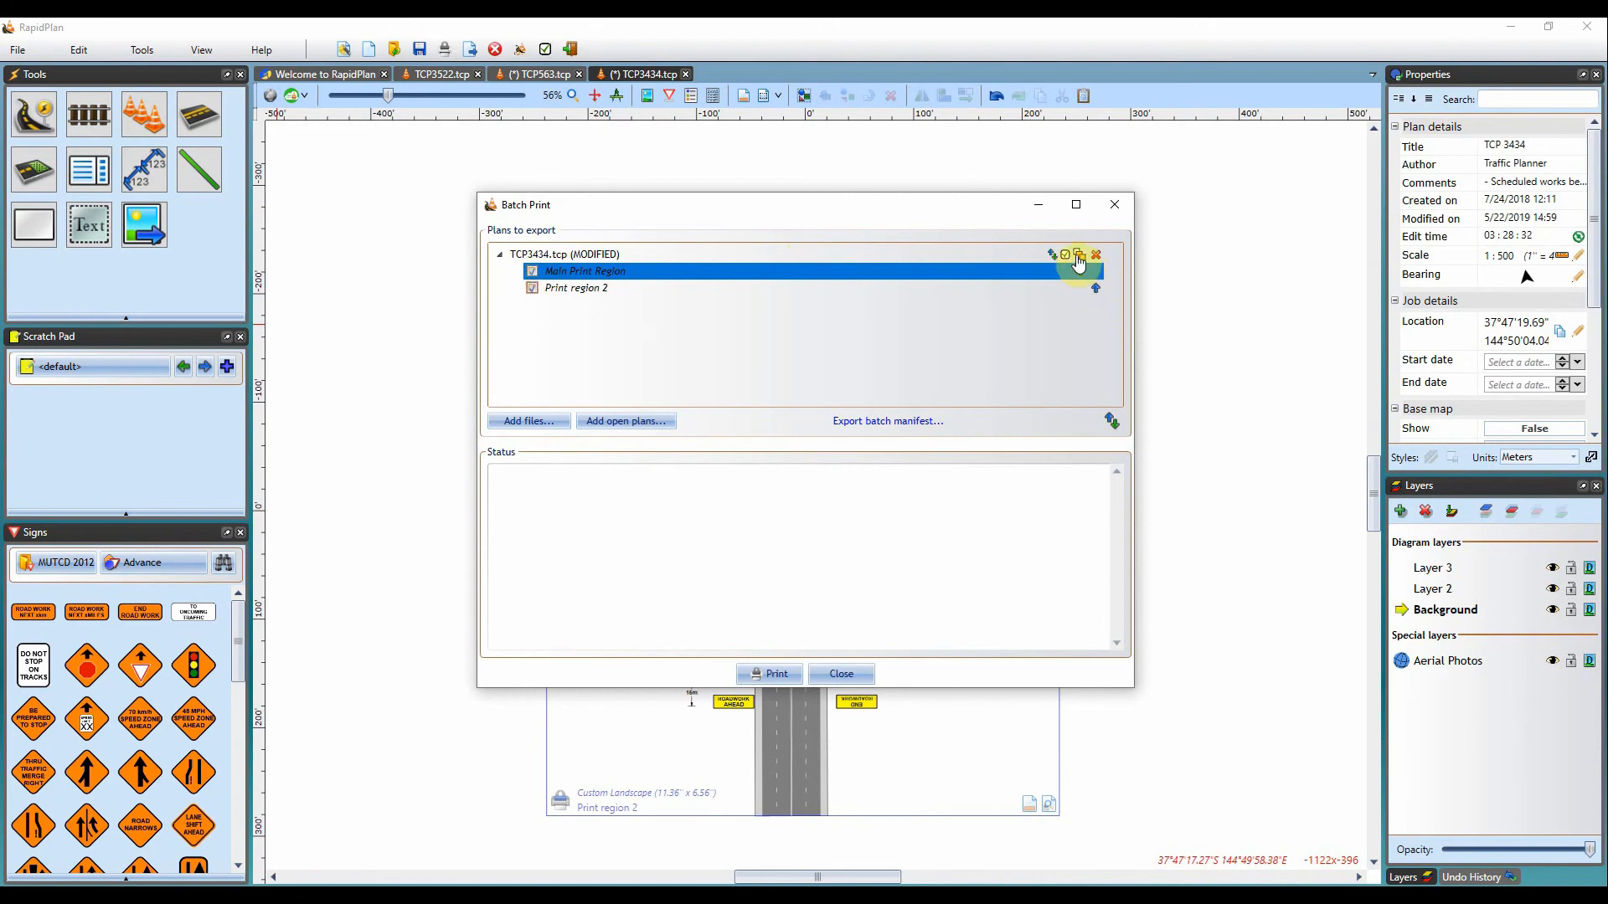
# Check both Main Print Region and Print region 2 of TCP3434 for batch export
pyautogui.click(1079, 254)
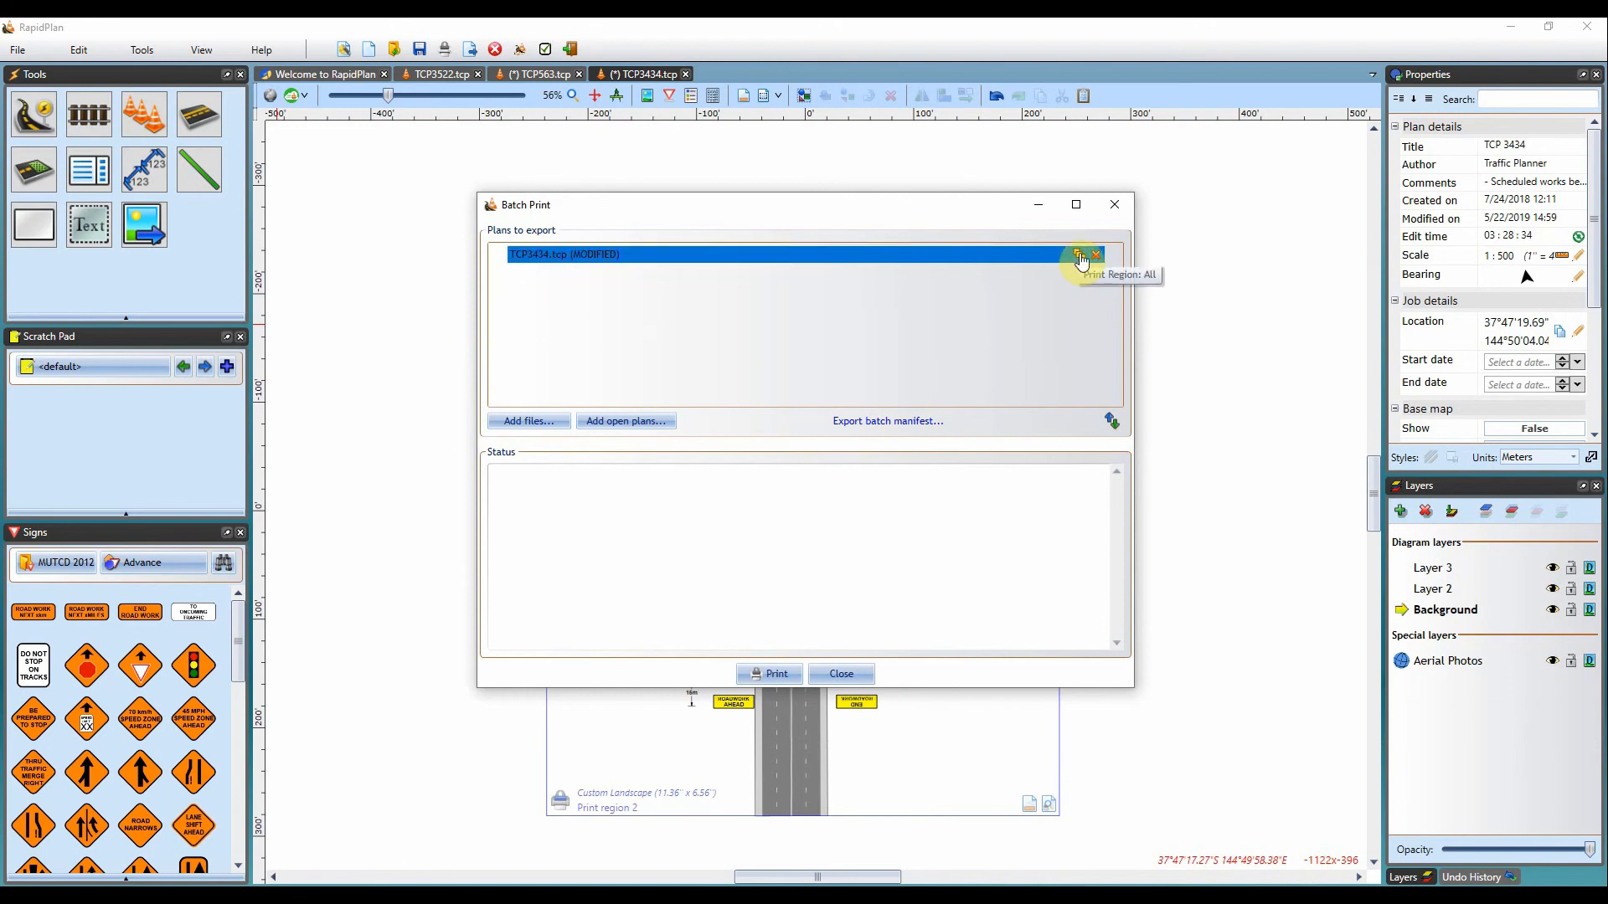
pyautogui.click(1081, 255)
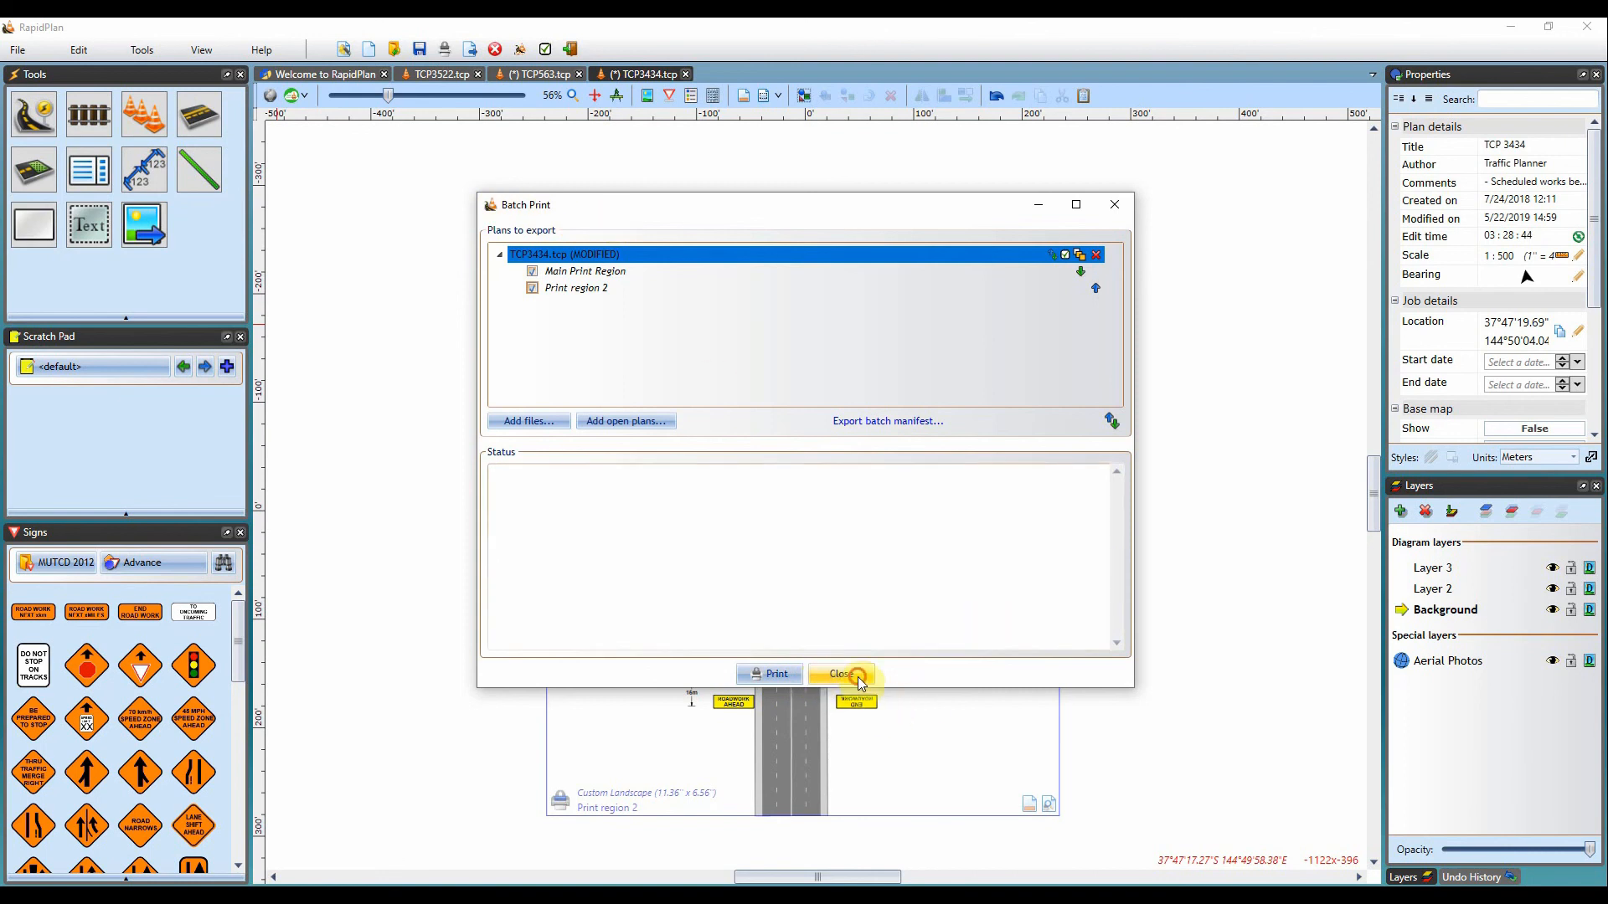
# Close Batch Print and switch to the Ring Road plan TCP563.tcp
pyautogui.click(841, 673)
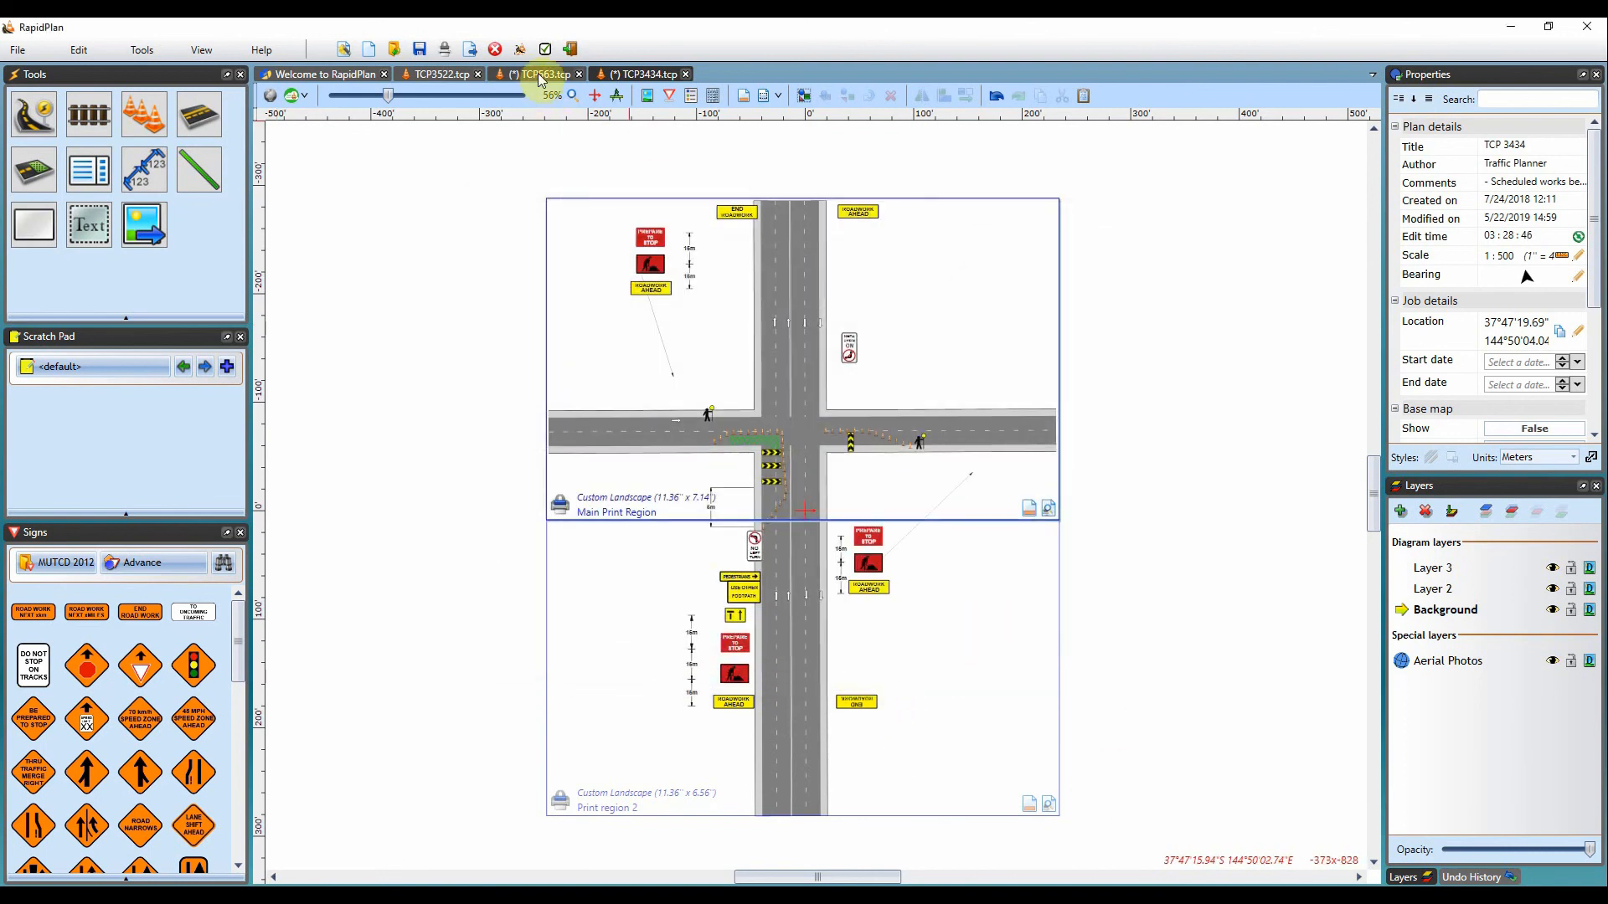
pyautogui.click(540, 73)
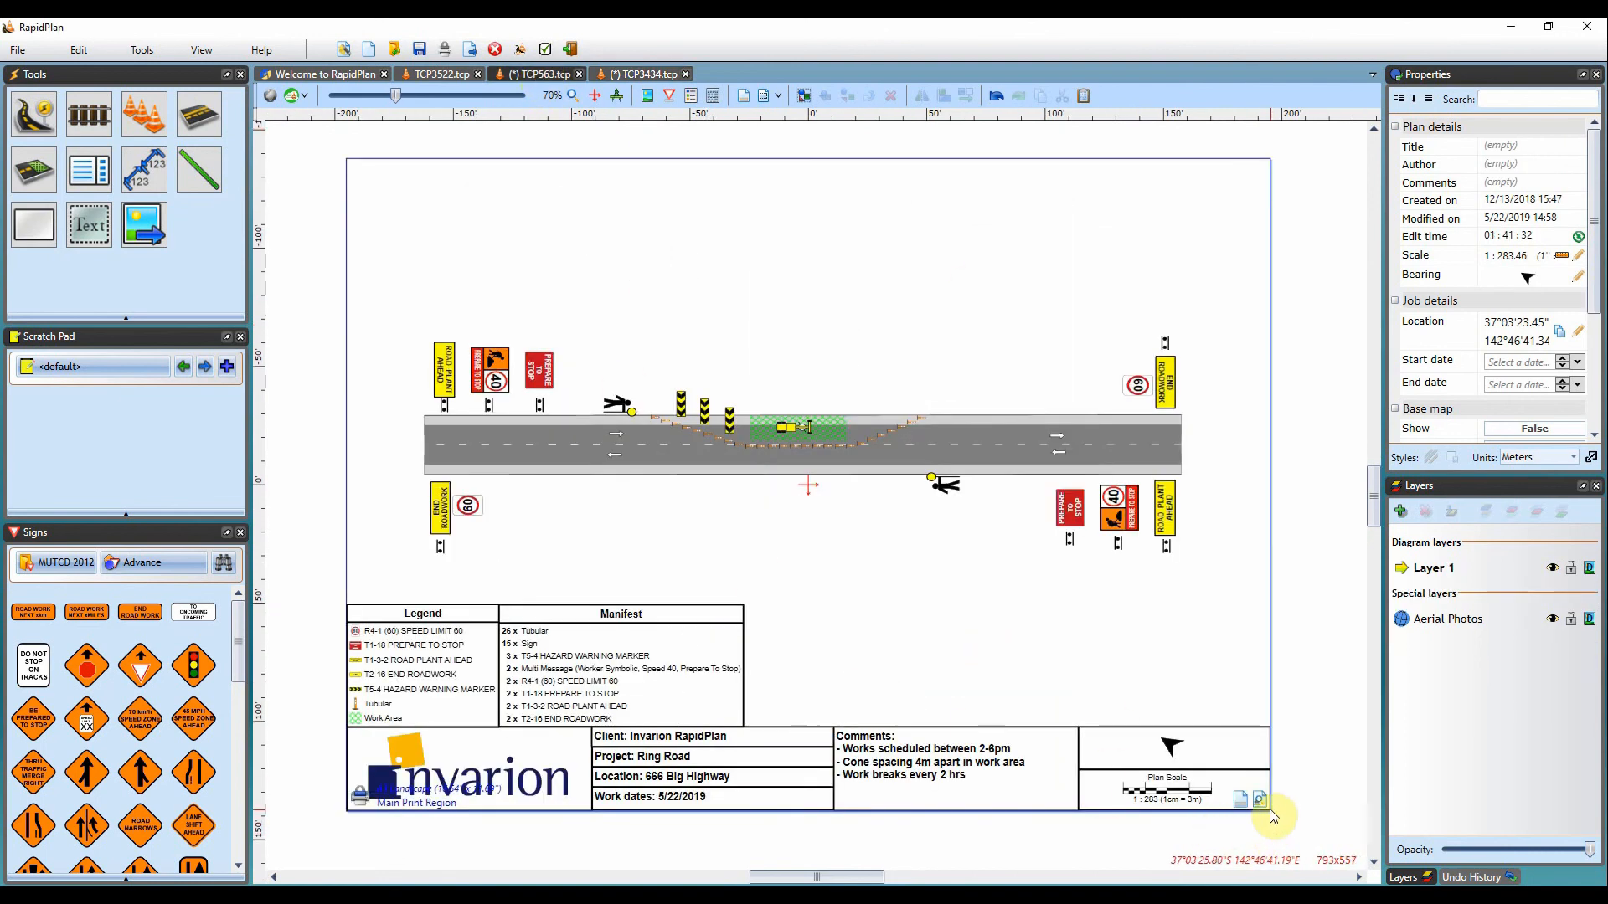
pyautogui.moveTo(1260, 801)
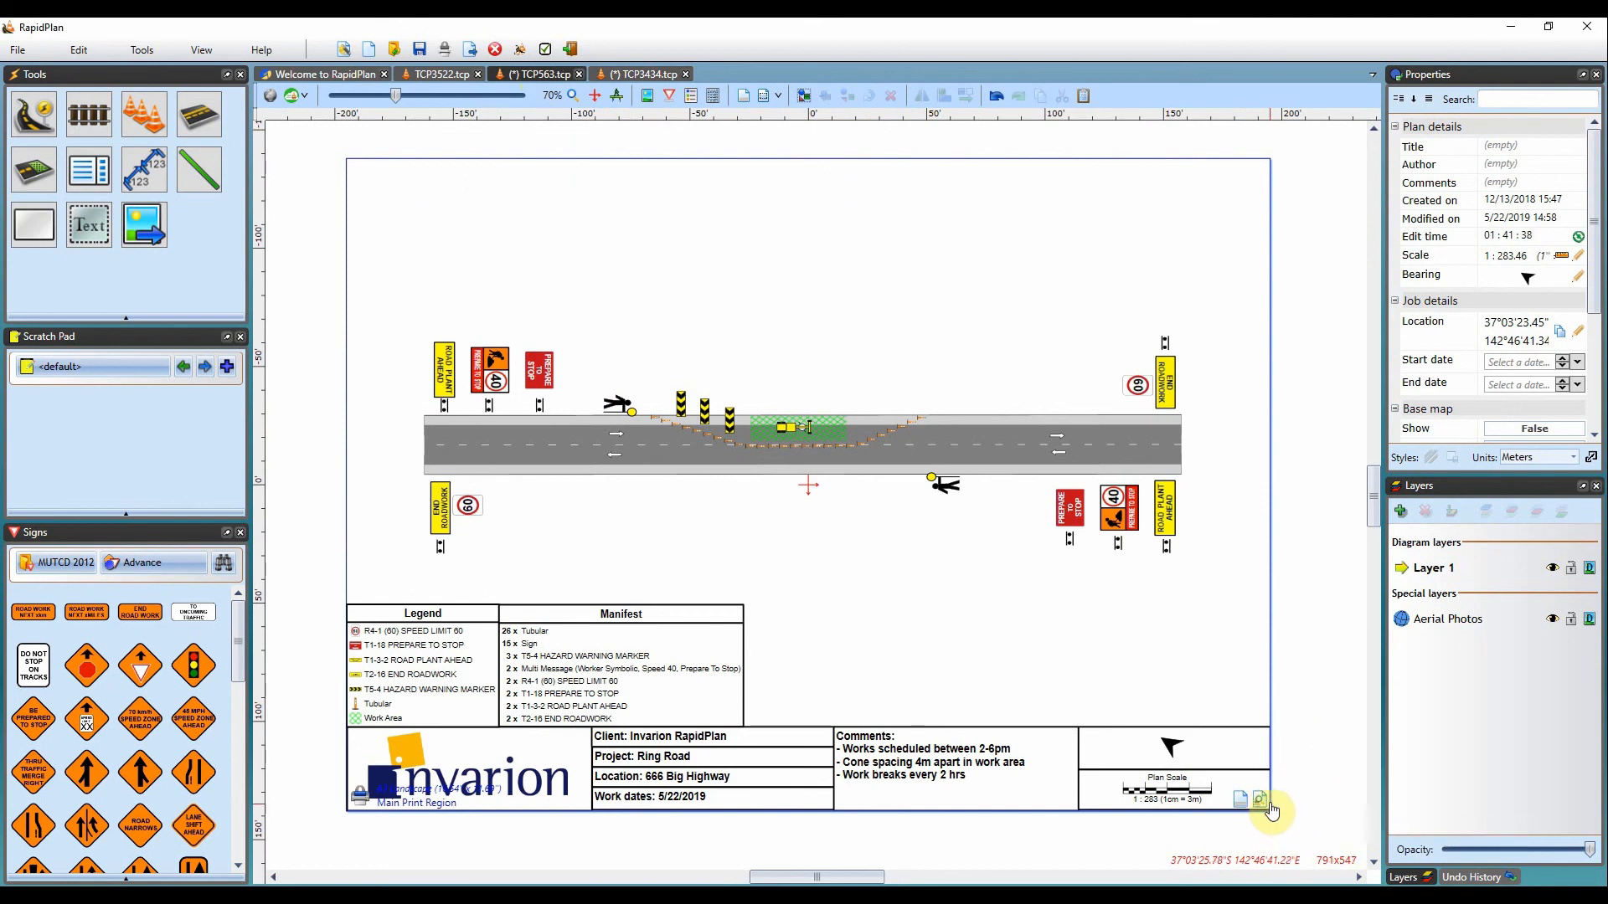
pyautogui.moveTo(1260, 799)
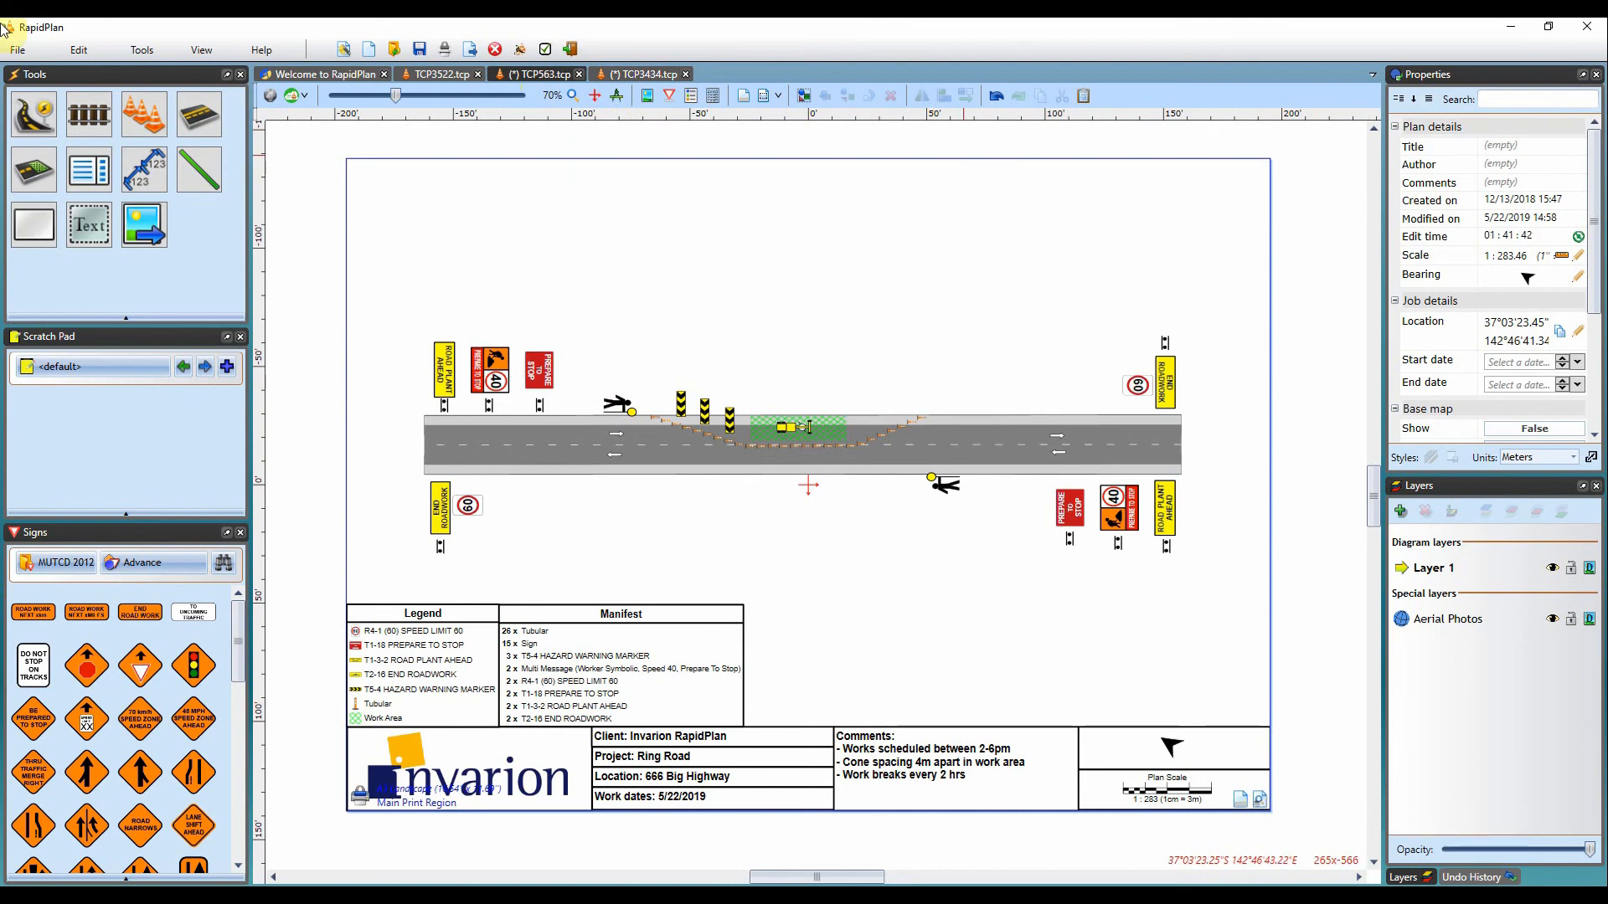
pyautogui.moveTo(1260, 801)
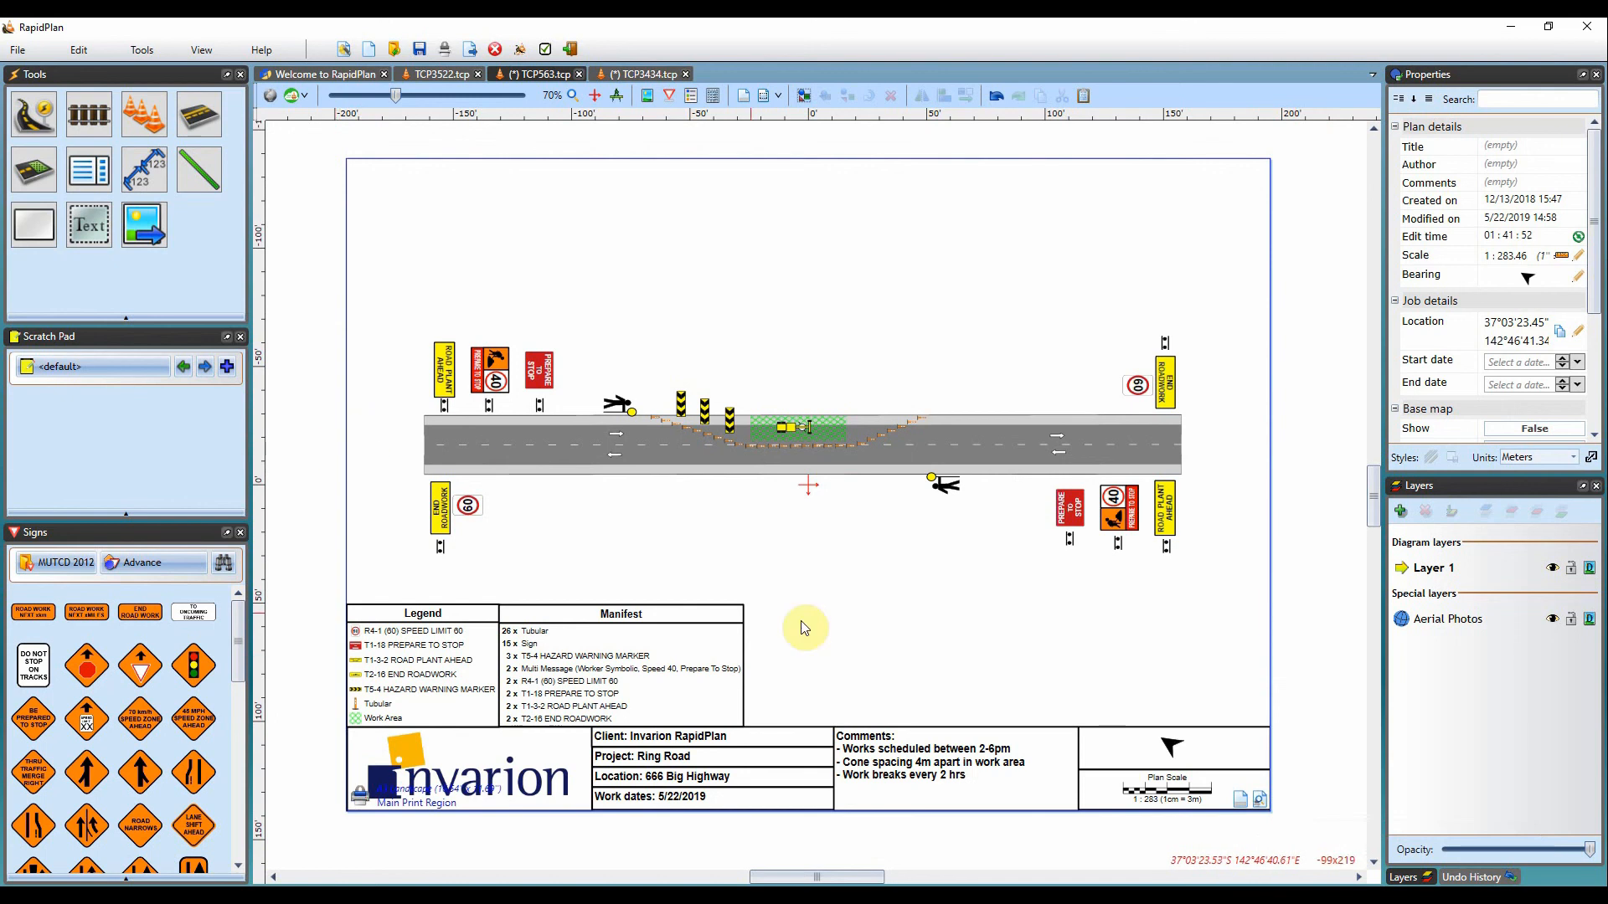
pyautogui.moveTo(1331, 442)
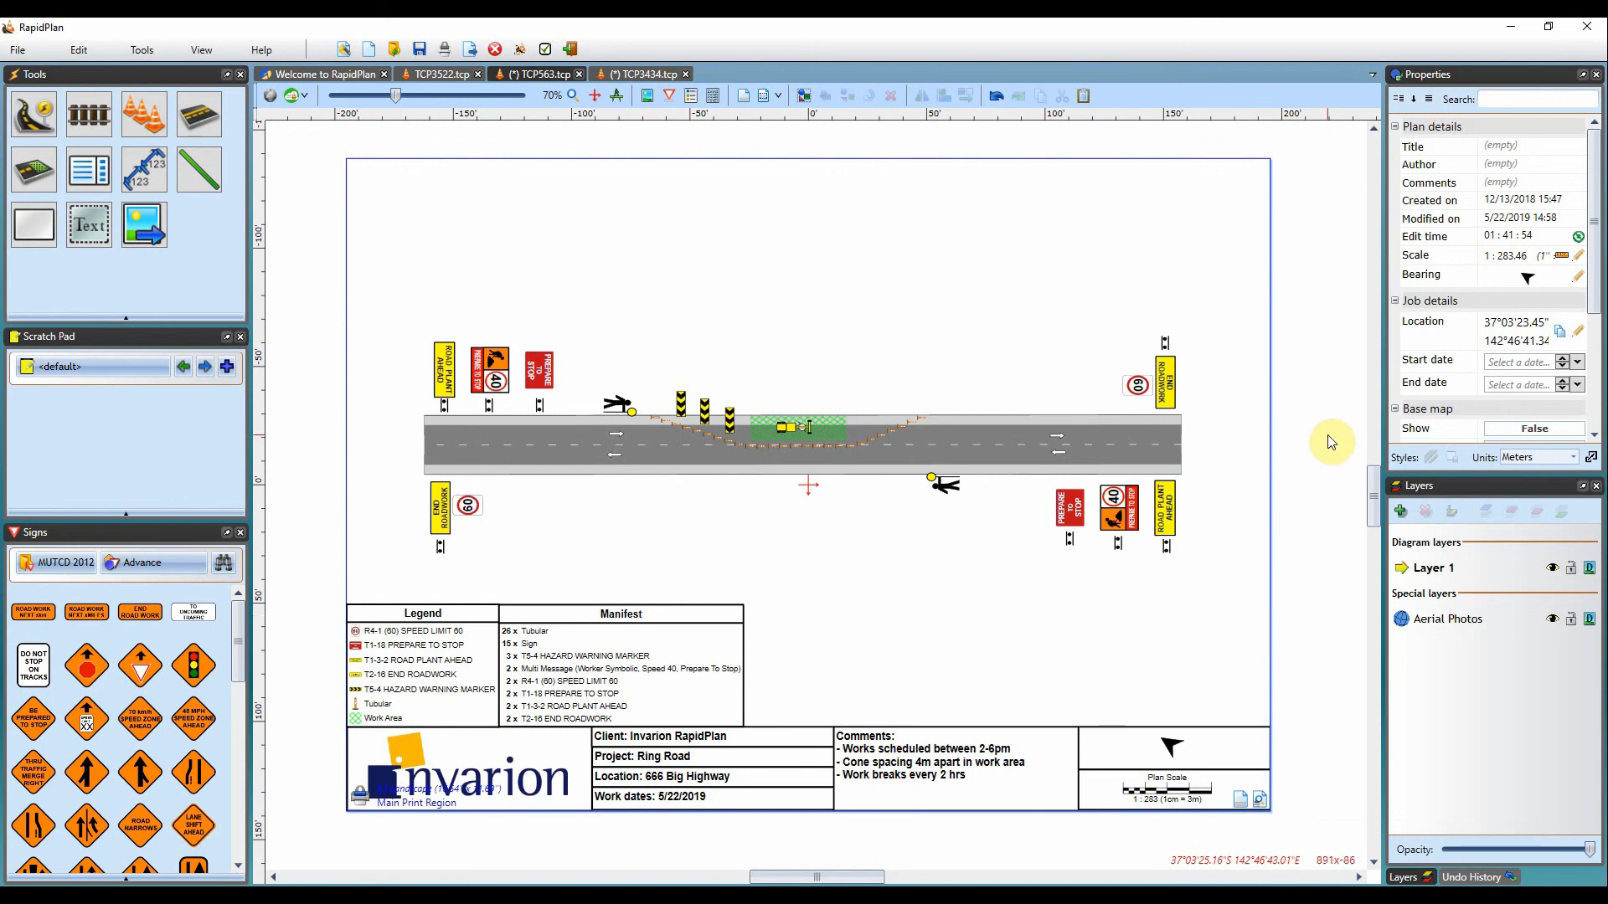